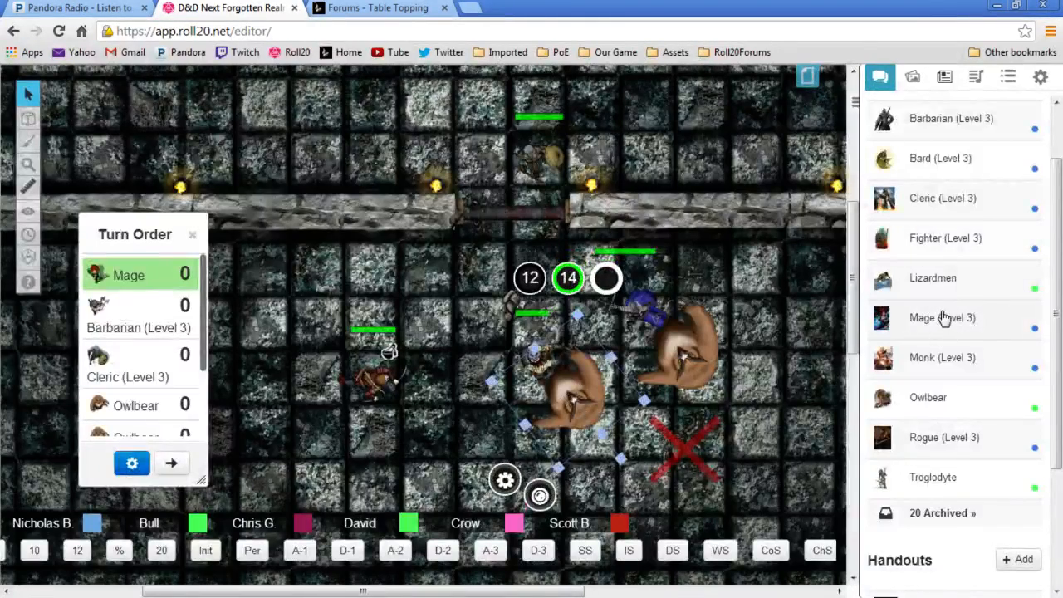
Raise the Mage's quarterstaff to-hit bonus from +3 to +4 and save the sheet
left_click(942, 317)
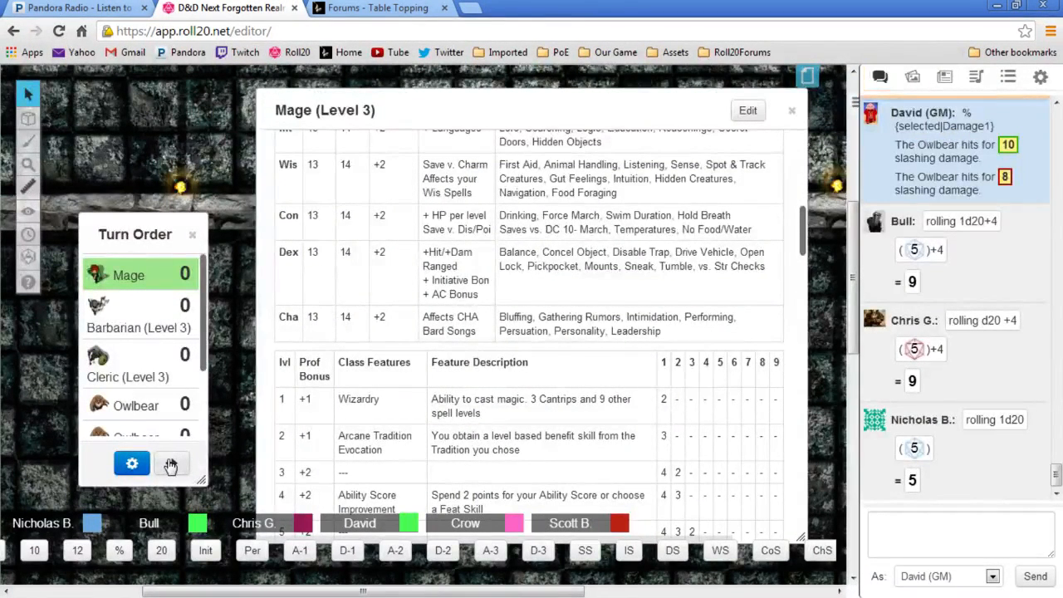
left_click(172, 462)
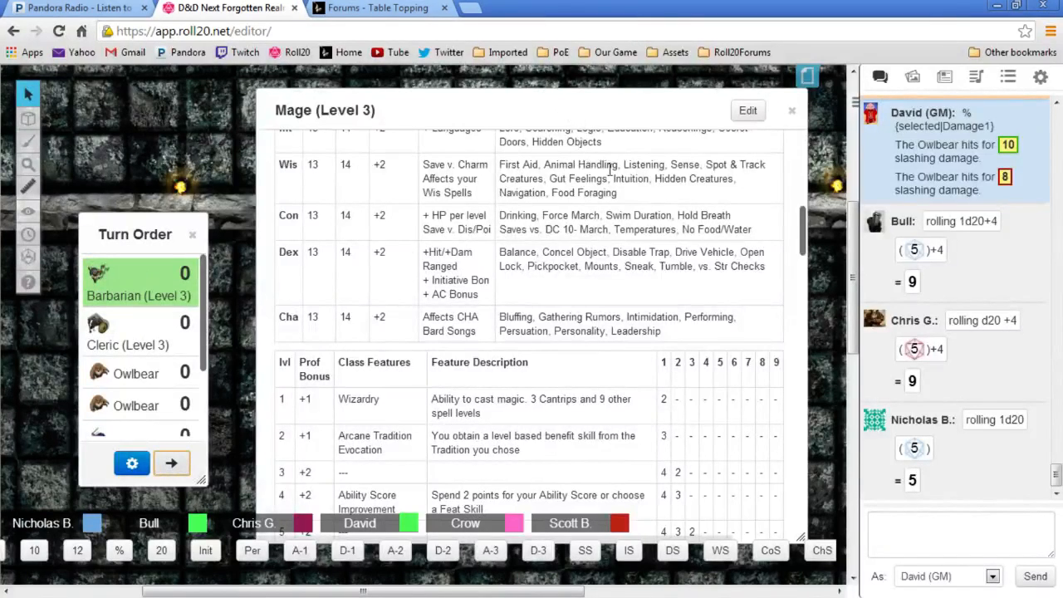
scroll("down", 3)
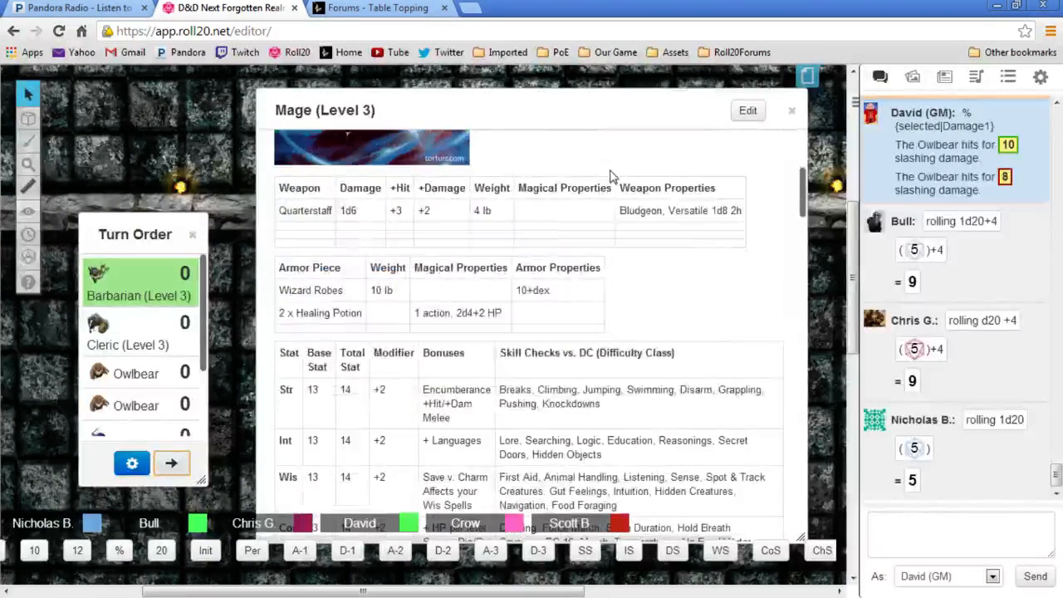
left_click(747, 109)
type("+4")
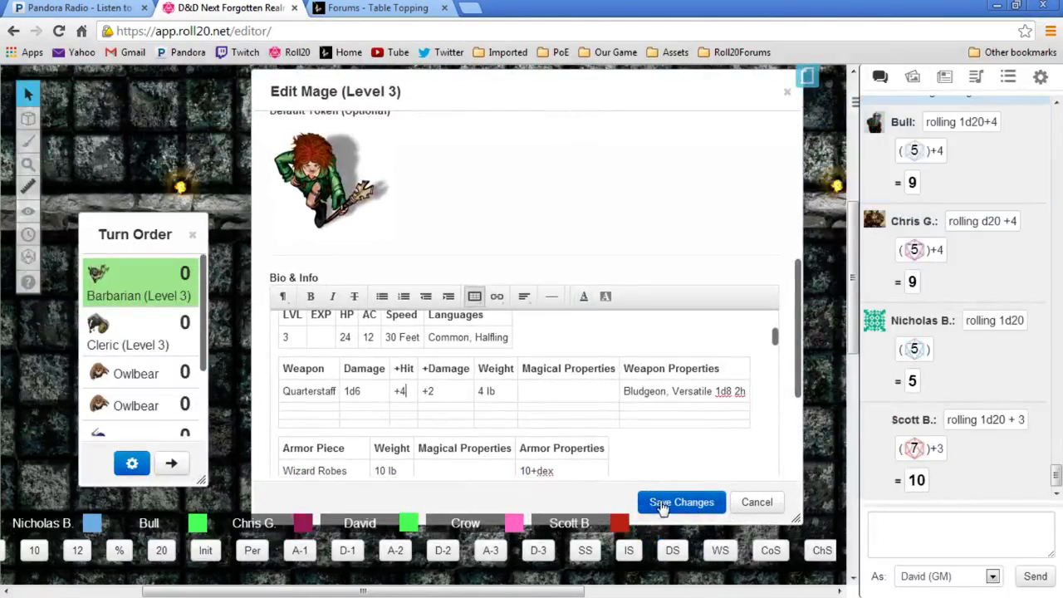
left_click(681, 501)
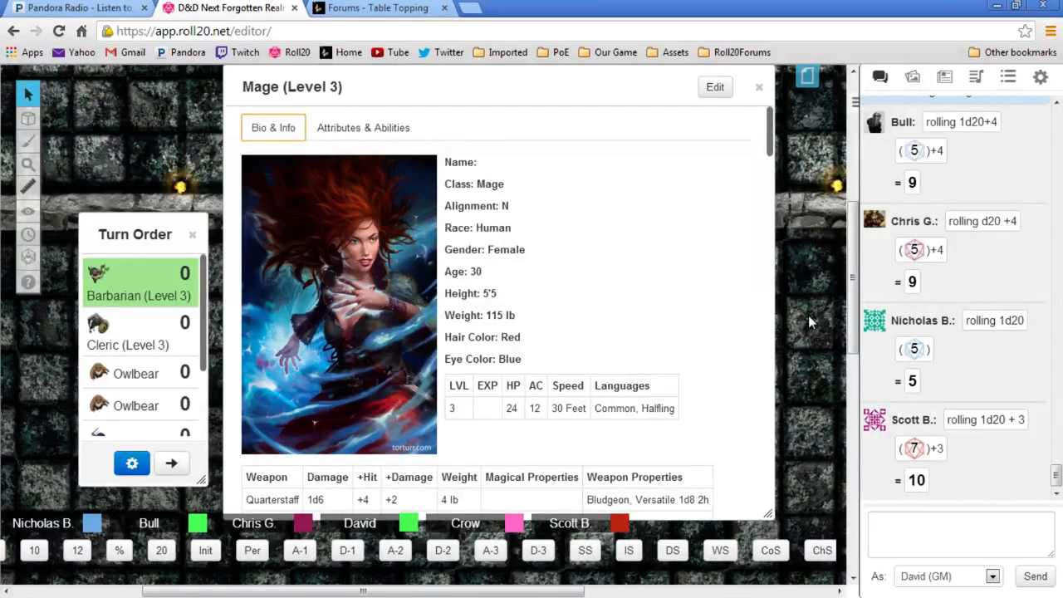
mouse_move(671, 319)
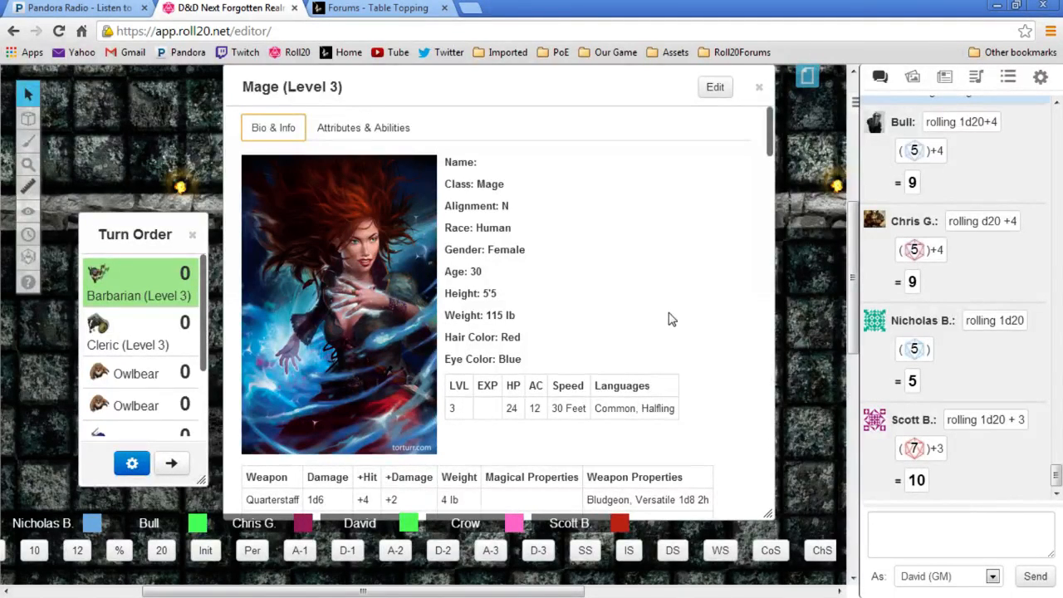
mouse_move(584, 428)
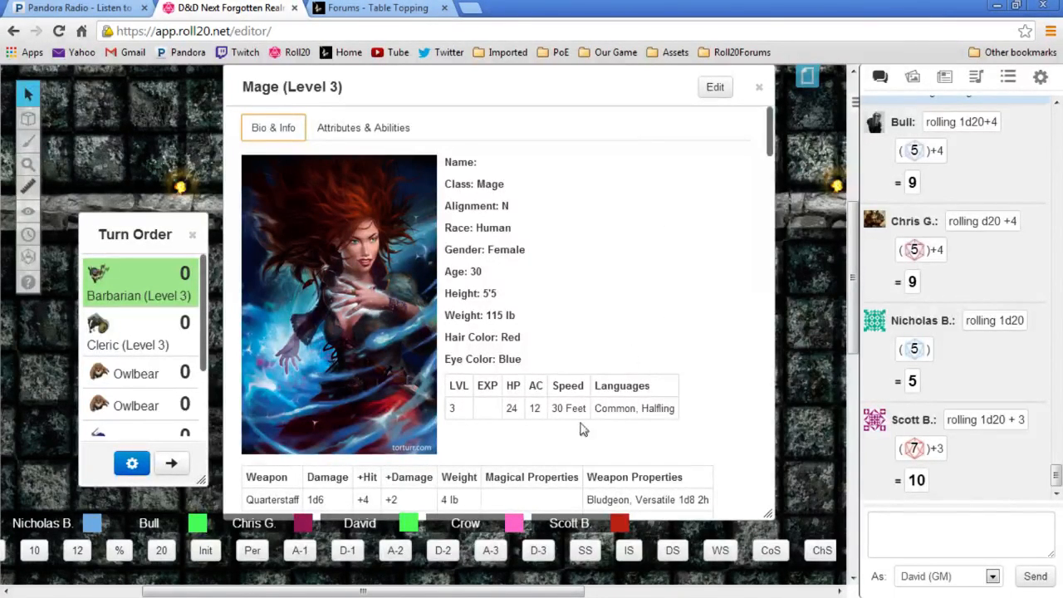
Advance the turn order so the Cleric holds the active turn
scroll("down", 3)
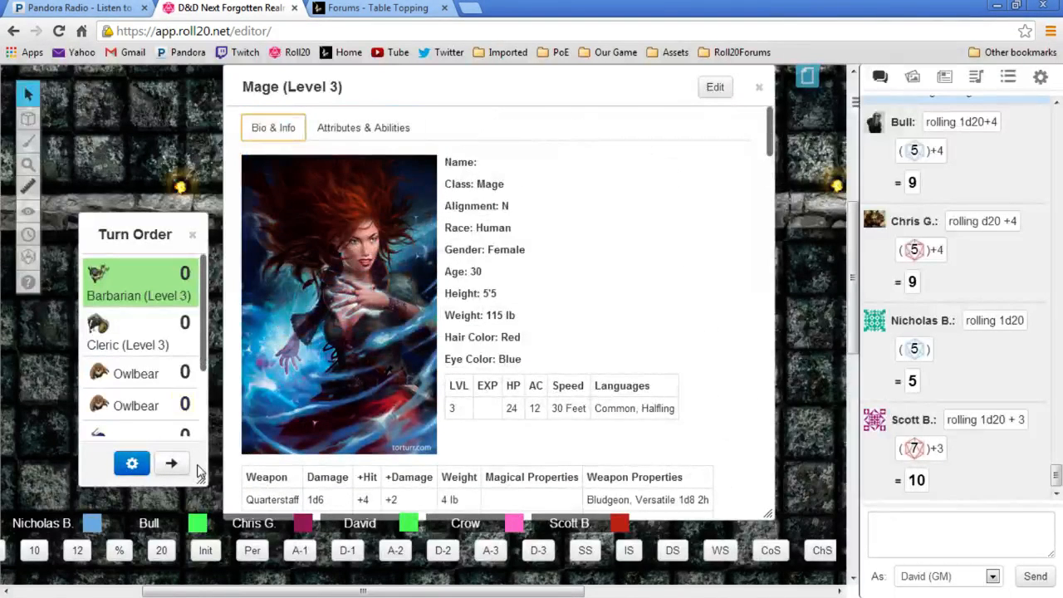
left_click(171, 462)
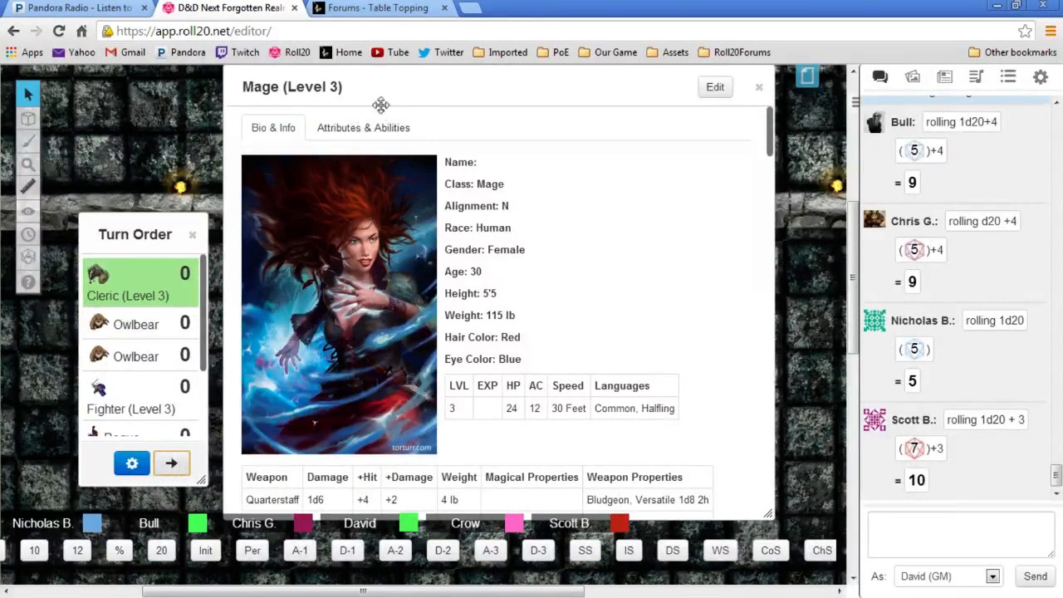
Close the Mage's character sheet so the dungeon map shows again
left_click(362, 126)
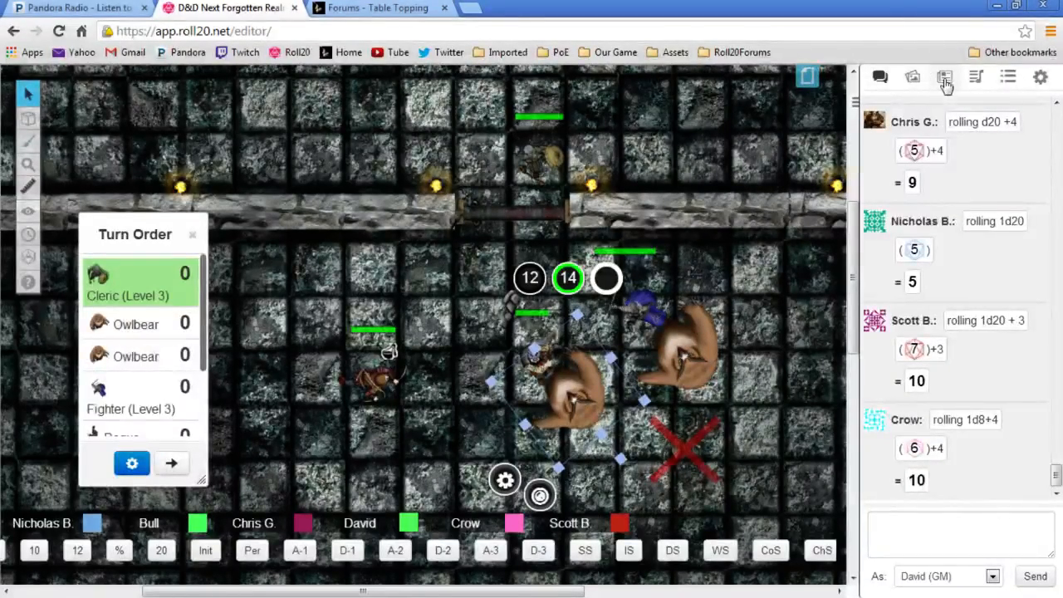
Review the Monk's character sheet from the Journal and close it without changes
left_click(943, 77)
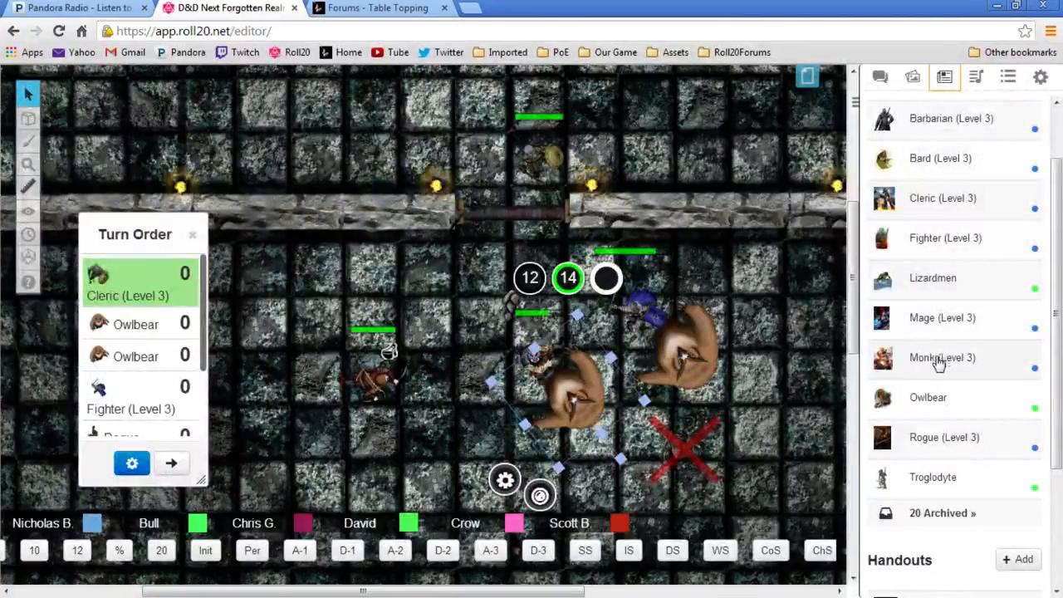
left_click(943, 357)
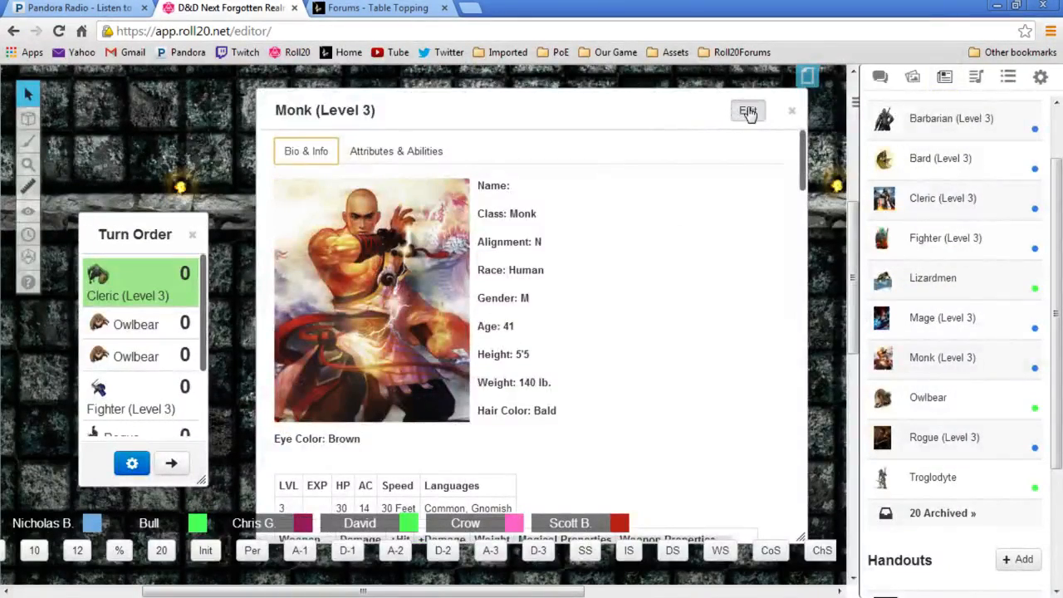
left_click(747, 109)
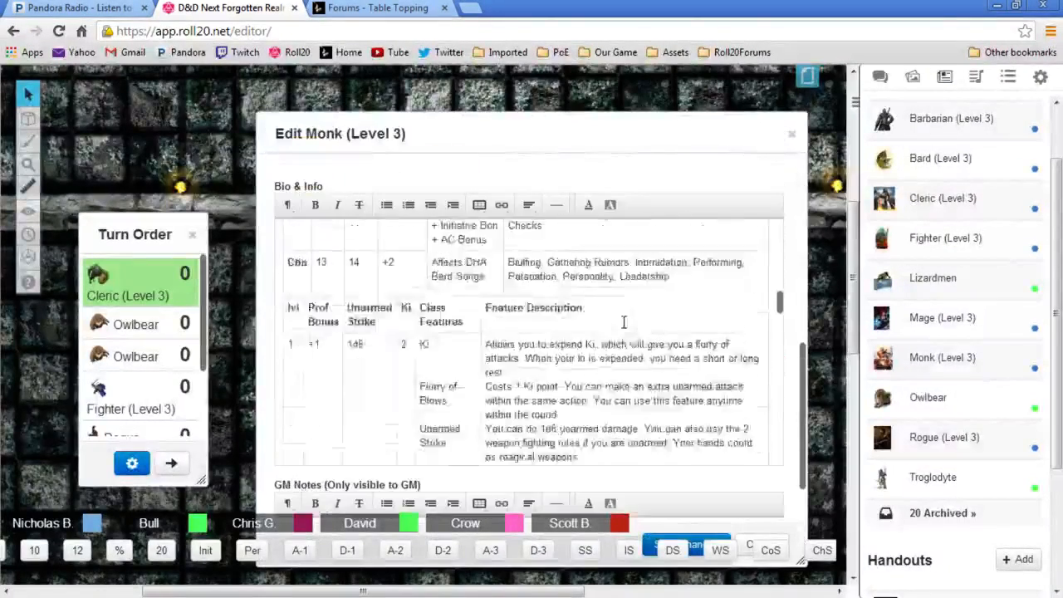
scroll("down", 3)
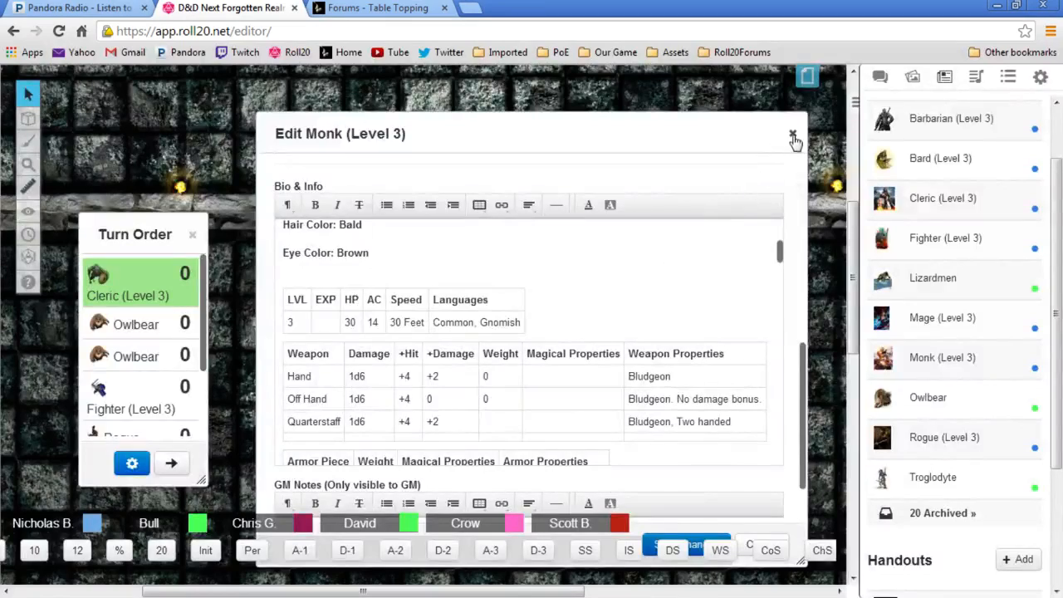
left_click(793, 136)
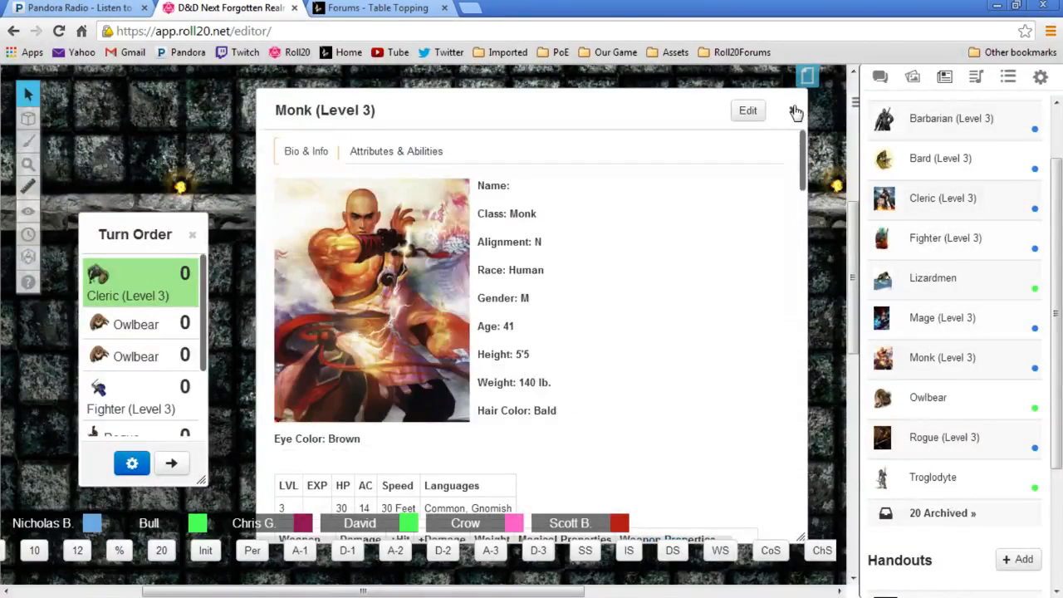
left_click(795, 110)
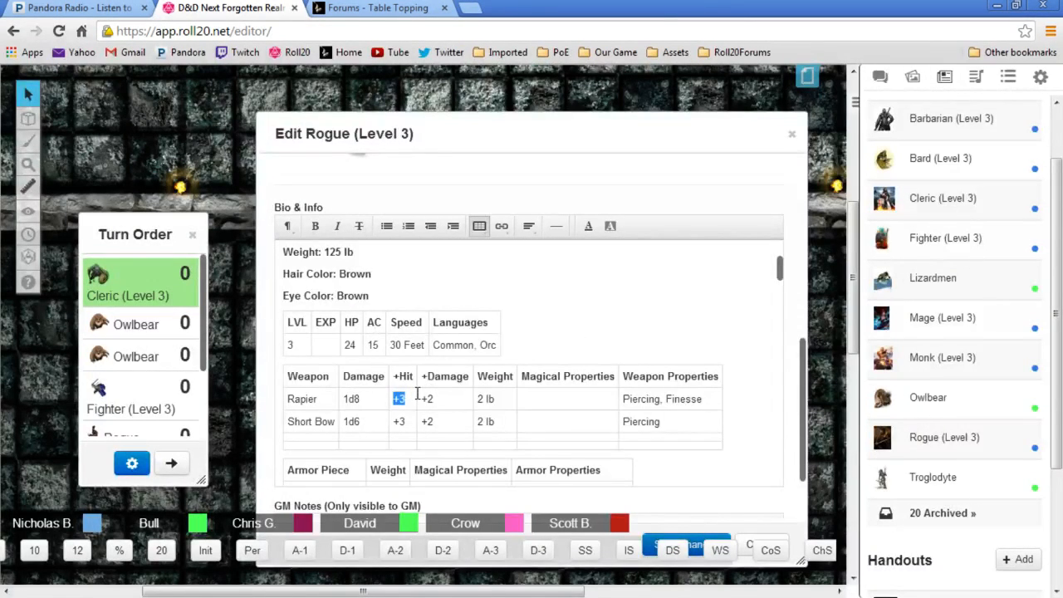
Set the Rogue's rapier to-hit to +4 and advance the turn to the Owlbear
type("+4")
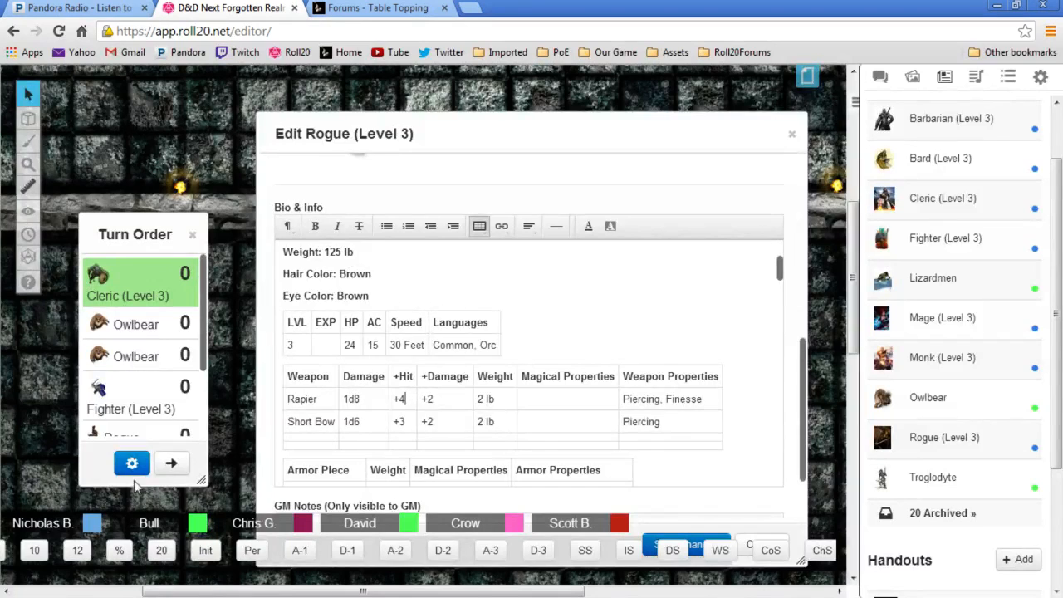
left_click(171, 462)
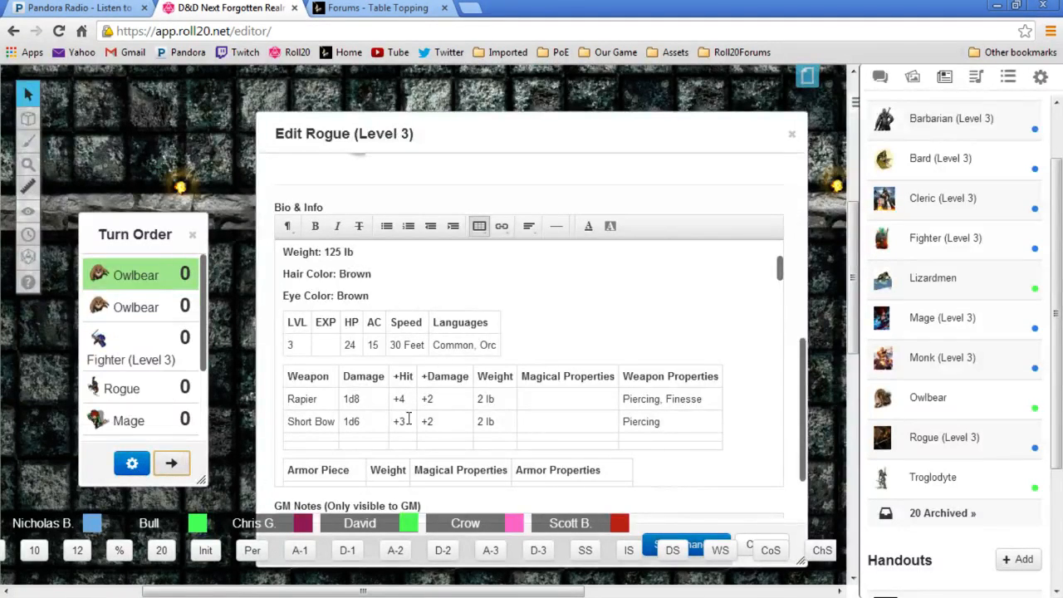
type("4")
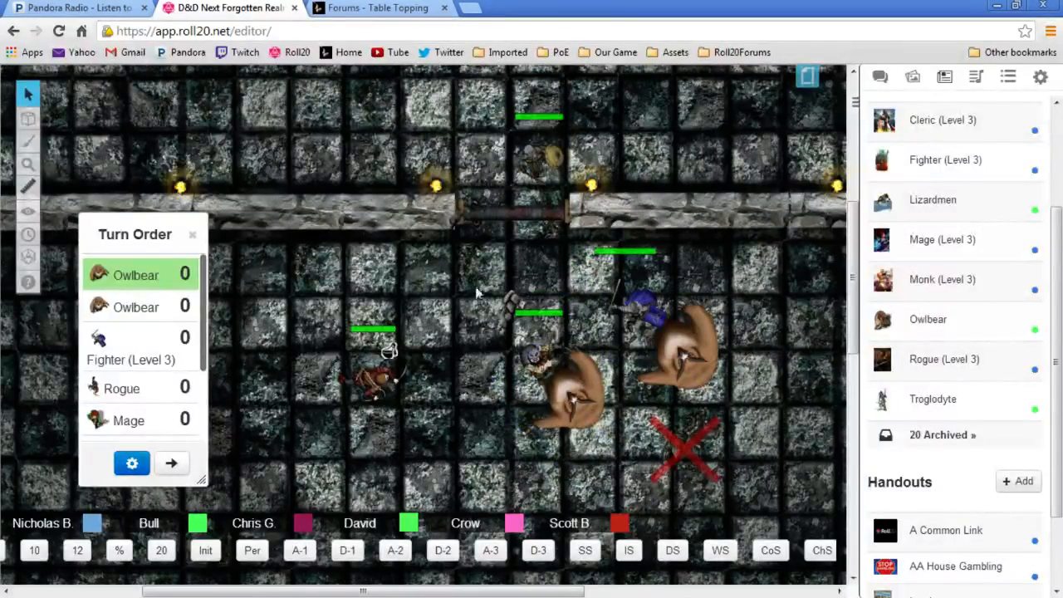
mouse_move(445, 264)
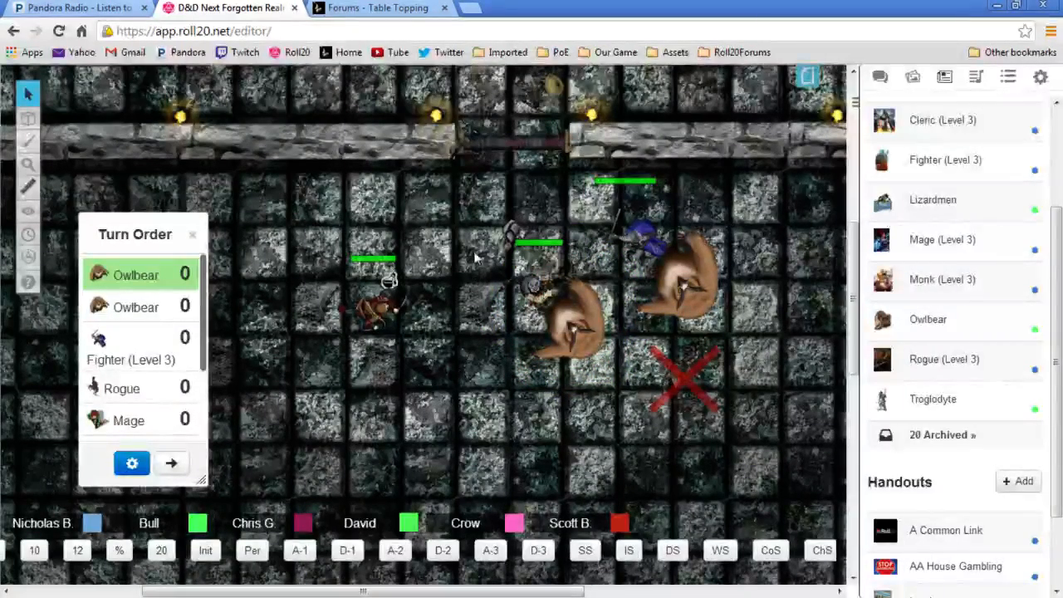
mouse_move(506, 429)
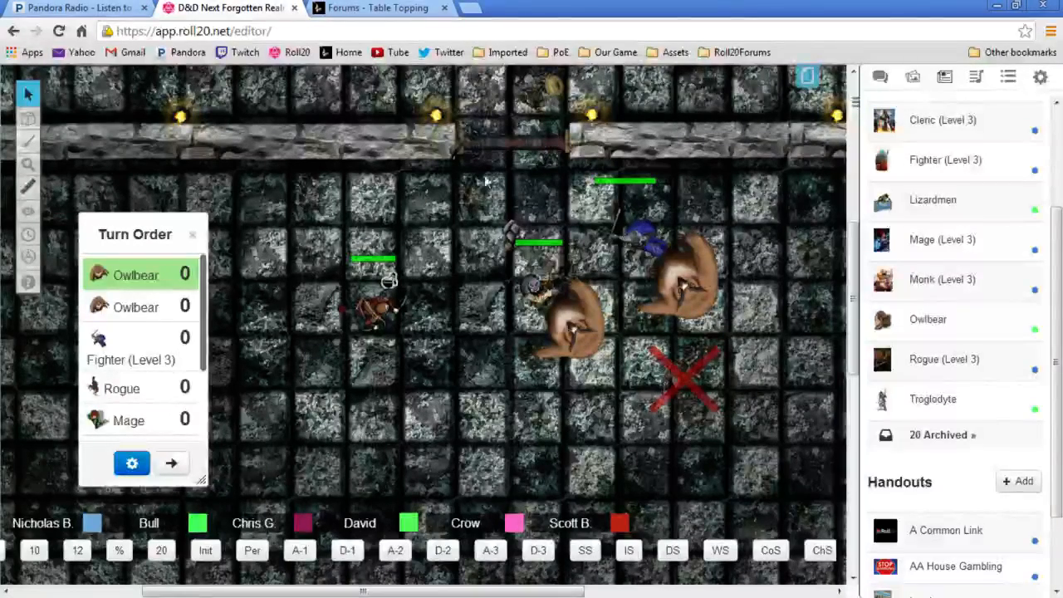
mouse_move(710, 158)
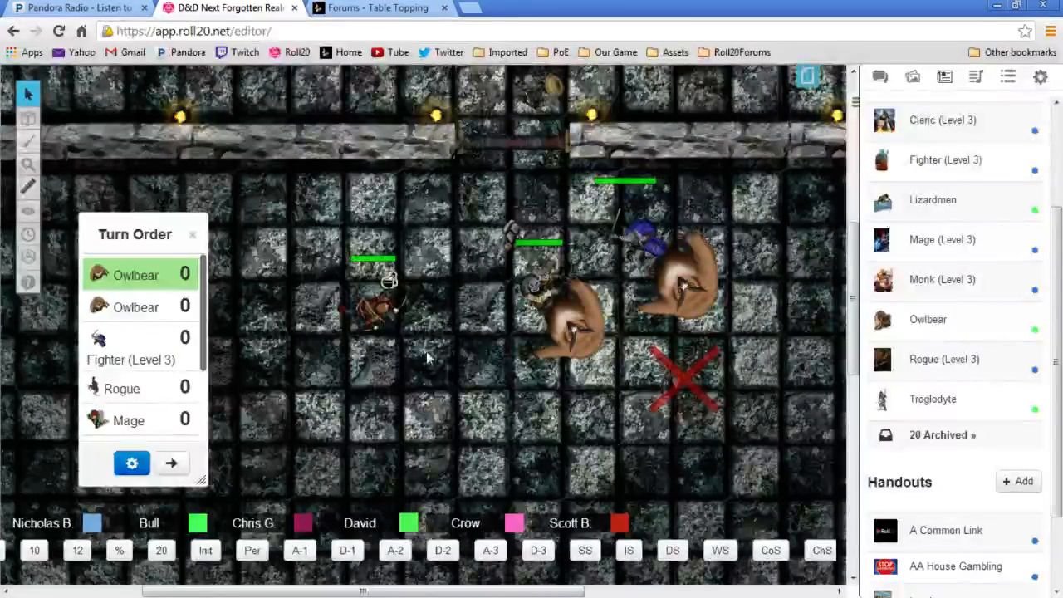
mouse_move(438, 282)
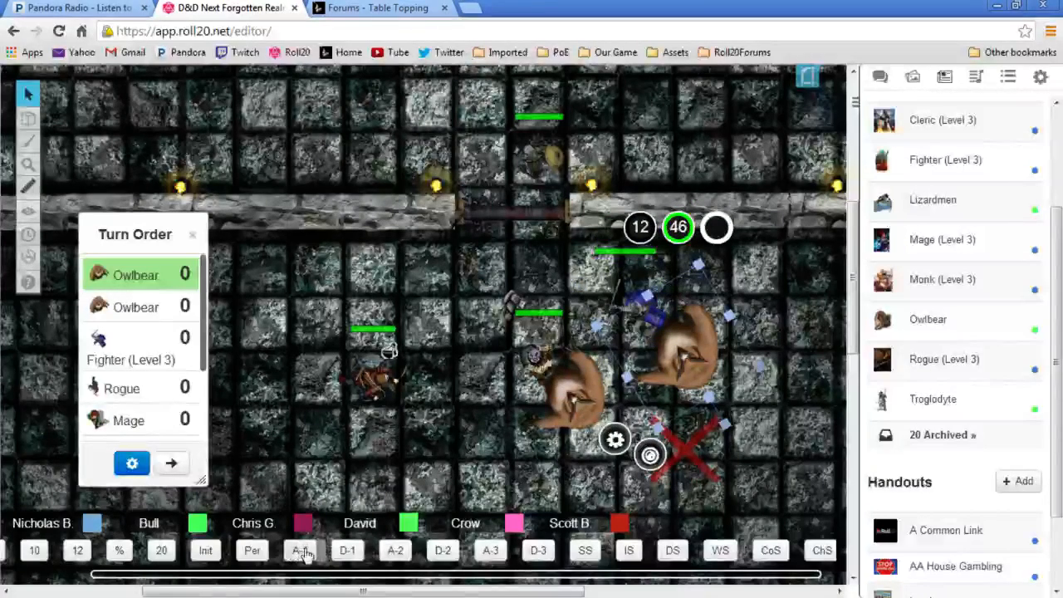
Roll the Owlbear's attack and submit the critical-hit prompt for its bite damage
left_click(880, 76)
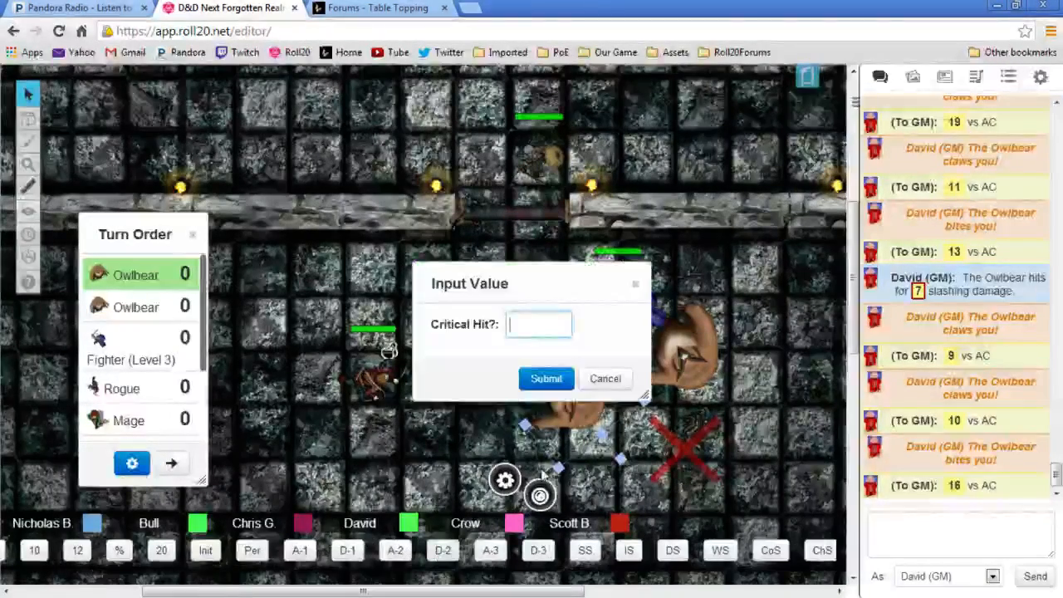
left_click(544, 378)
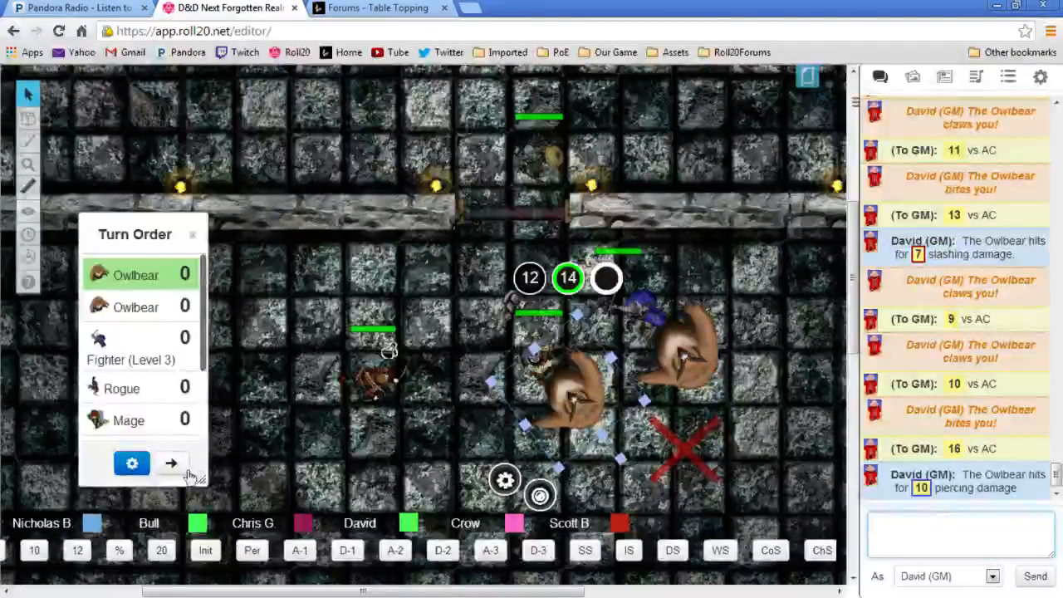
Advance the turn order past the owlbears to the Fighter (Level 3)
left_click(173, 461)
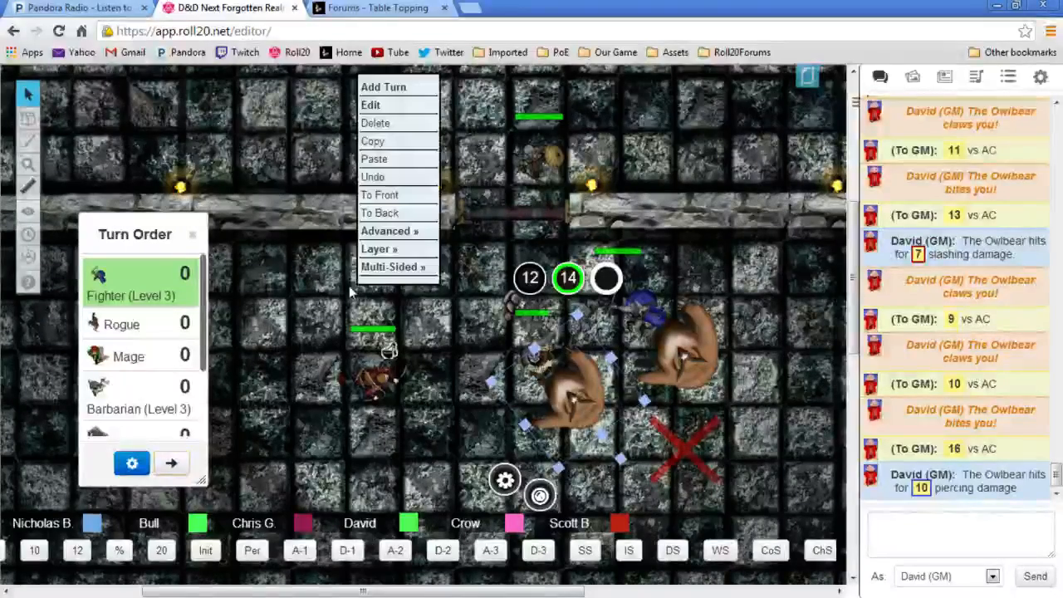
mouse_move(338, 451)
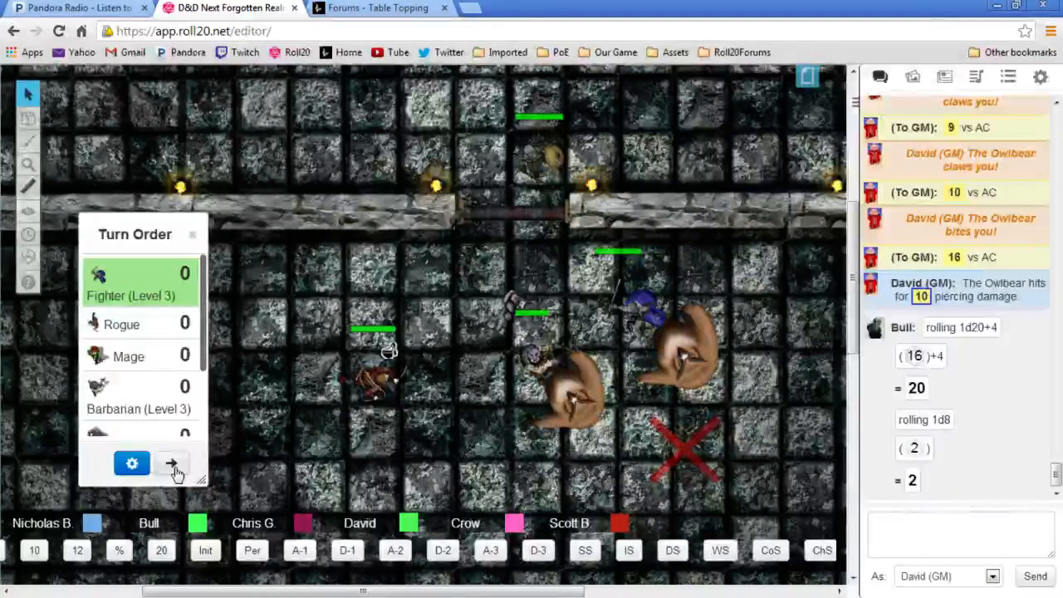
Advance the turn order so the Rogue is up
left_click(173, 464)
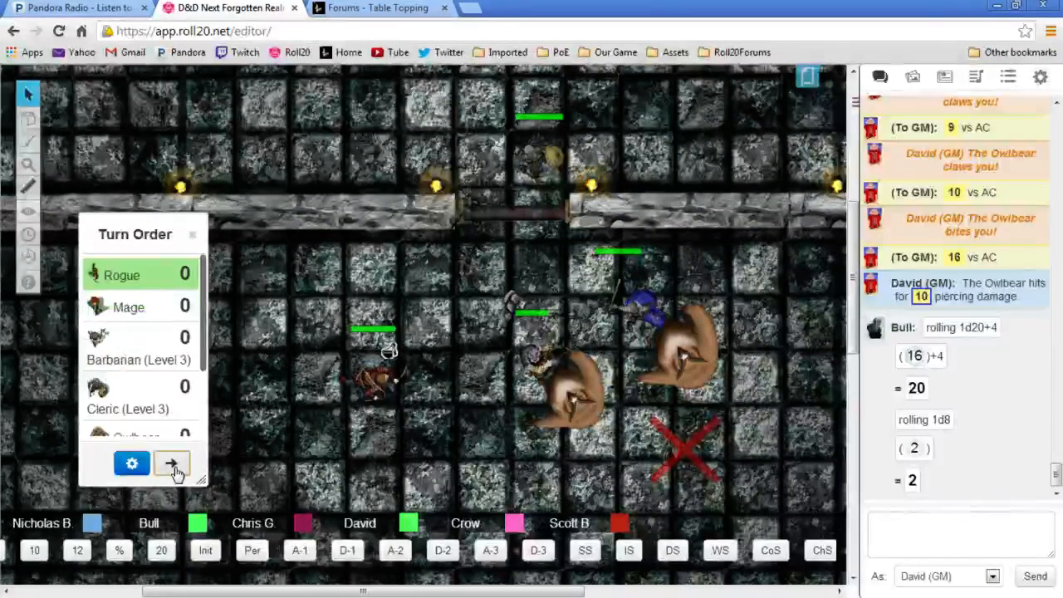
mouse_move(452, 362)
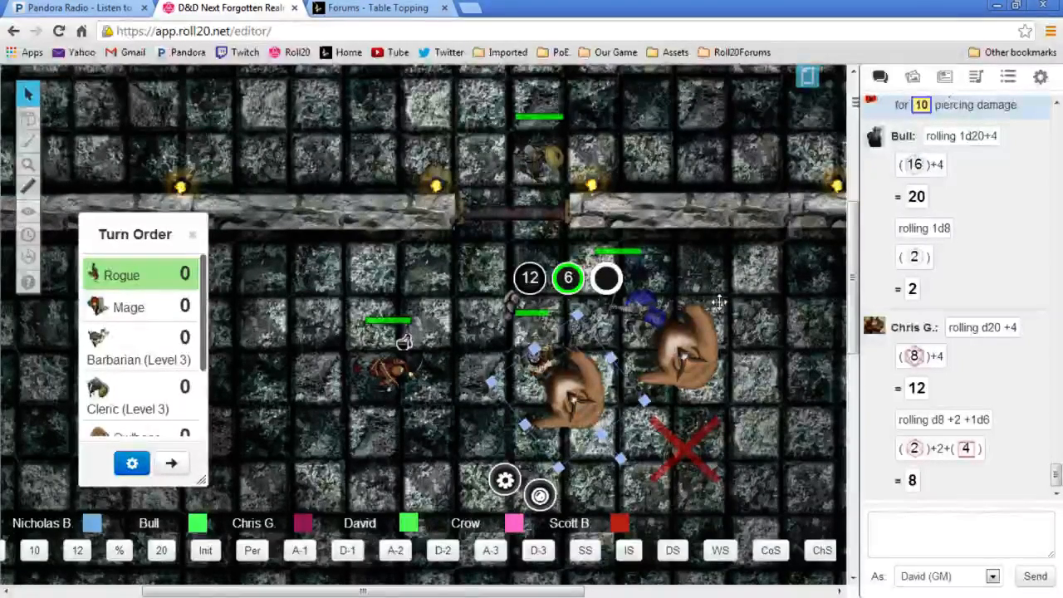
mouse_move(727, 246)
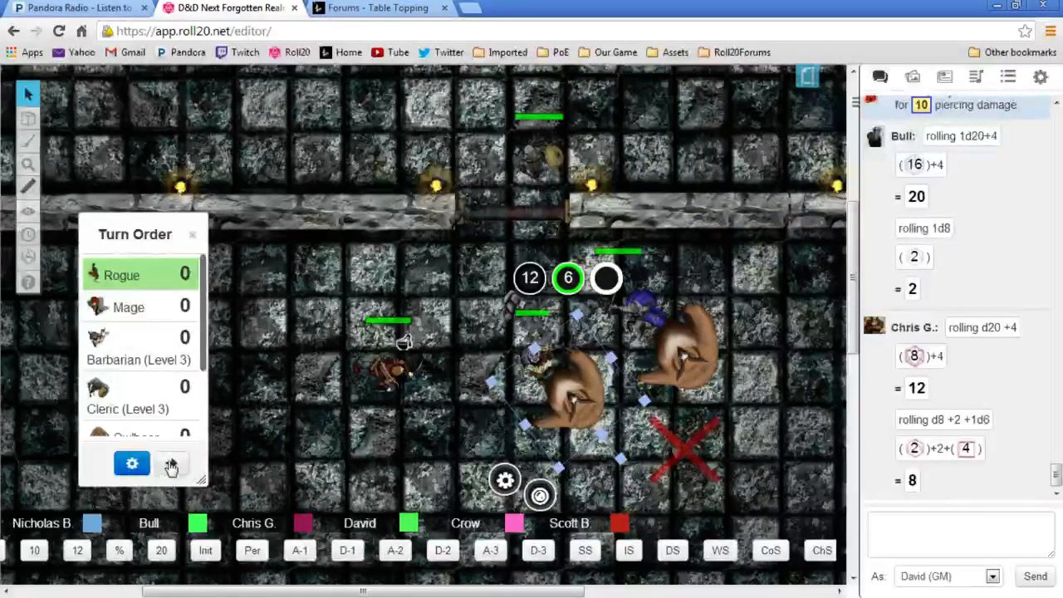
Advance the turn order so the Mage is up
left_click(173, 463)
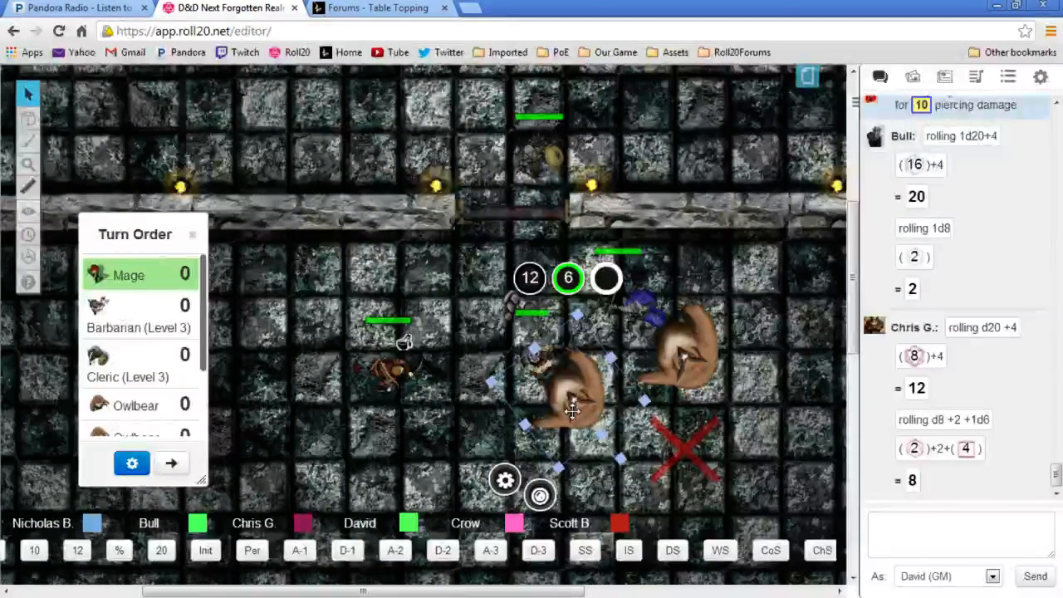
scroll("down", 3)
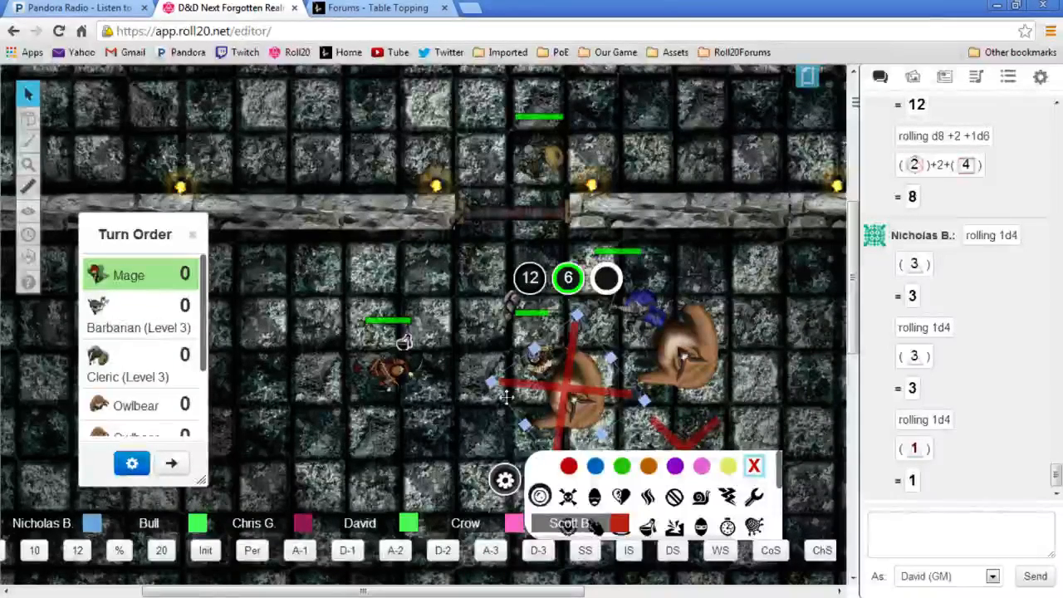
Pass the turn to the Barbarian (Level 3), nudge his token and select the right owlbear
left_click(171, 462)
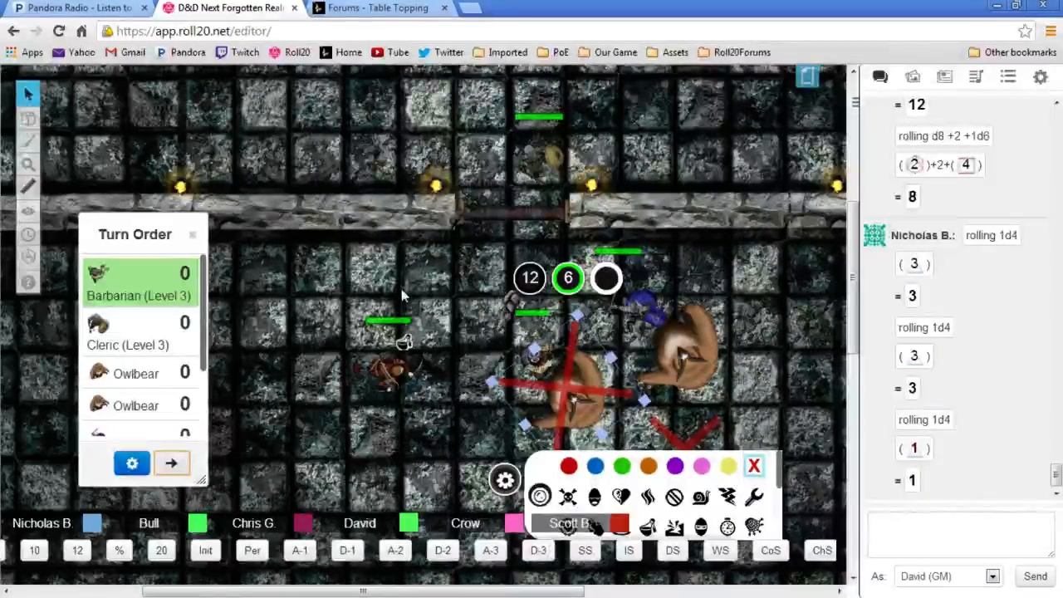
mouse_move(415, 296)
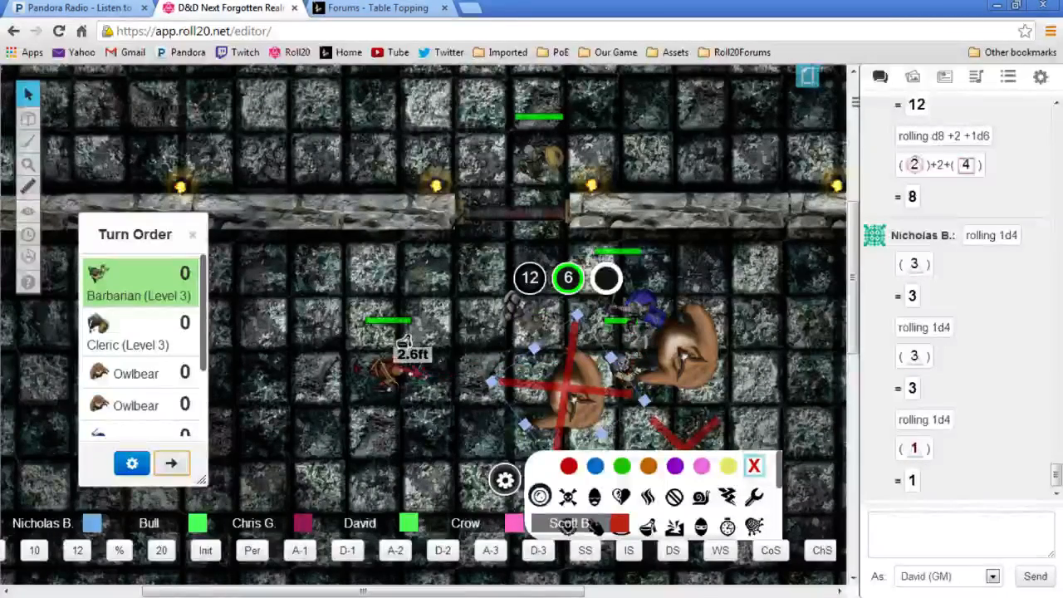
left_click_drag(407, 357, 681, 374)
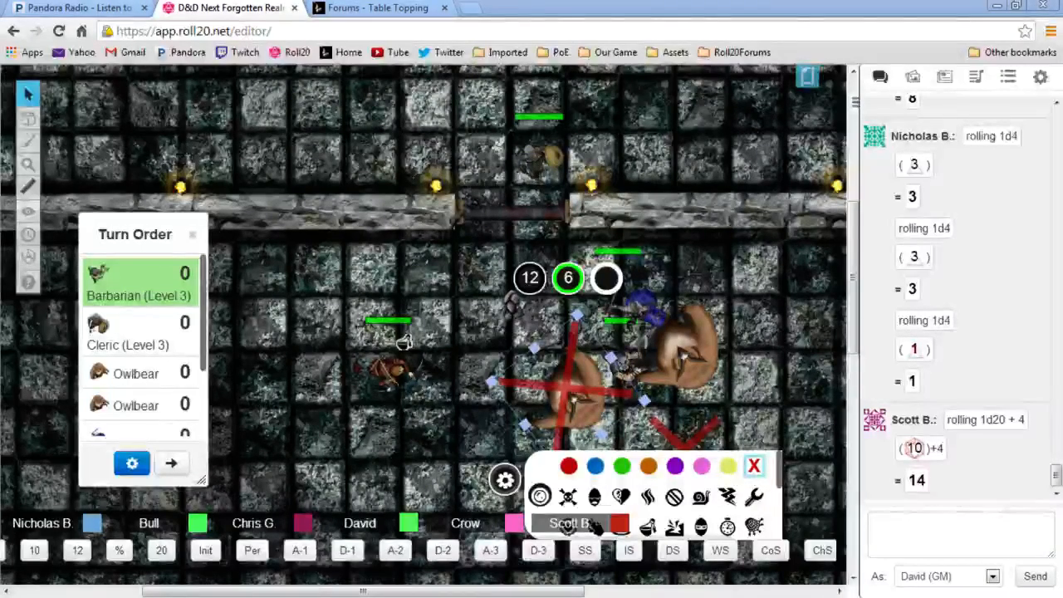
left_click(27, 209)
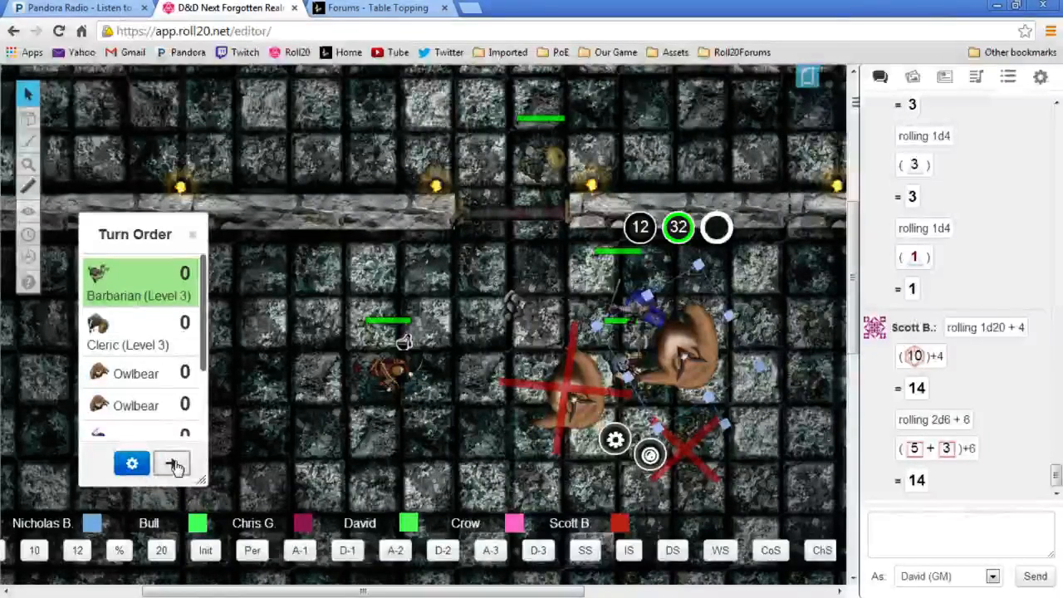
Pass the turn to the Cleric (Level 3) and enter a 25 ft Aura 1 on the cleric token
left_click(173, 463)
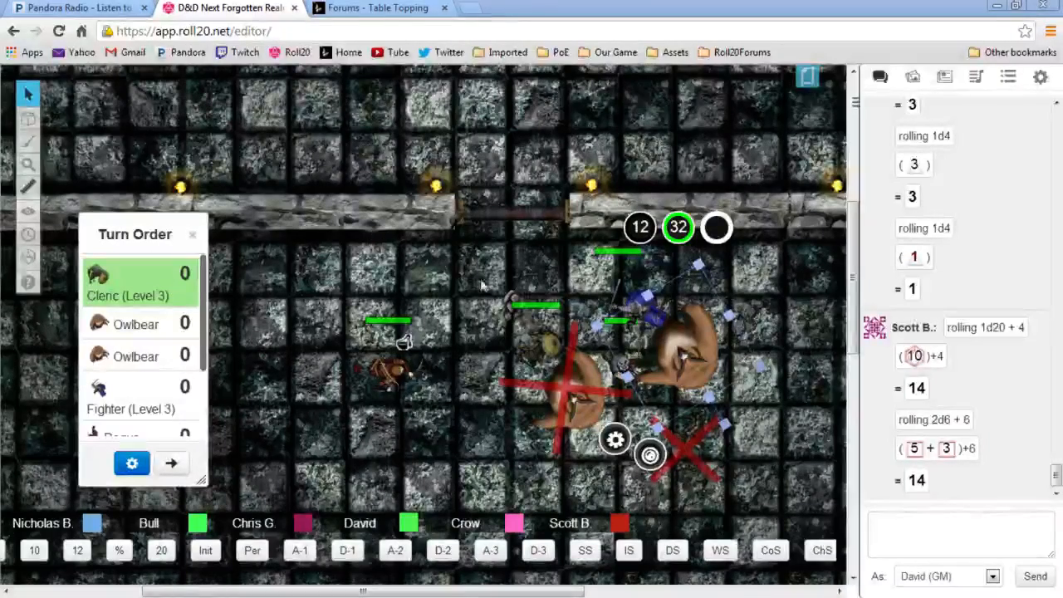
mouse_move(531, 342)
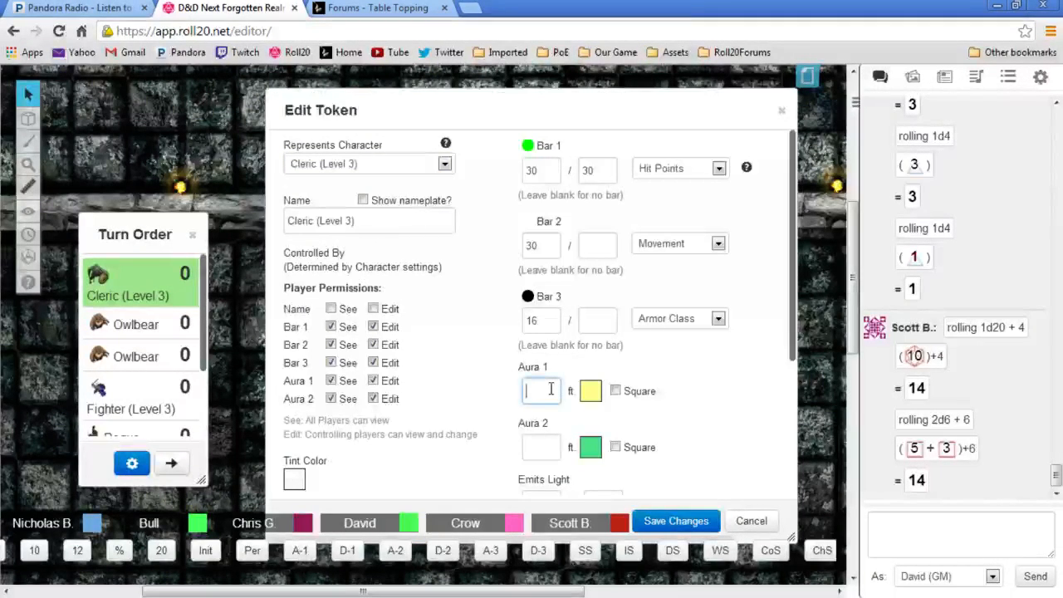
type("25")
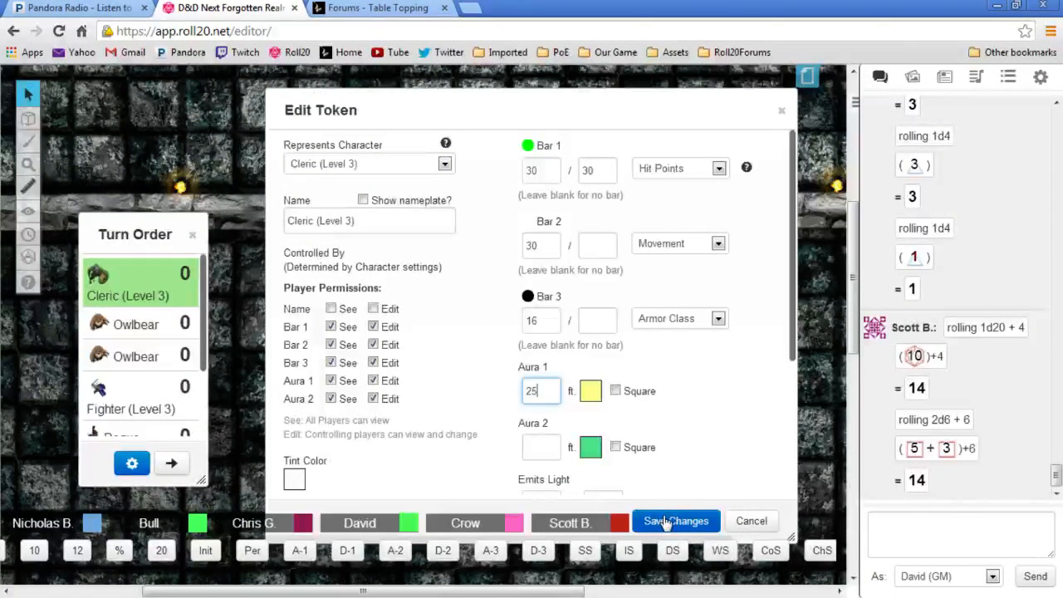
Save the cleric token's 25 ft aura so it radiates over the battle map
left_click(674, 522)
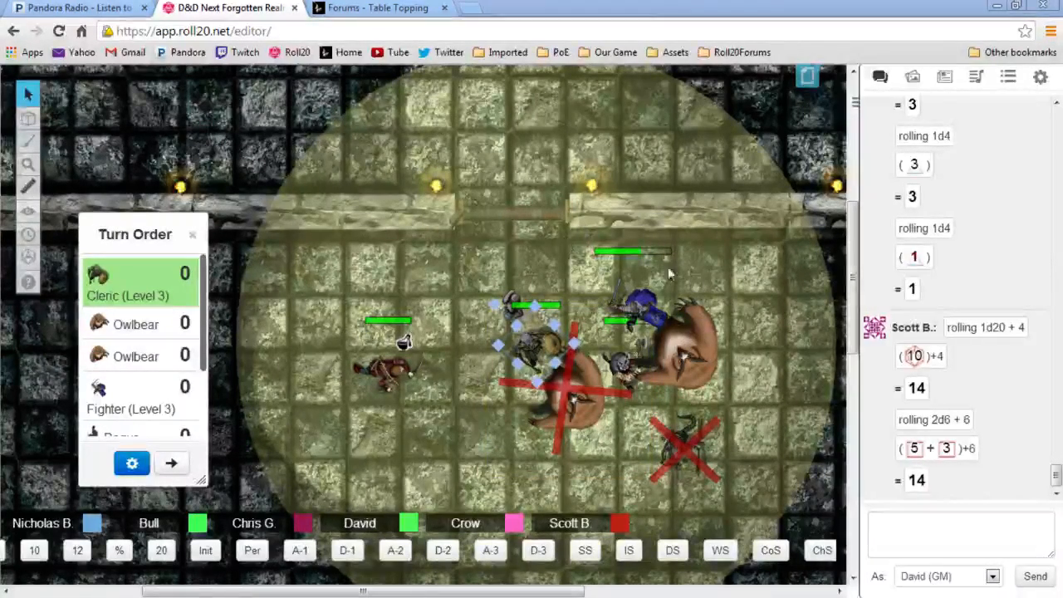
mouse_move(737, 219)
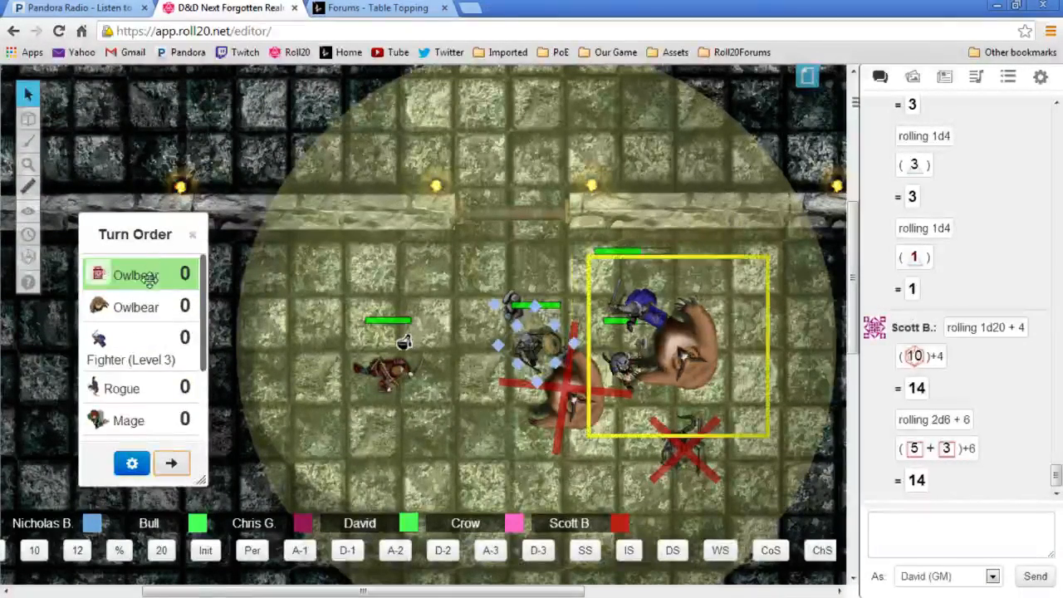
Give the surviving owlbear its turn and roll its second attack with critical damage
left_click(171, 461)
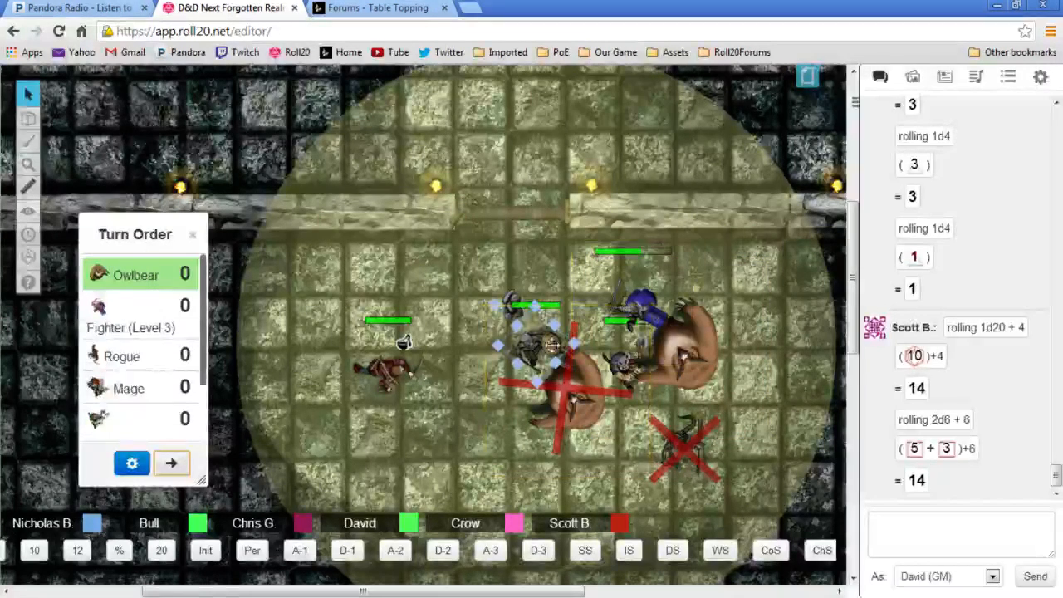
left_click(136, 275)
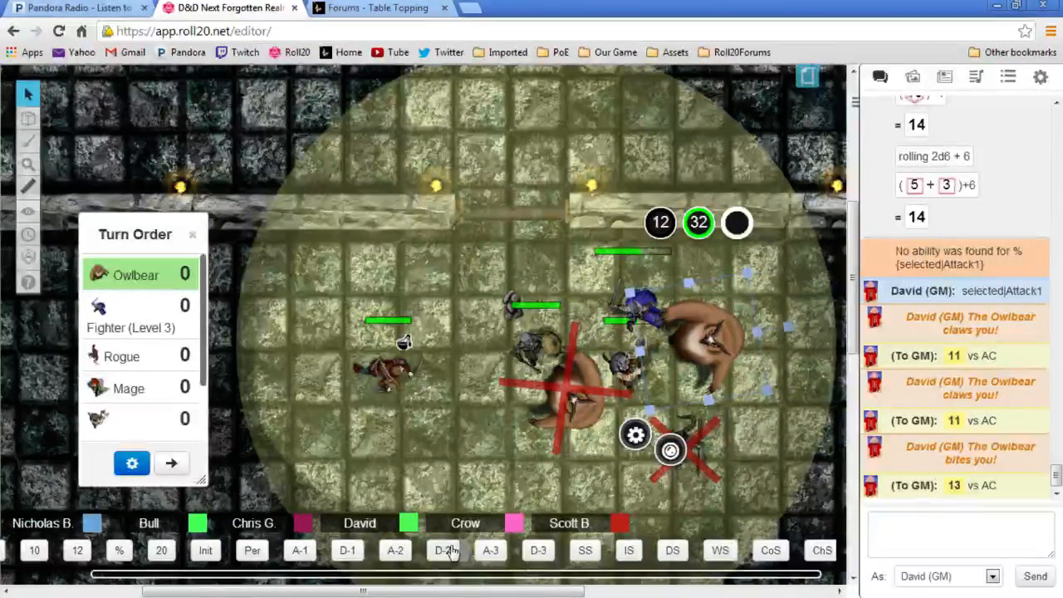
left_click(442, 550)
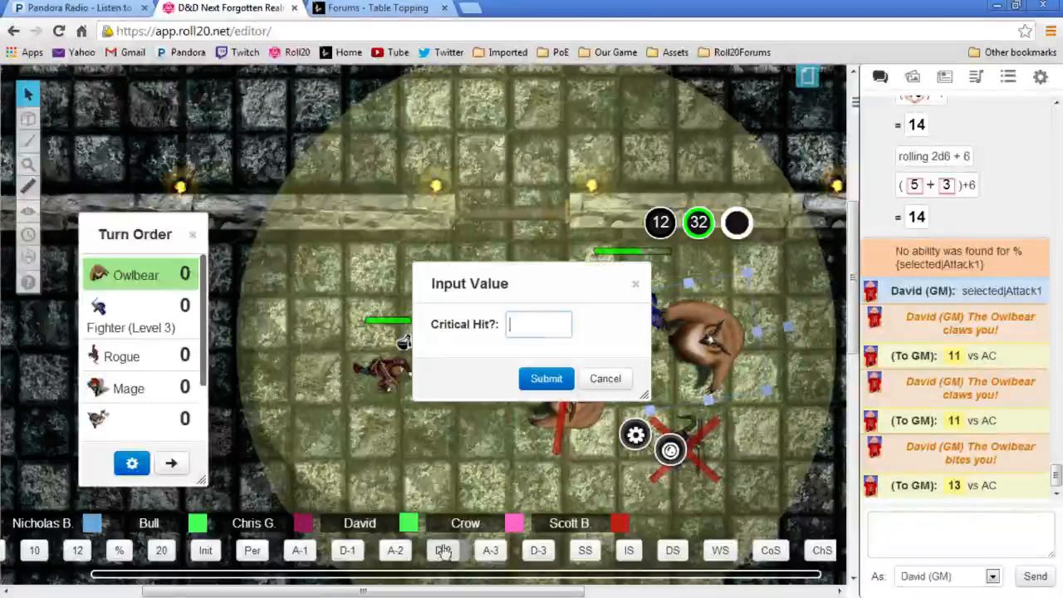
left_click(545, 378)
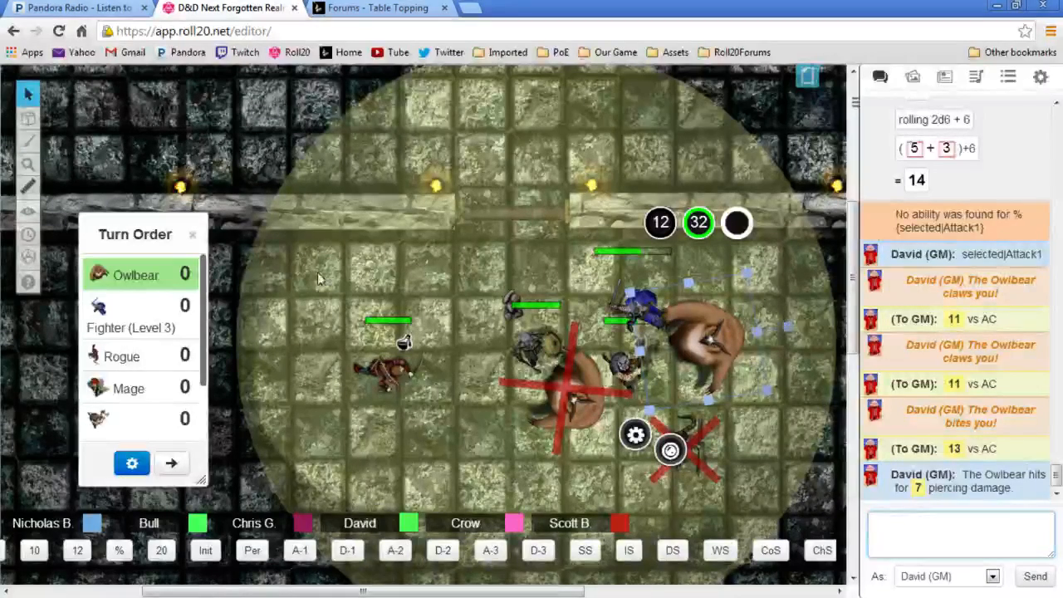
Advance the turn order past the Fighter so the Rogue's turn becomes active
left_click(171, 461)
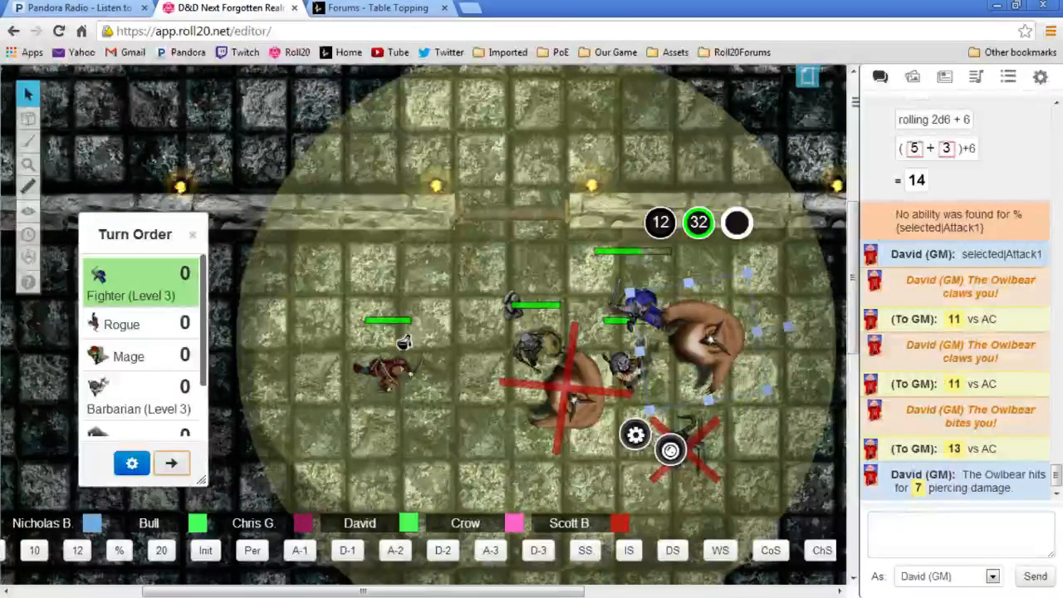
scroll("down", 3)
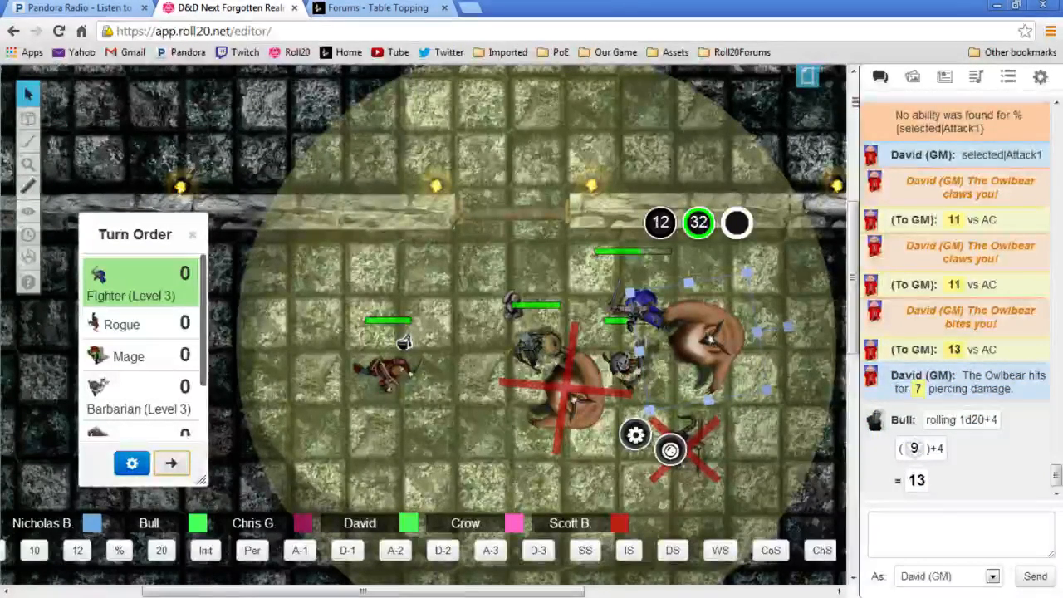
left_click_drag(423, 374, 694, 342)
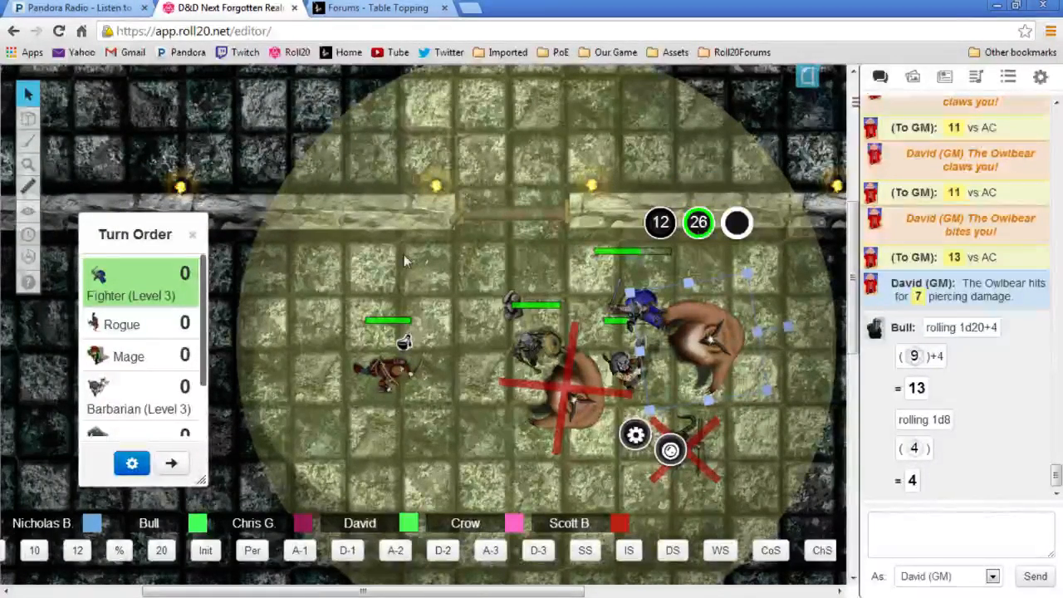
left_click(171, 461)
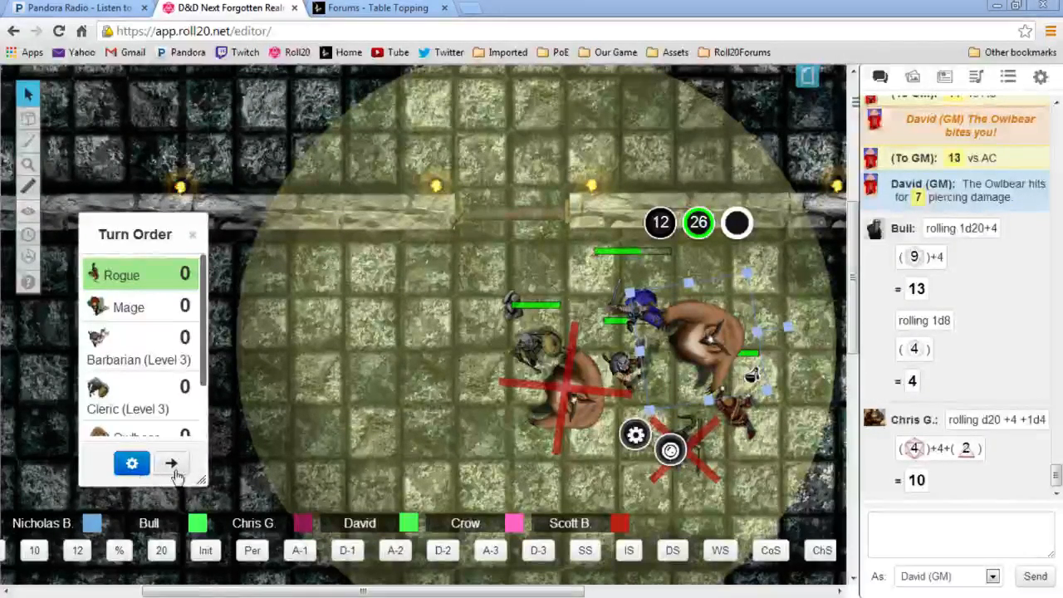
Hand the active turn to the Mage in the Turn Order tracker
left_click(173, 462)
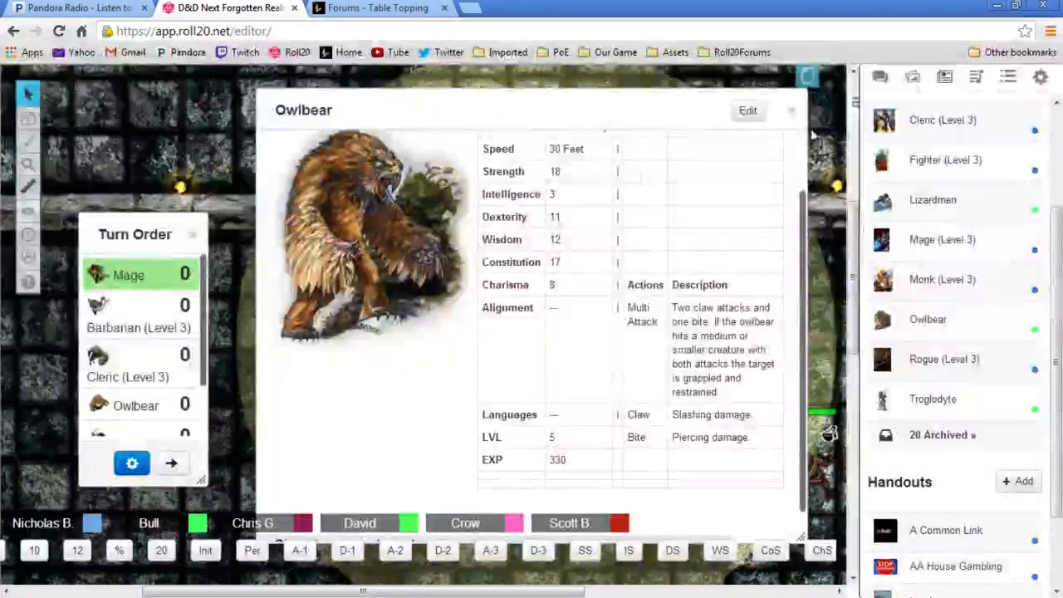
Dismiss the Owlbear sheet and give the Barbarian (Level 3) the active turn
left_click(790, 110)
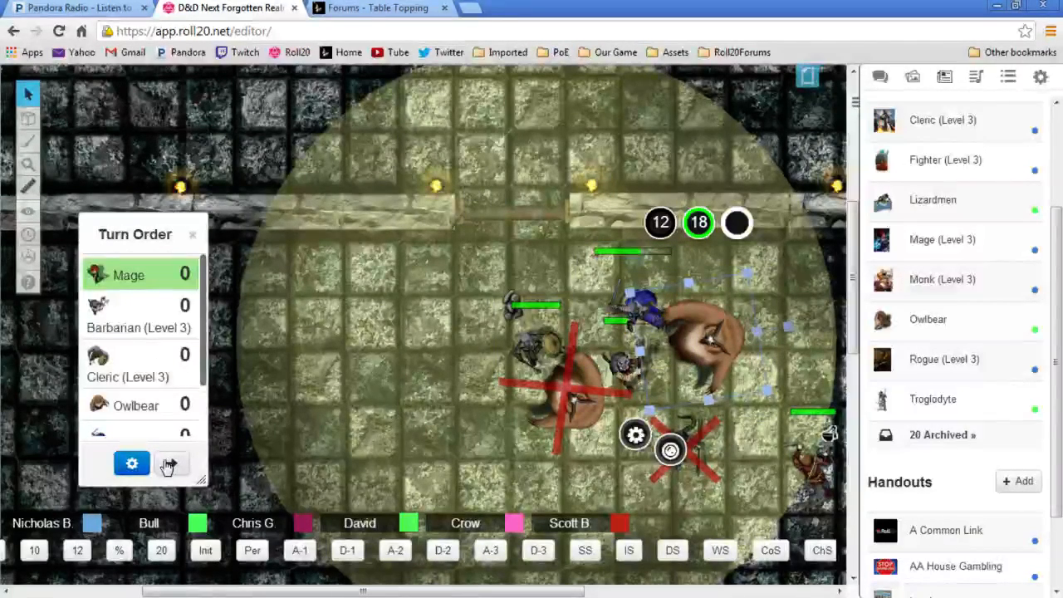
left_click(173, 462)
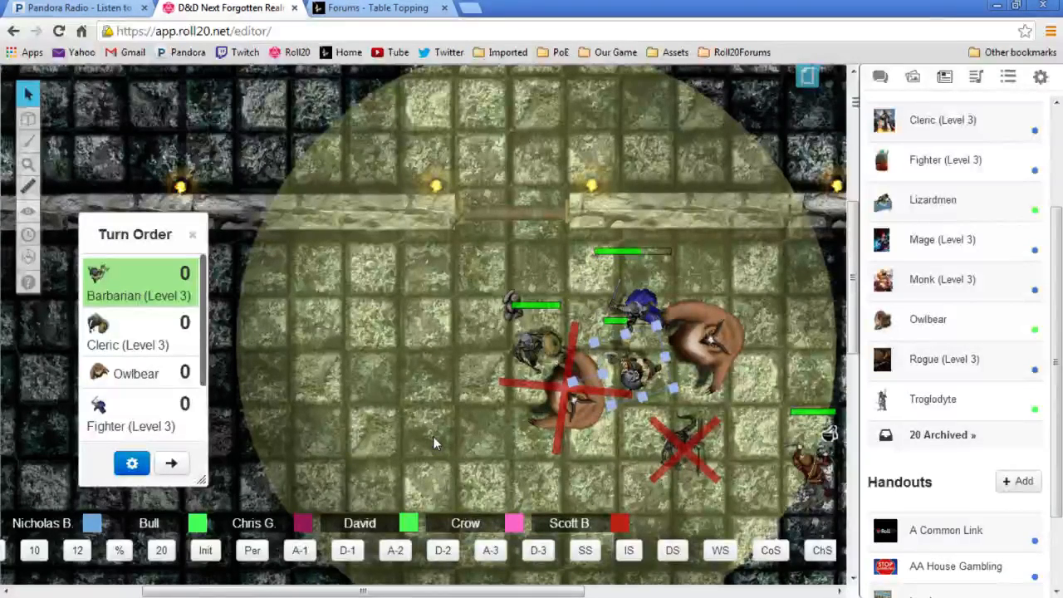
mouse_move(395, 314)
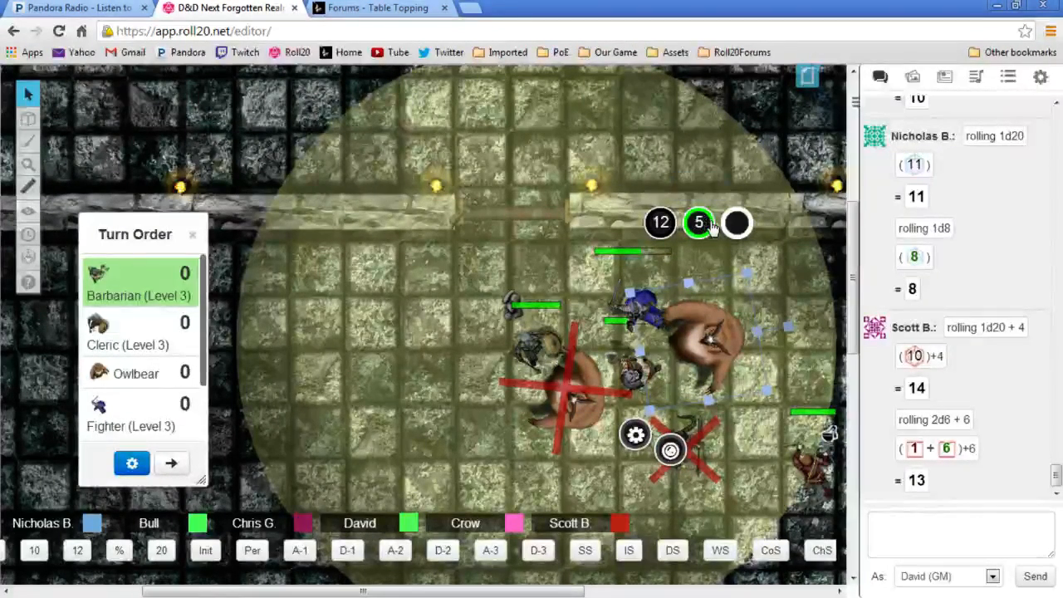
Make the Cleric (Level 3) the active turn and review Crow's d20 rolls in chat
left_click(171, 462)
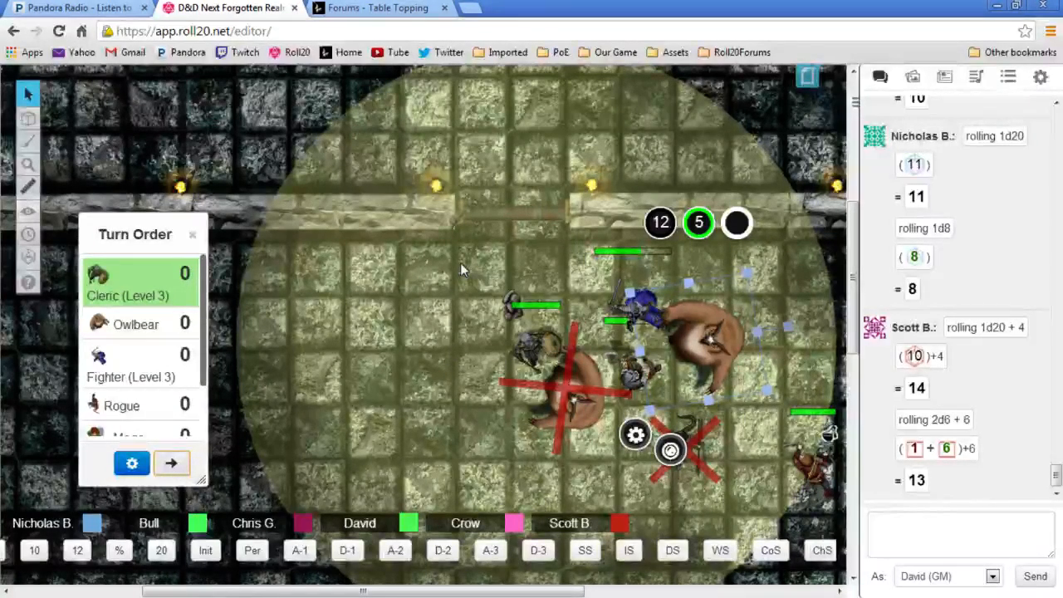
left_click(558, 344)
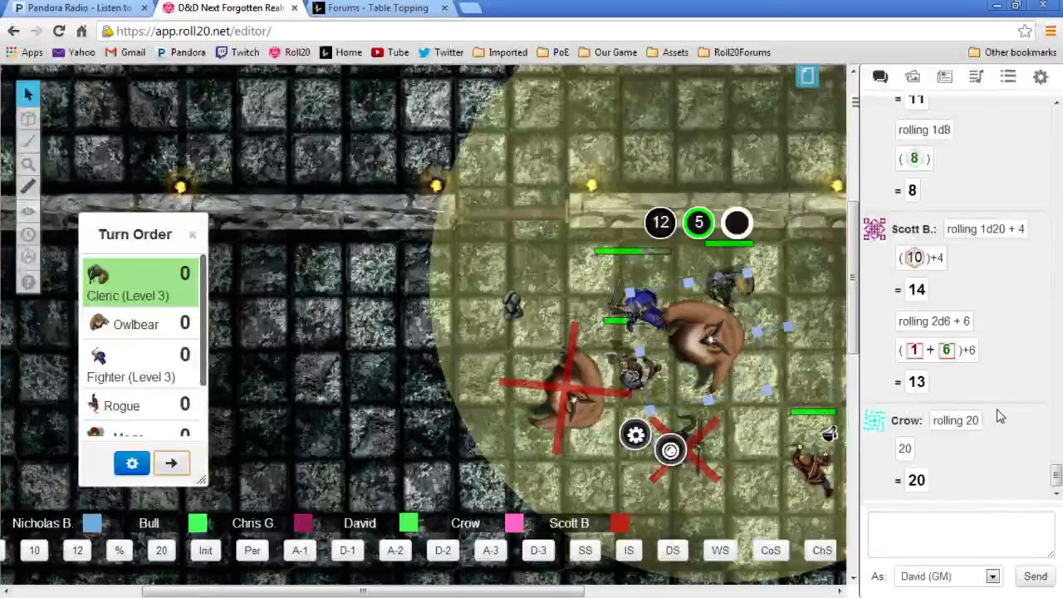
scroll("down", 3)
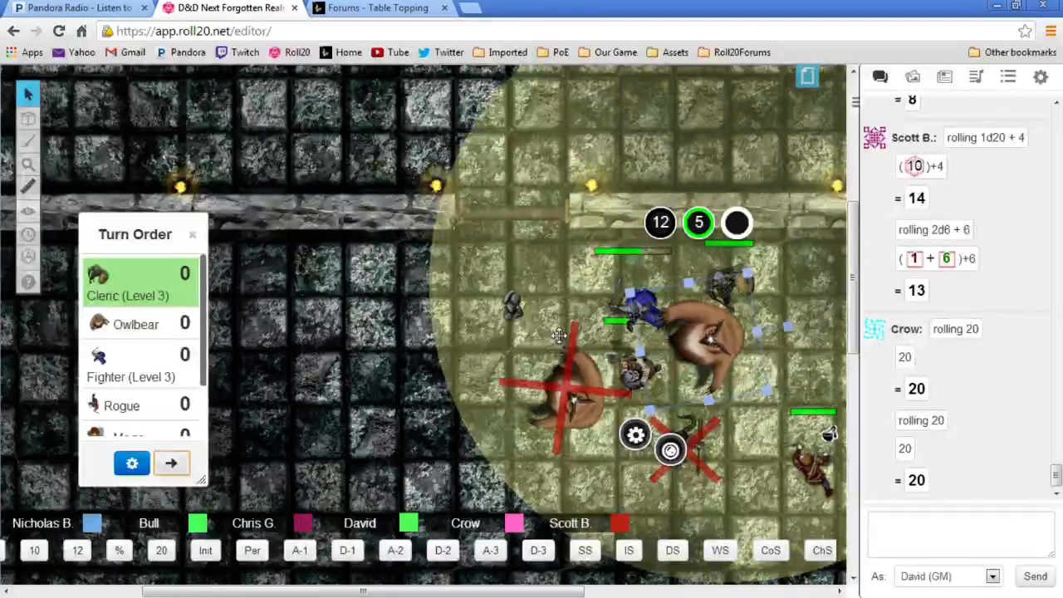
scroll("down", 3)
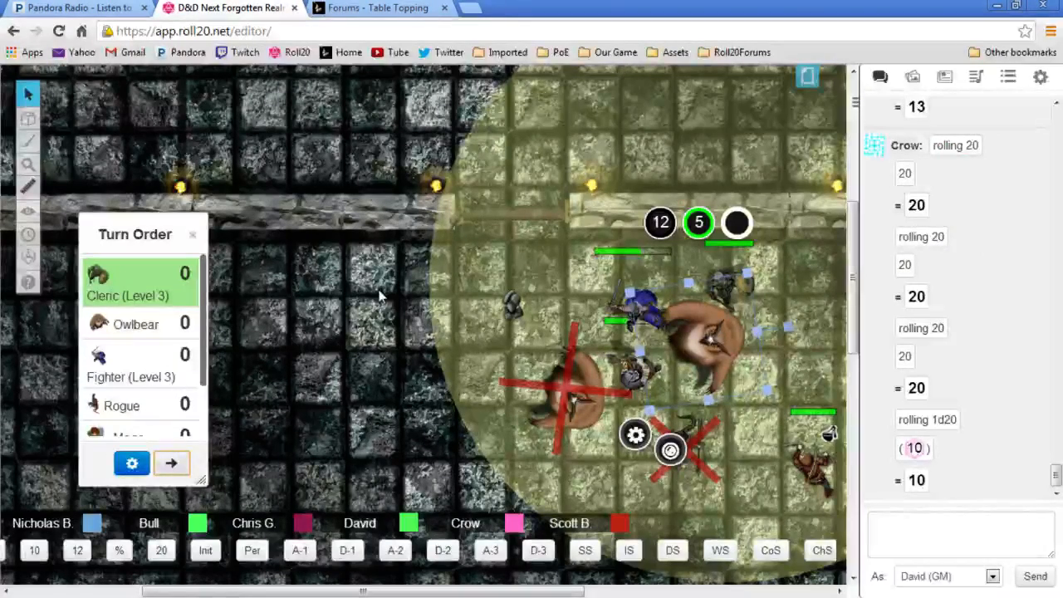
mouse_move(777, 340)
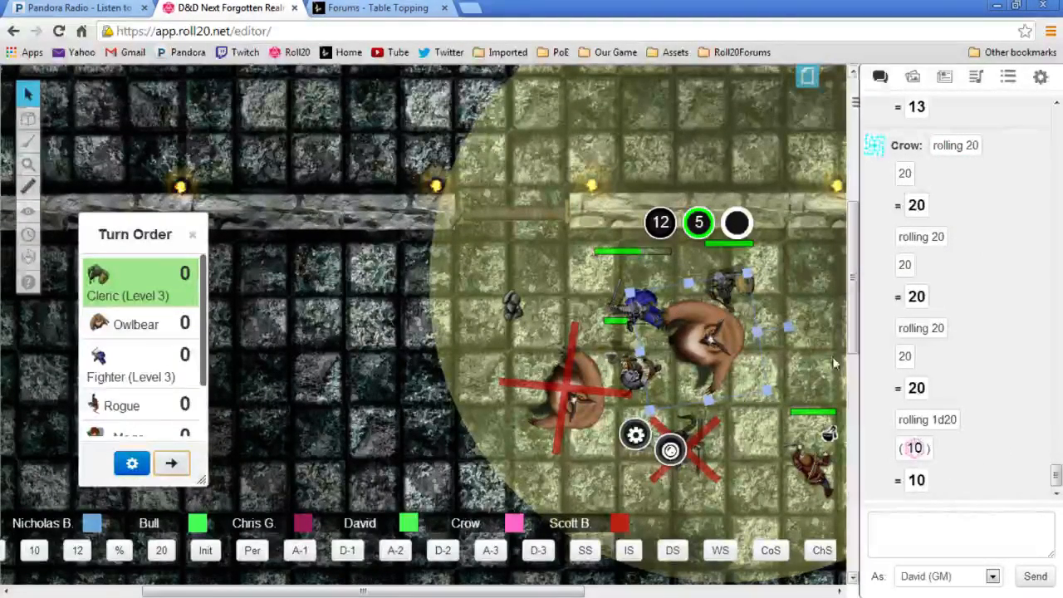
mouse_move(822, 347)
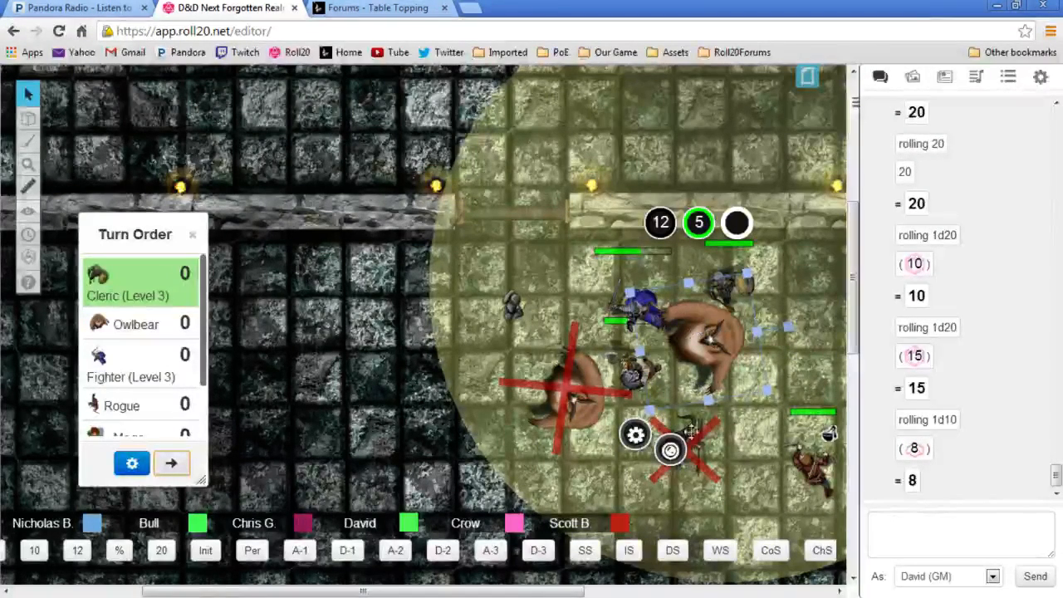
Collapse the chat sidebar and place a party token beside the defeated monsters
left_click(671, 451)
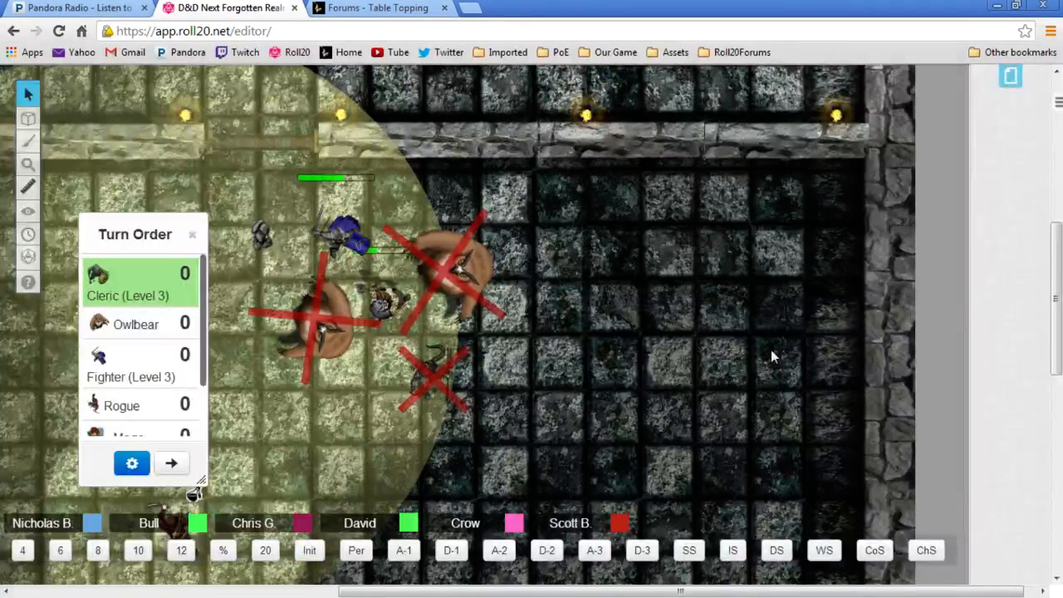
left_click_drag(340, 241, 349, 373)
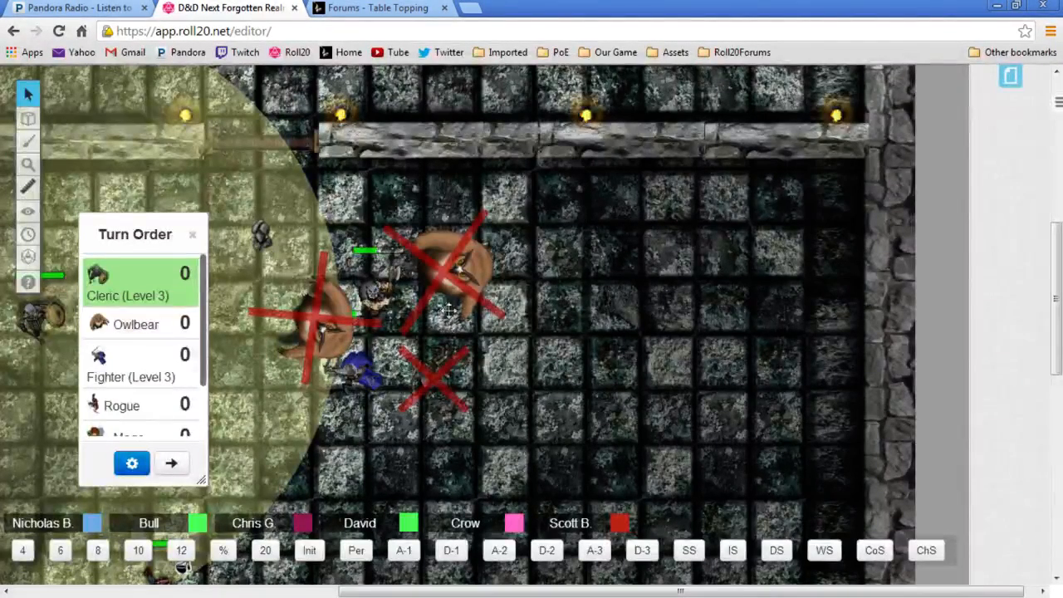
mouse_move(571, 316)
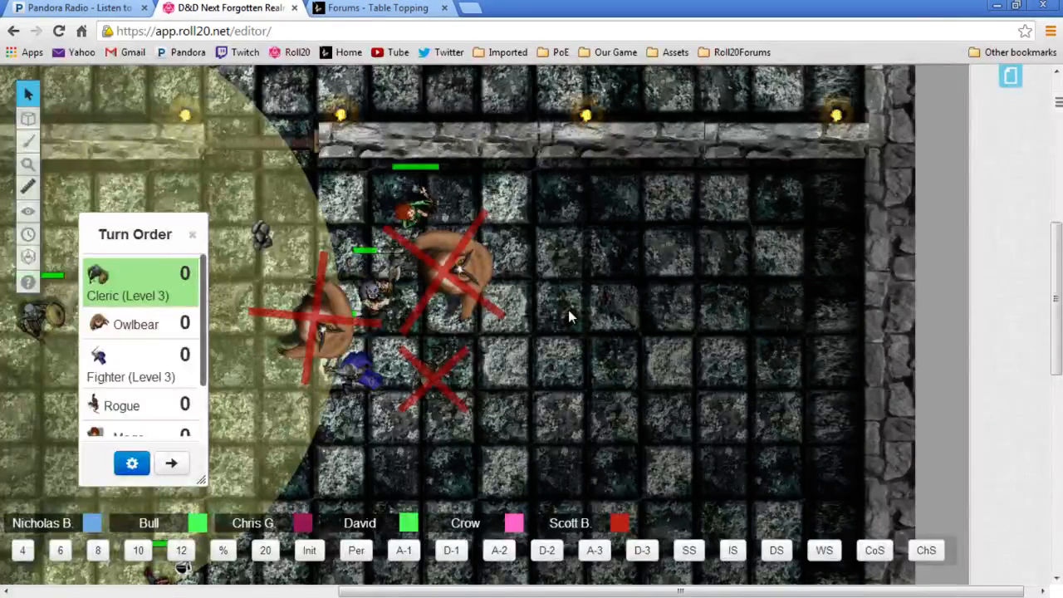
mouse_move(531, 507)
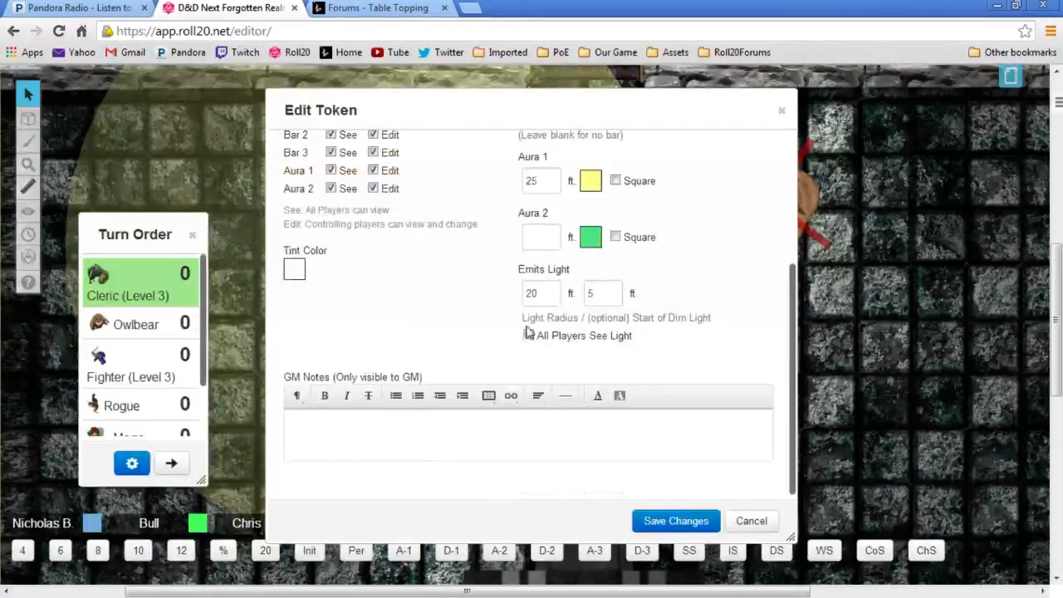
Clear the Cleric token's Aura 1 radius and let all players see its light
left_click(674, 521)
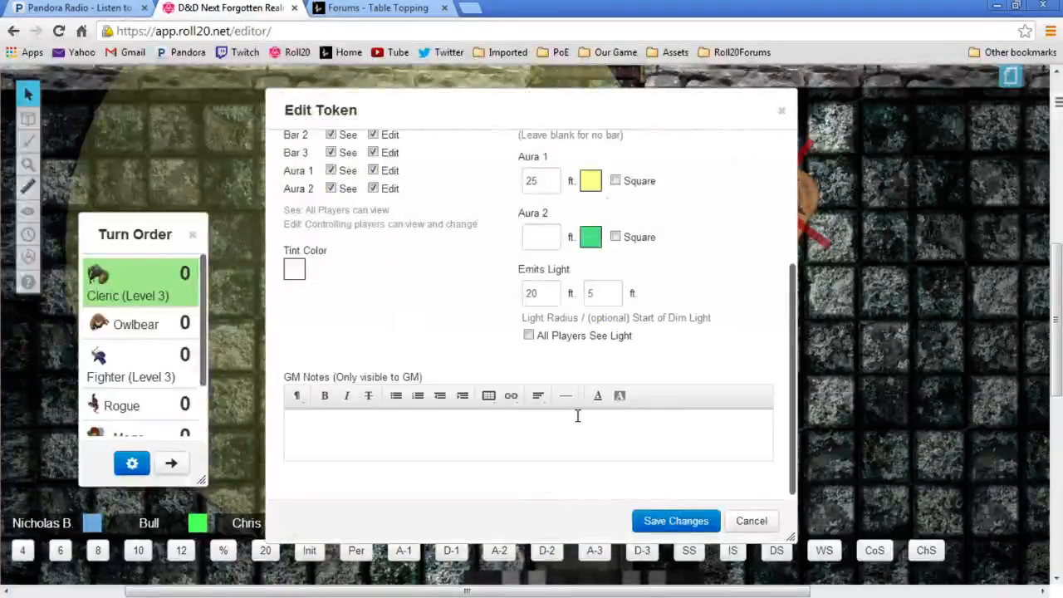
left_click(674, 522)
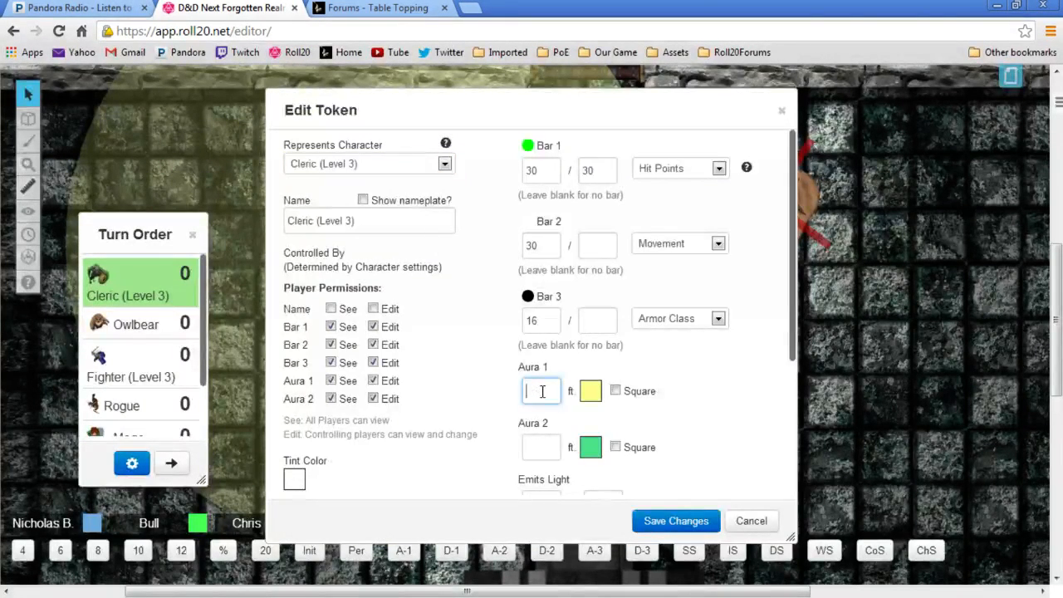
scroll("down", 3)
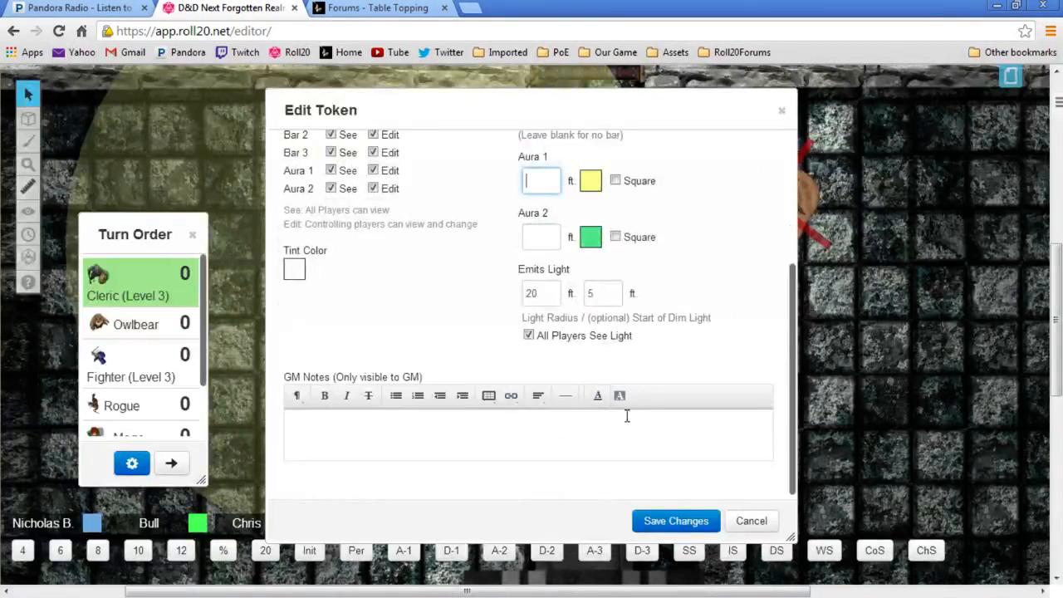
left_click(676, 521)
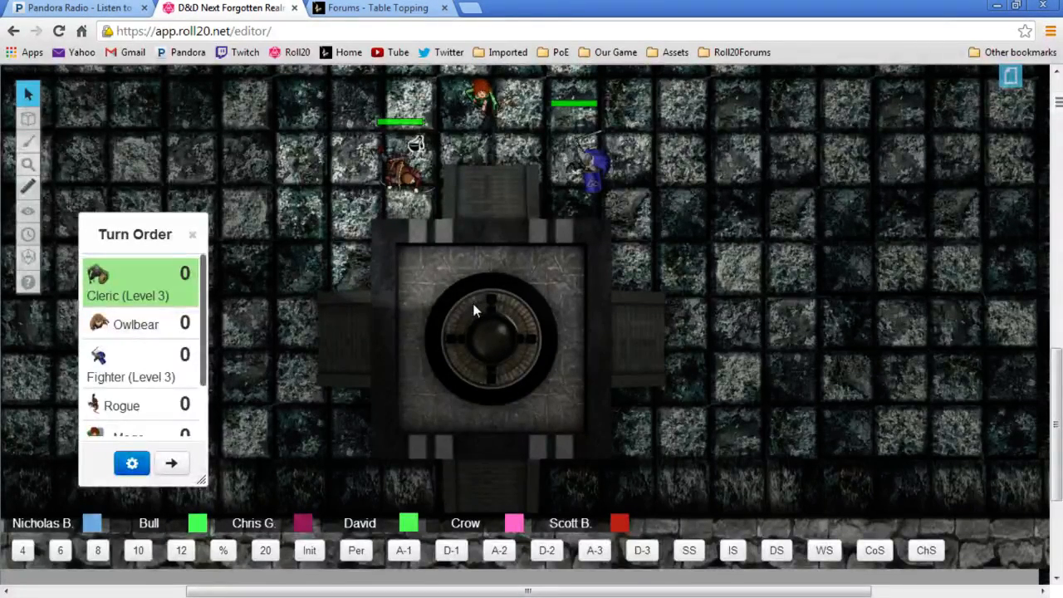
mouse_move(502, 332)
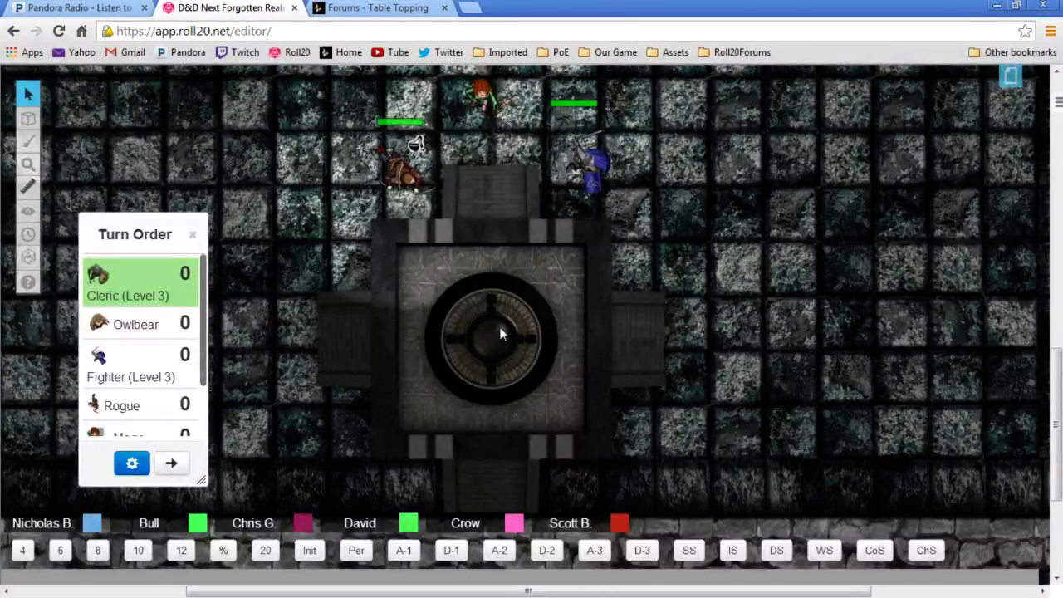
mouse_move(540, 349)
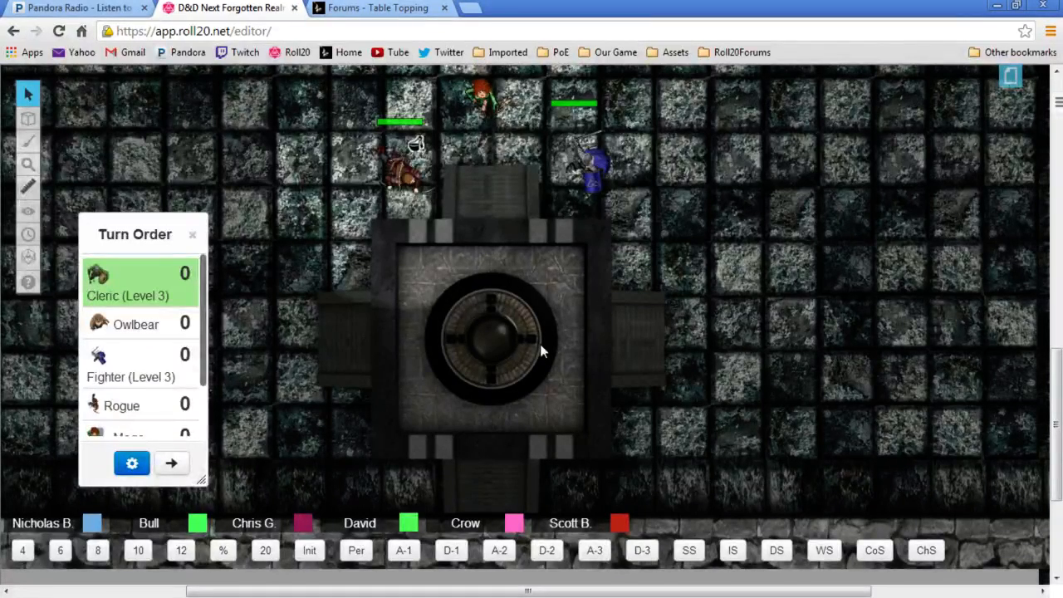
mouse_move(700, 219)
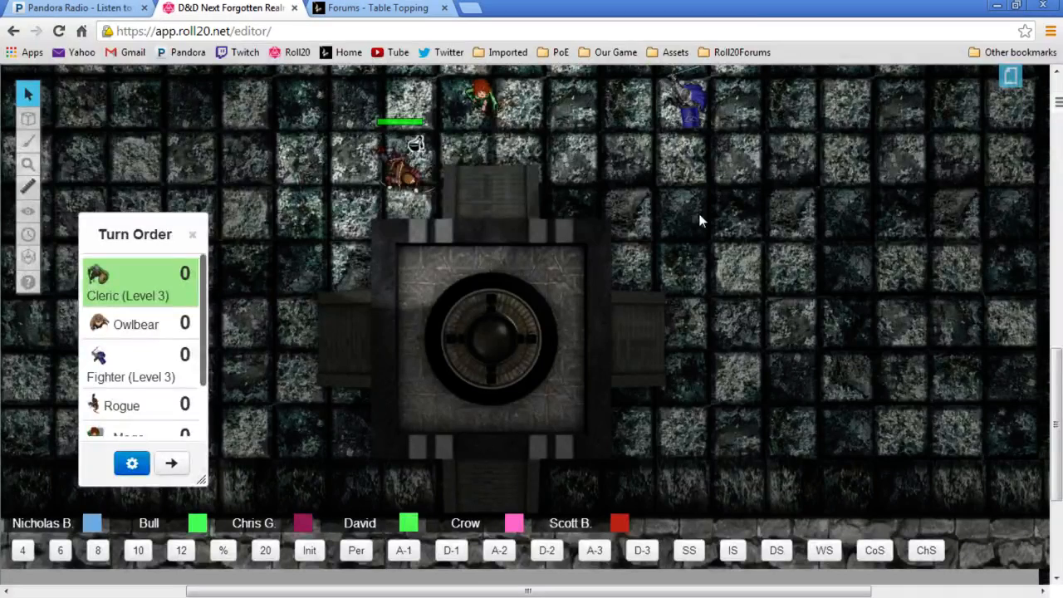
mouse_move(639, 224)
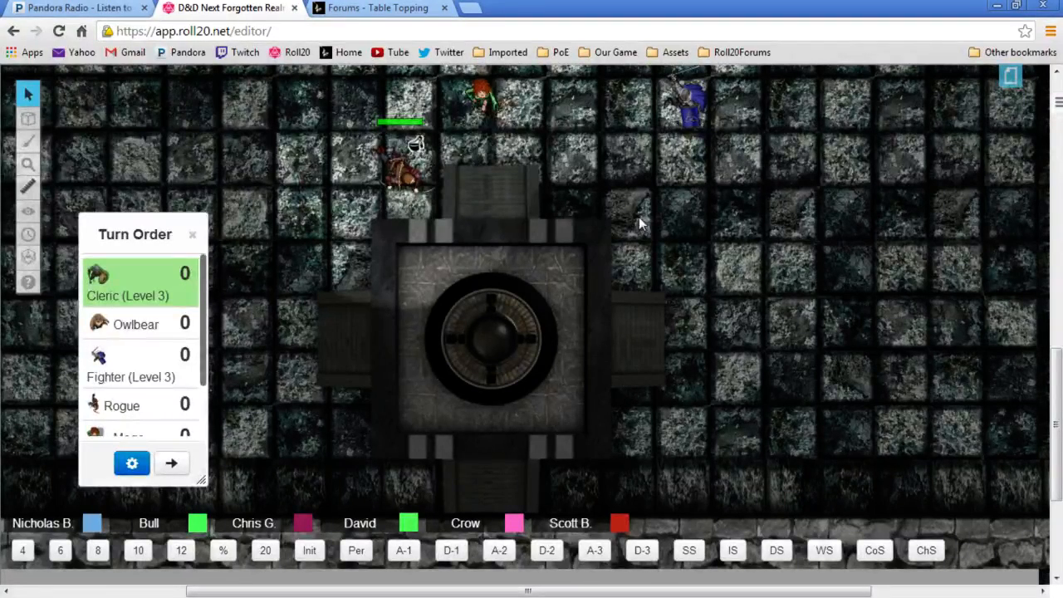
mouse_move(634, 280)
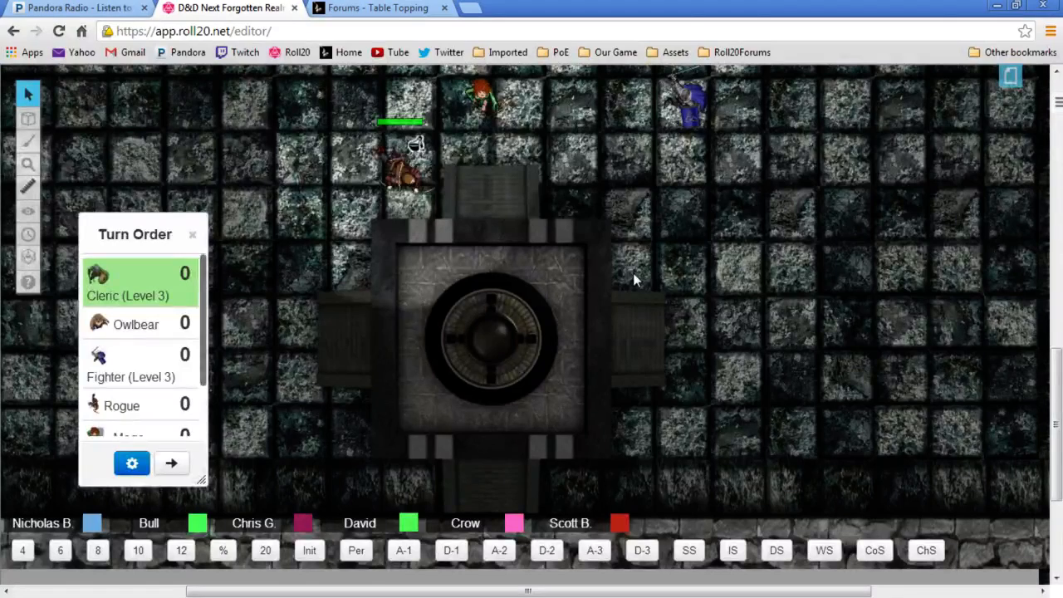
mouse_move(696, 296)
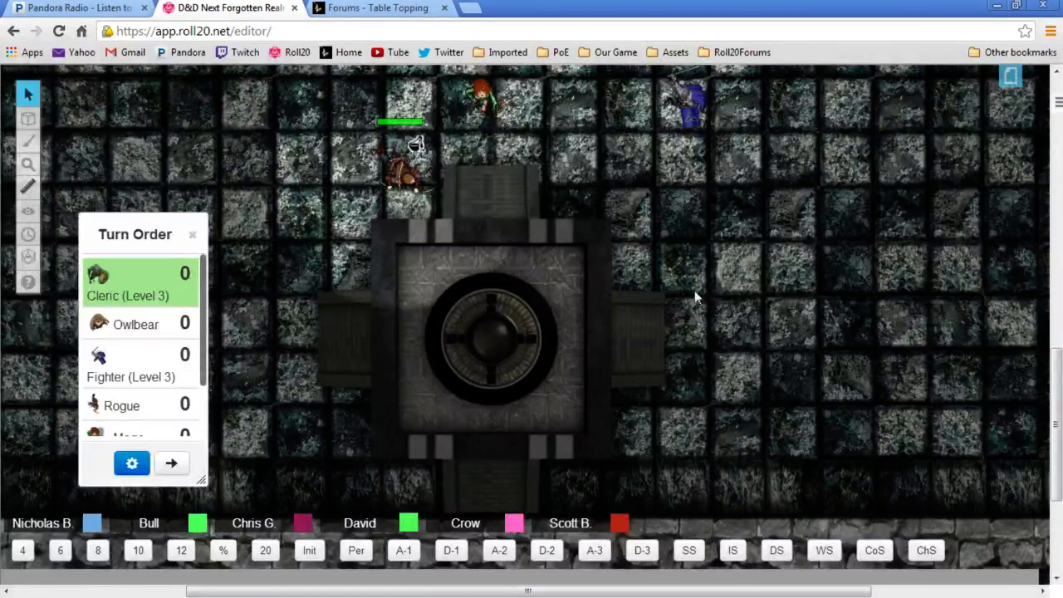
mouse_move(706, 298)
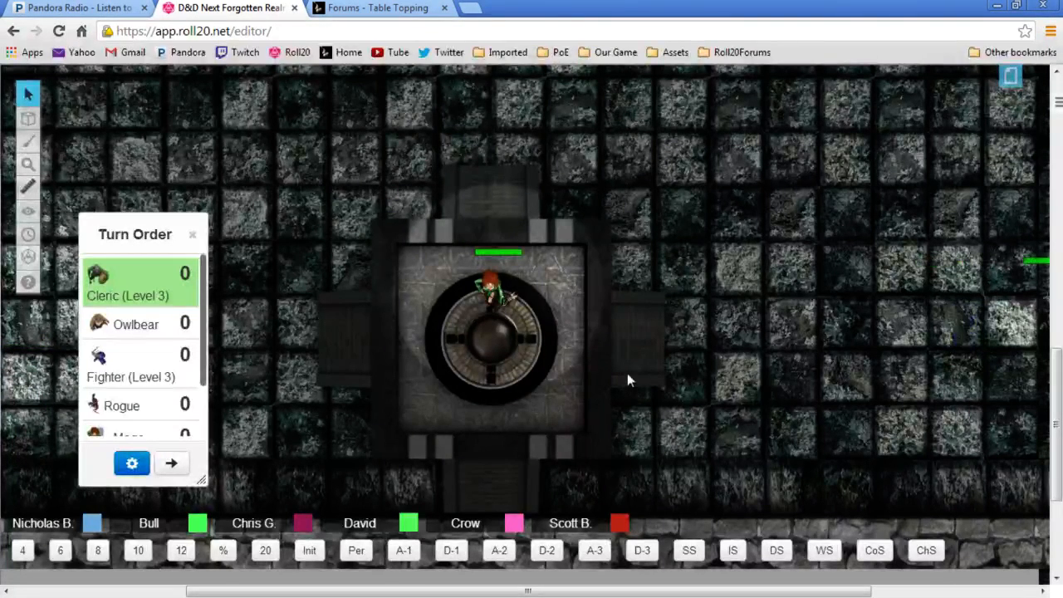
mouse_move(651, 319)
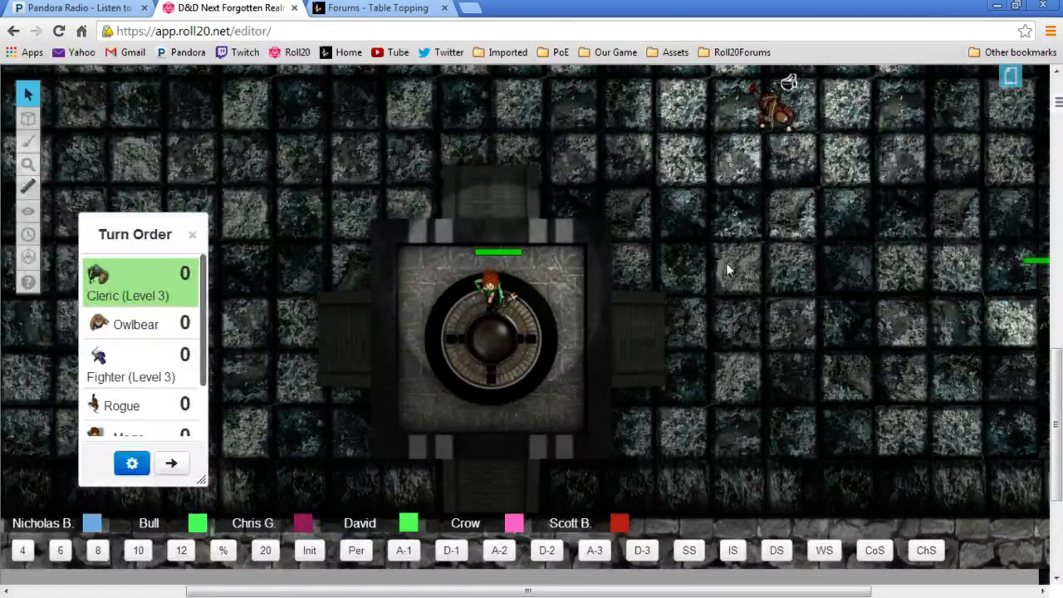
mouse_move(593, 283)
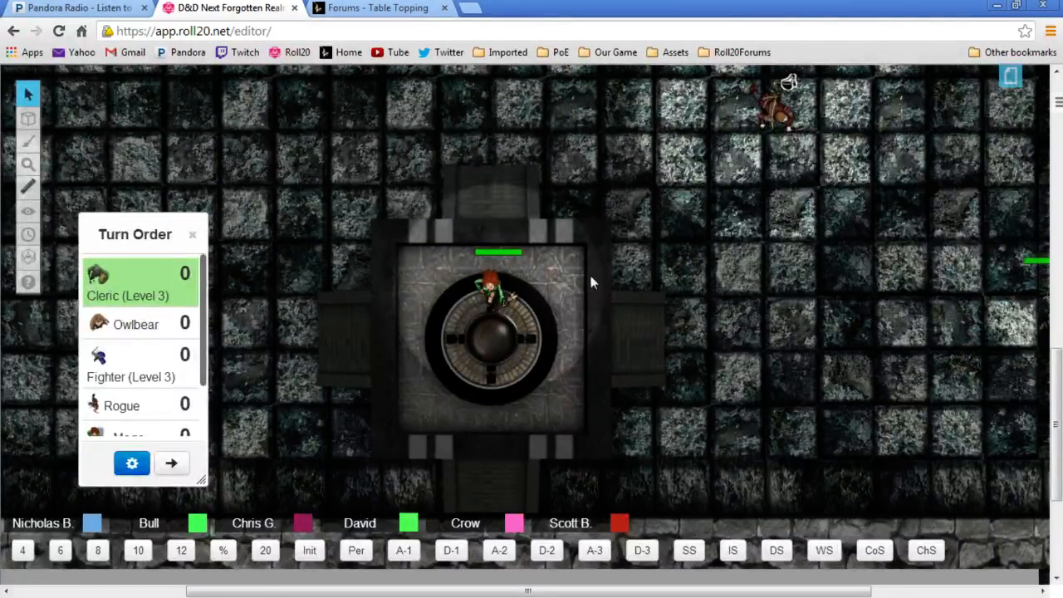
mouse_move(580, 286)
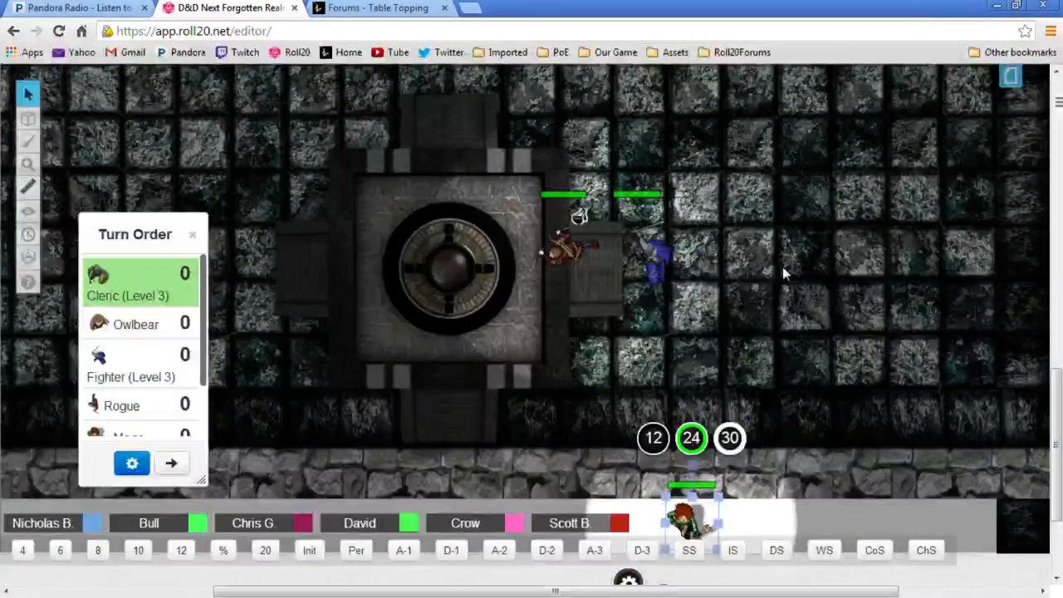
mouse_move(780, 162)
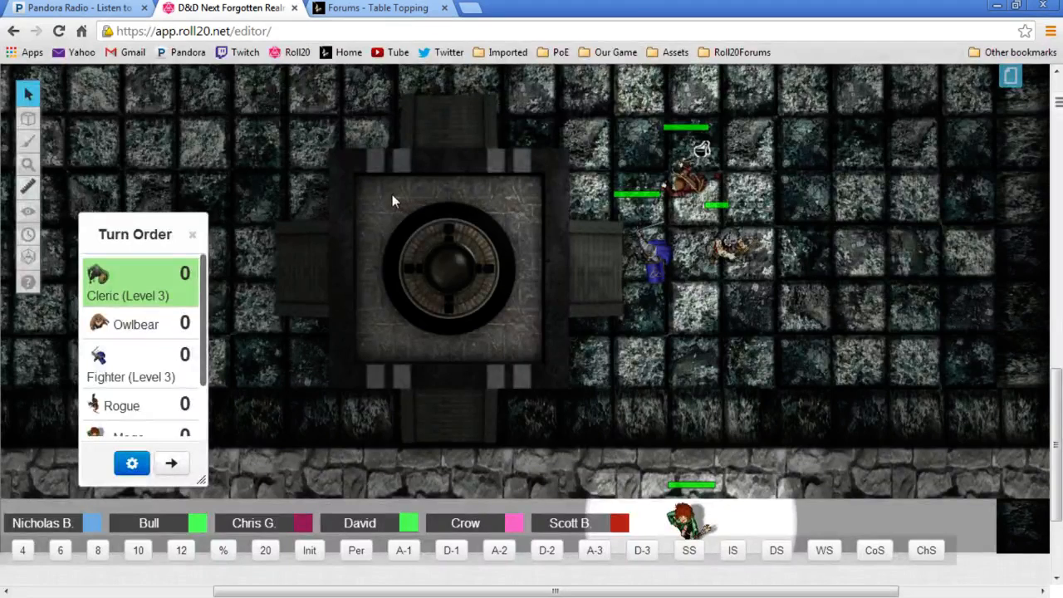
mouse_move(700, 103)
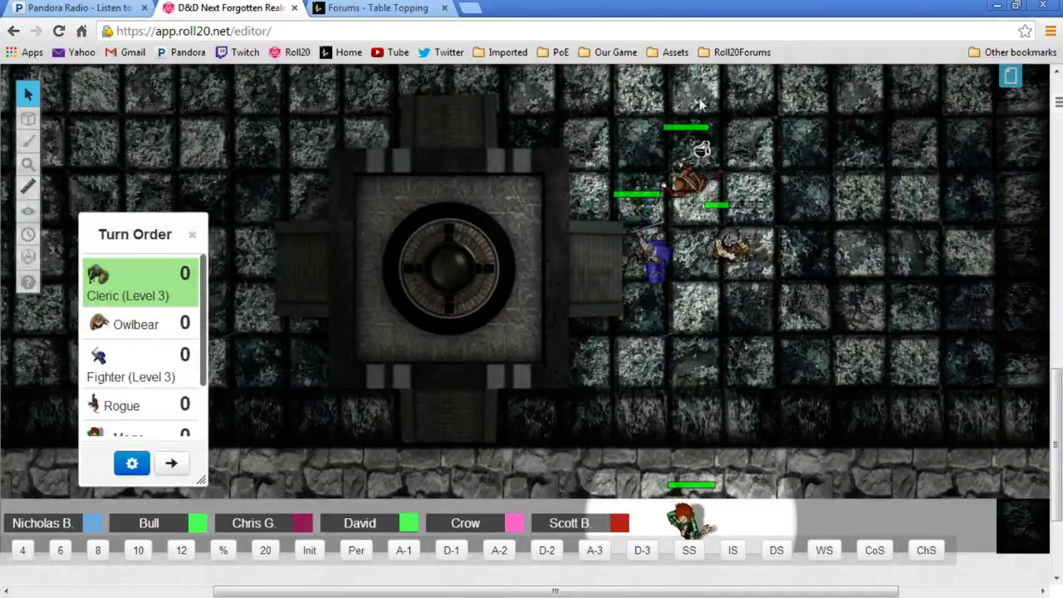
mouse_move(793, 394)
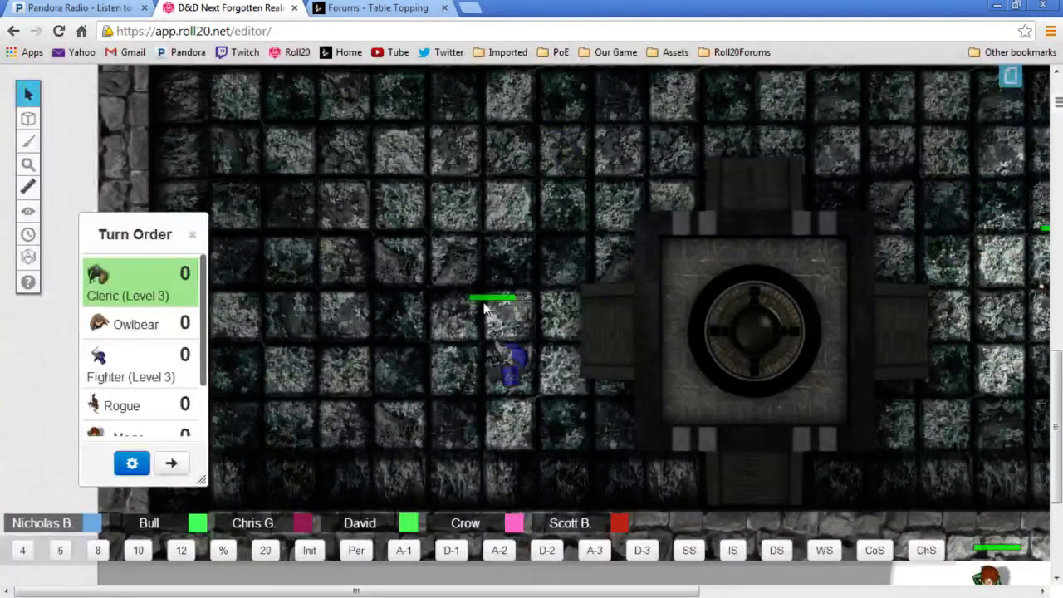
left_click_drag(511, 365, 283, 366)
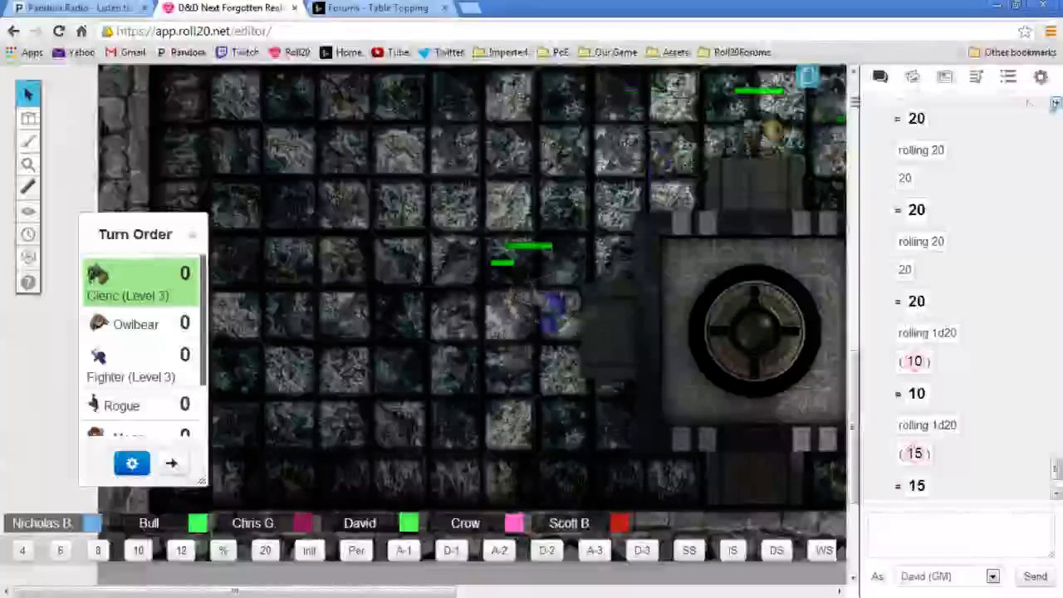
left_click(911, 76)
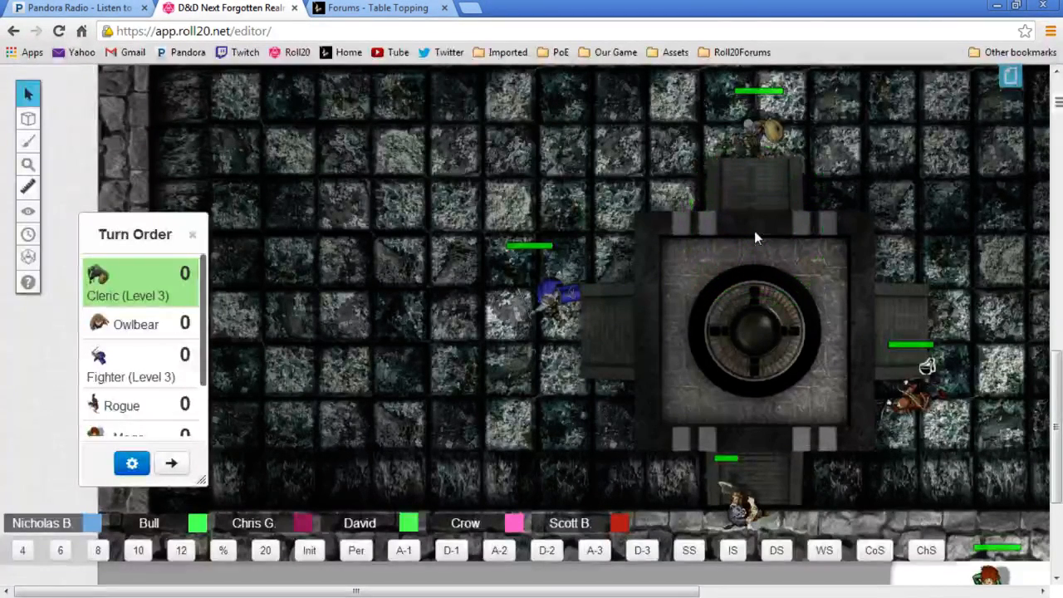
Gather the party tokens at the vault's northern entrance
left_click(753, 231)
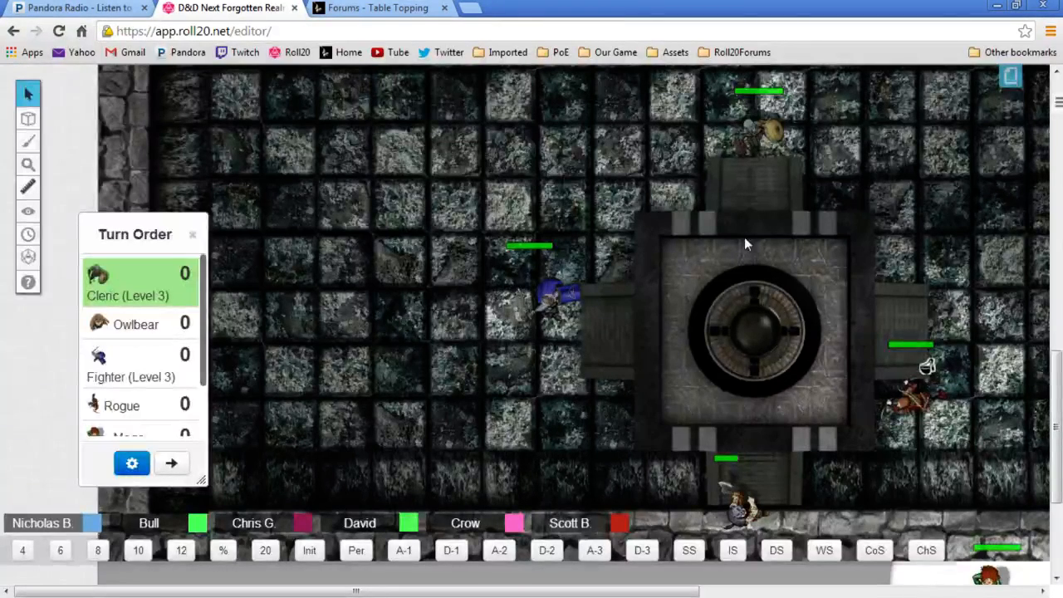
mouse_move(889, 192)
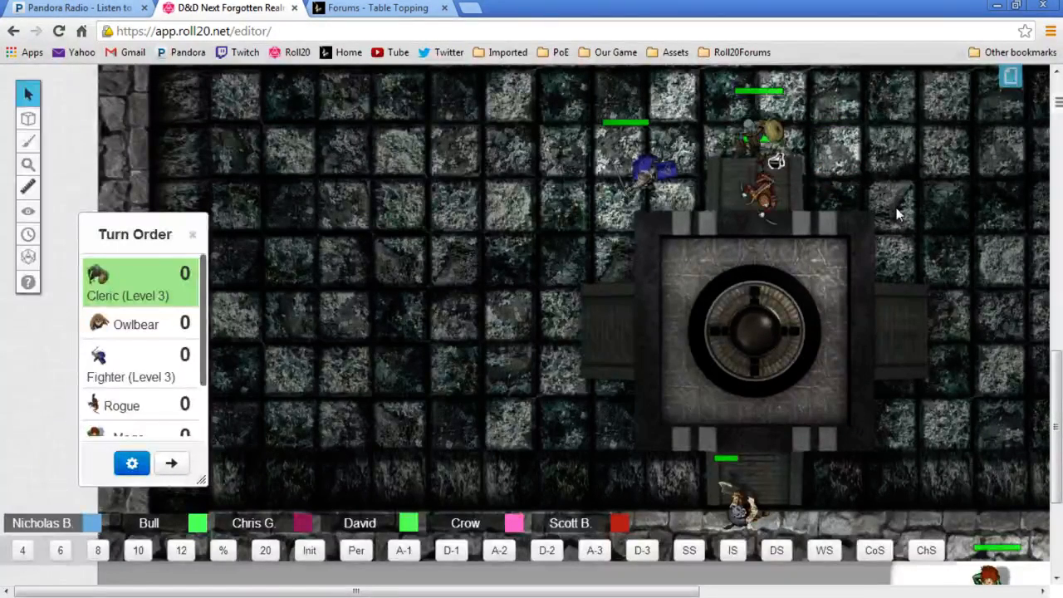
left_click(761, 199)
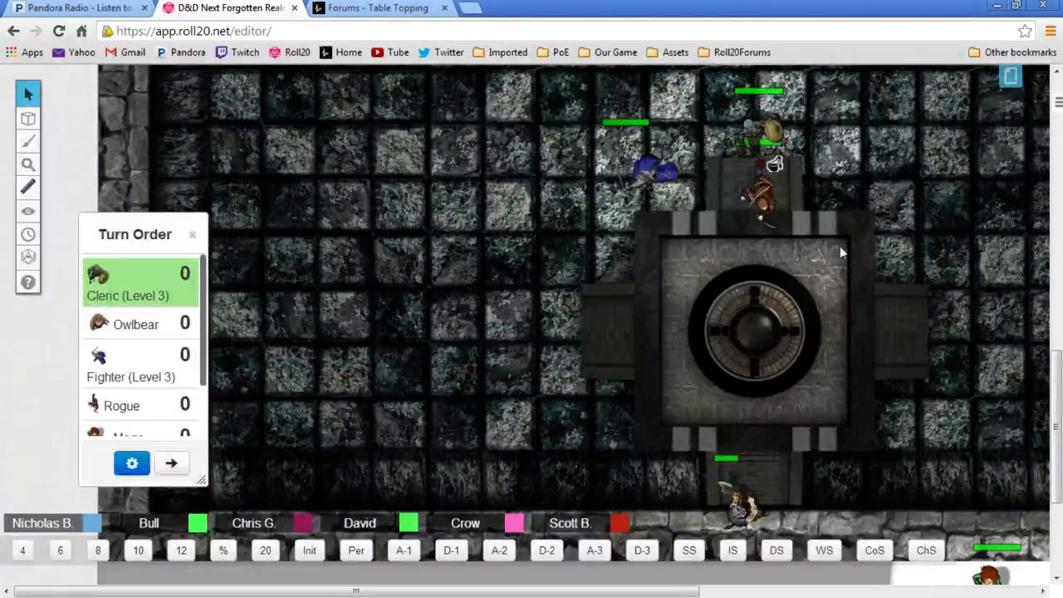
mouse_move(592, 317)
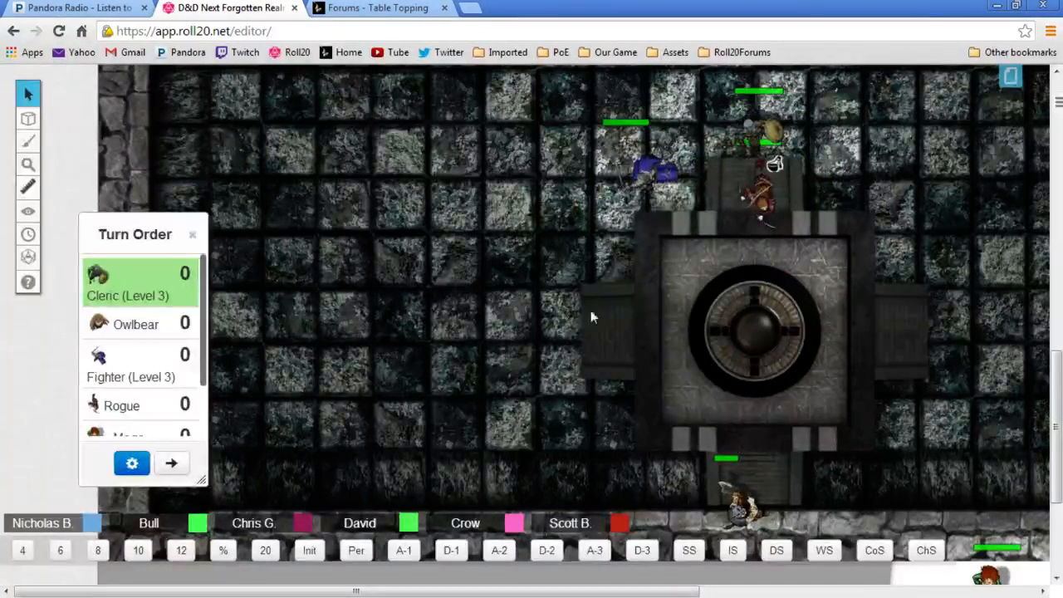
mouse_move(734, 415)
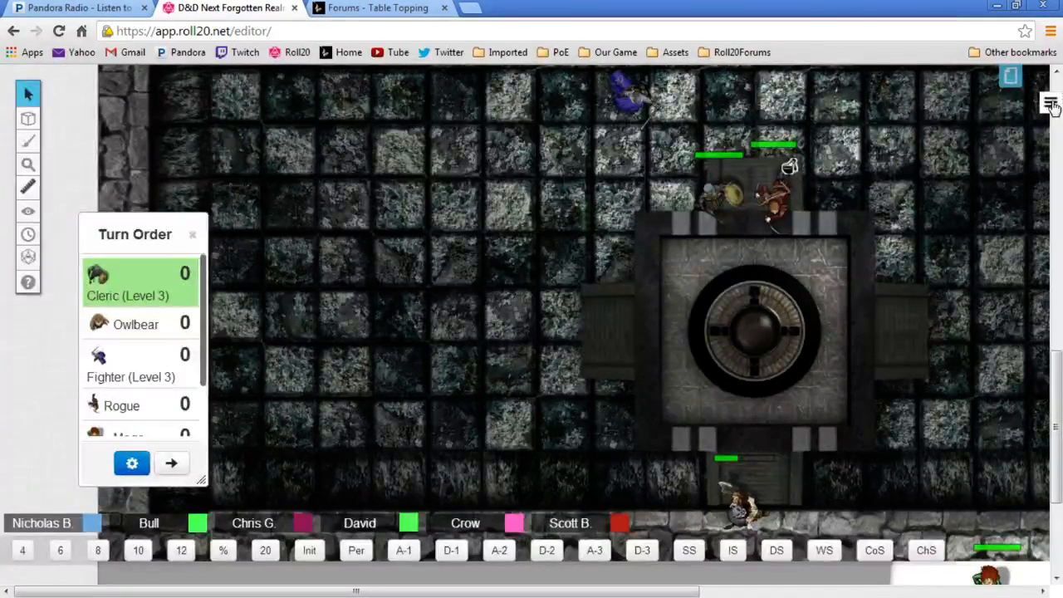
Start a private /tell whisper to player Nick in the chat box
left_click(1051, 103)
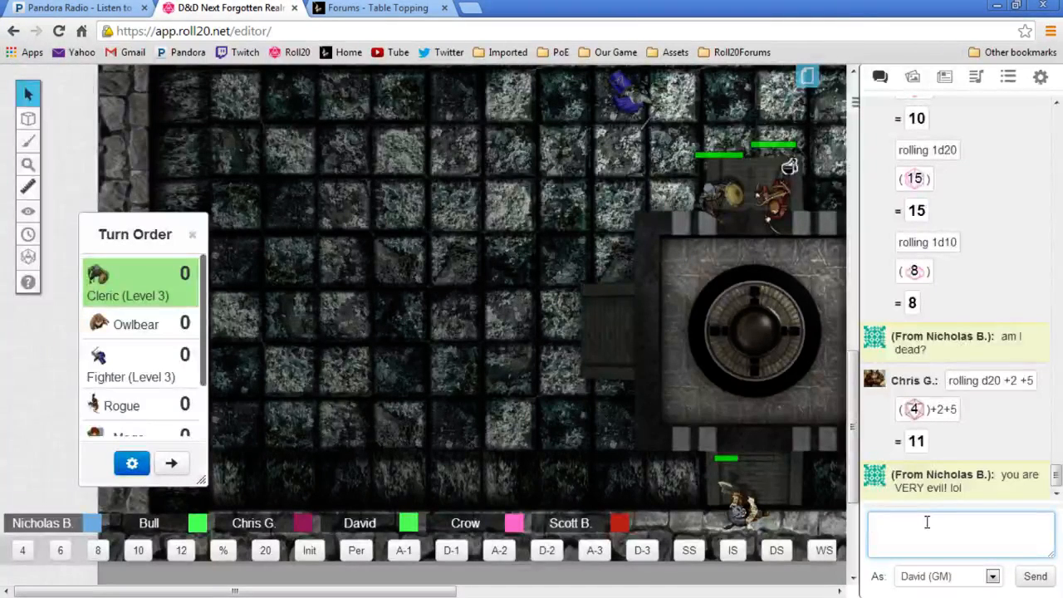
type("/tell")
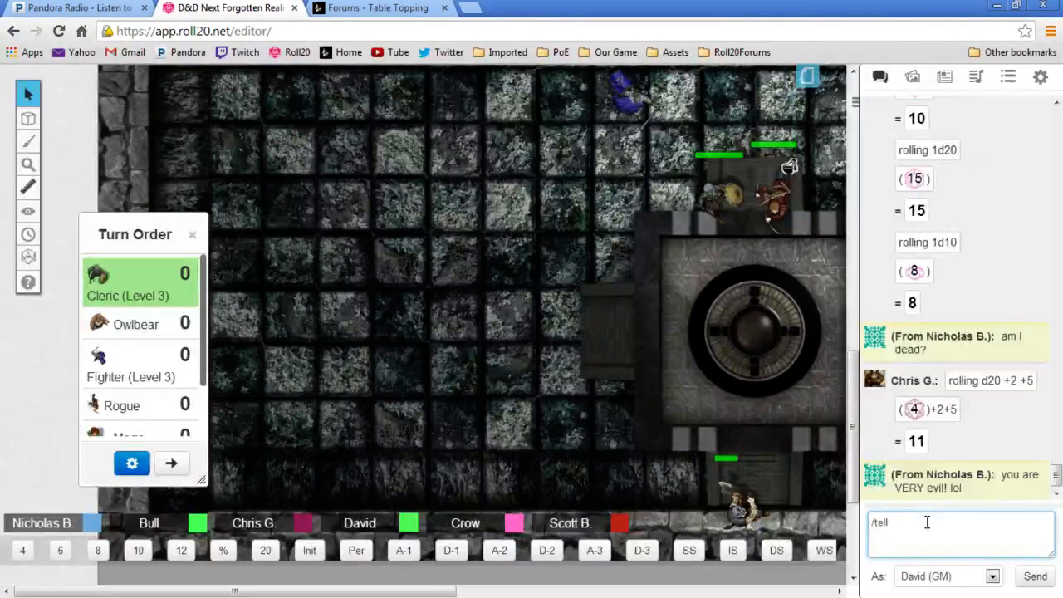
type("nick")
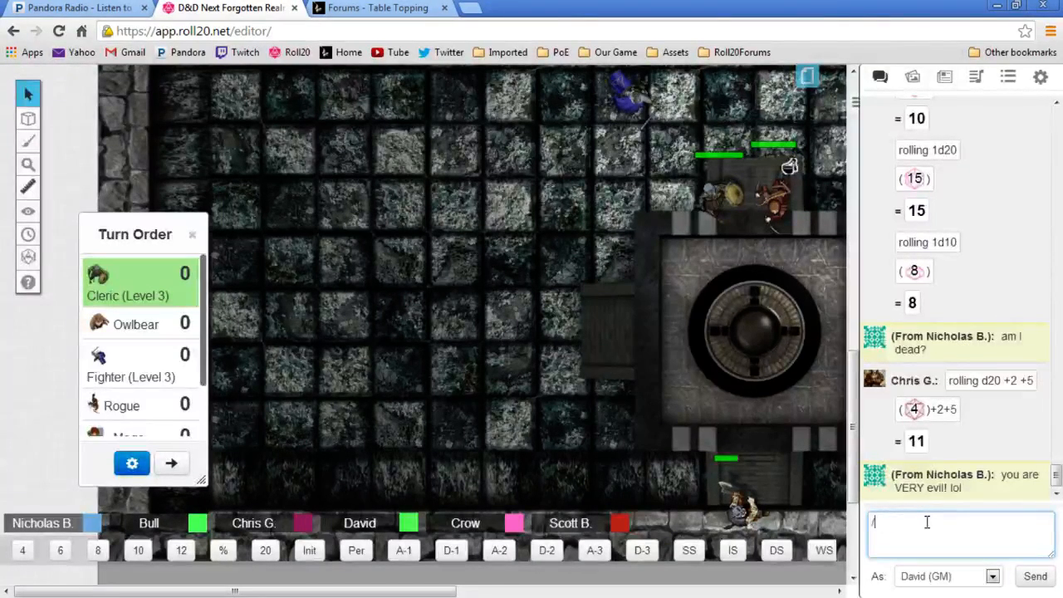
type("m")
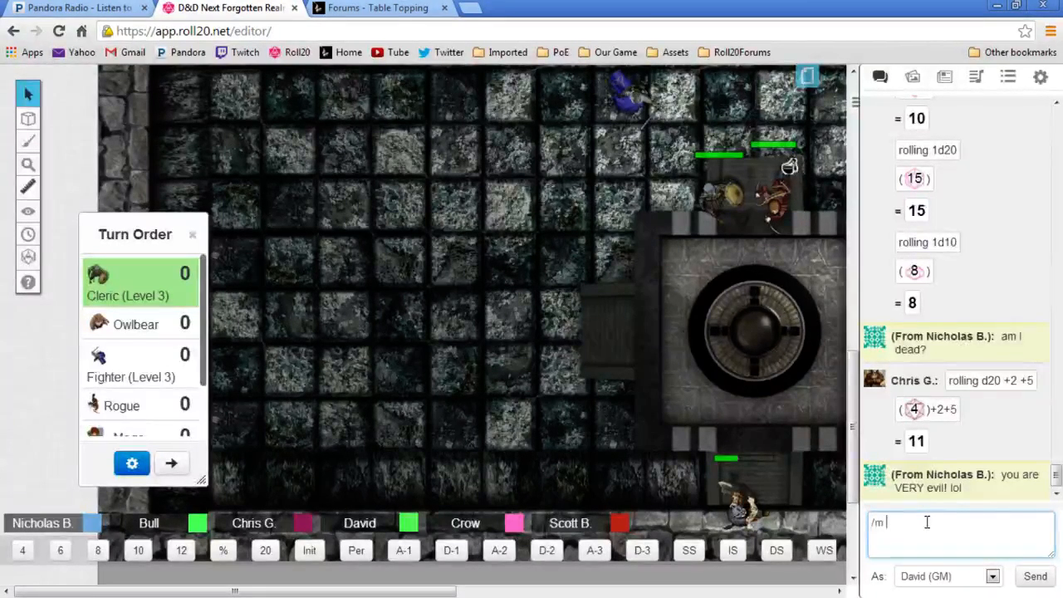
type("nic")
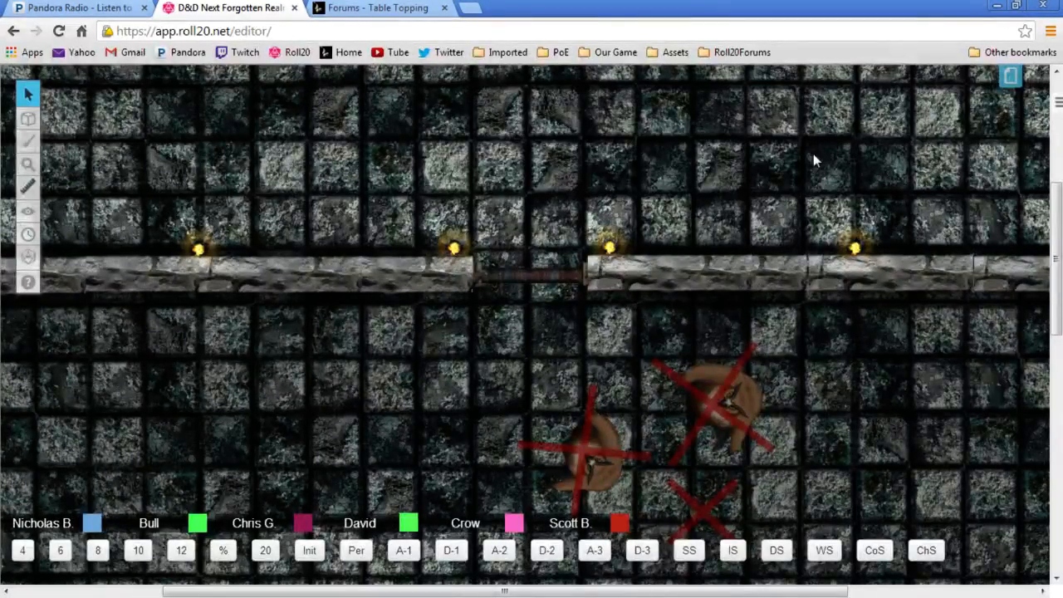
mouse_move(880, 179)
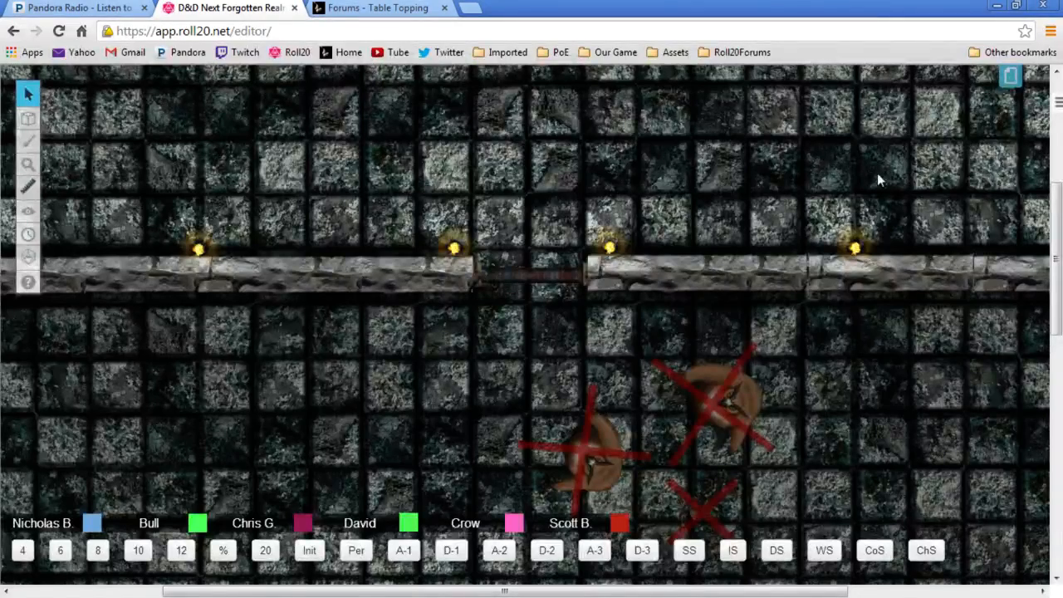
mouse_move(780, 390)
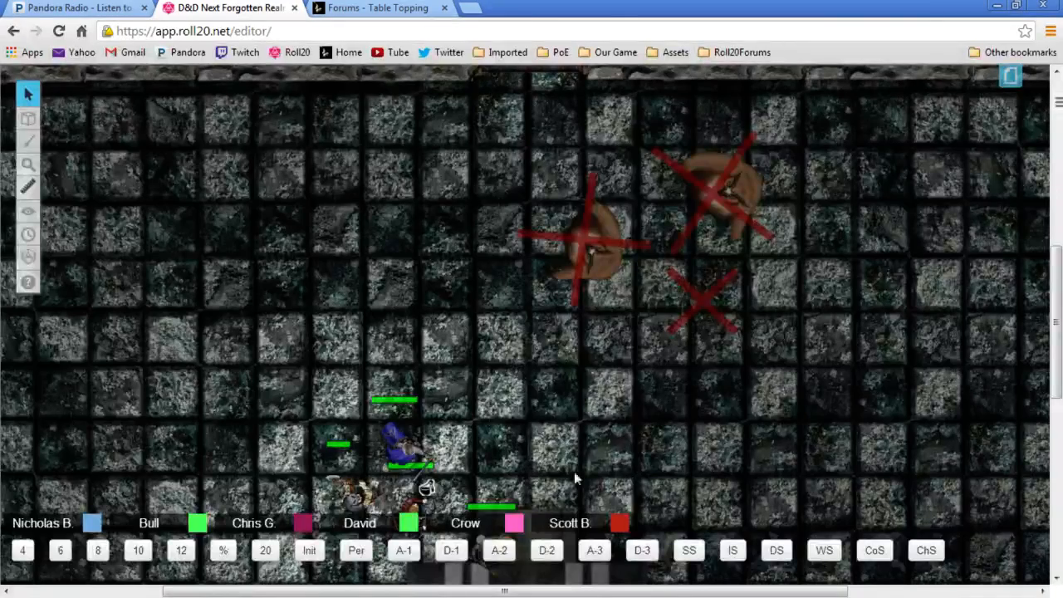
mouse_move(490, 390)
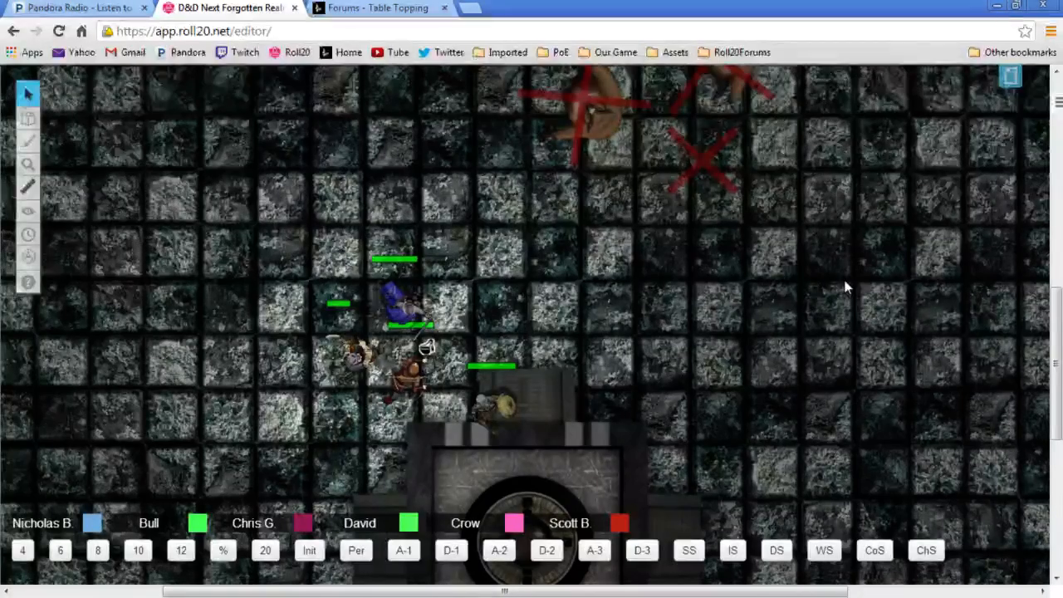
mouse_move(947, 357)
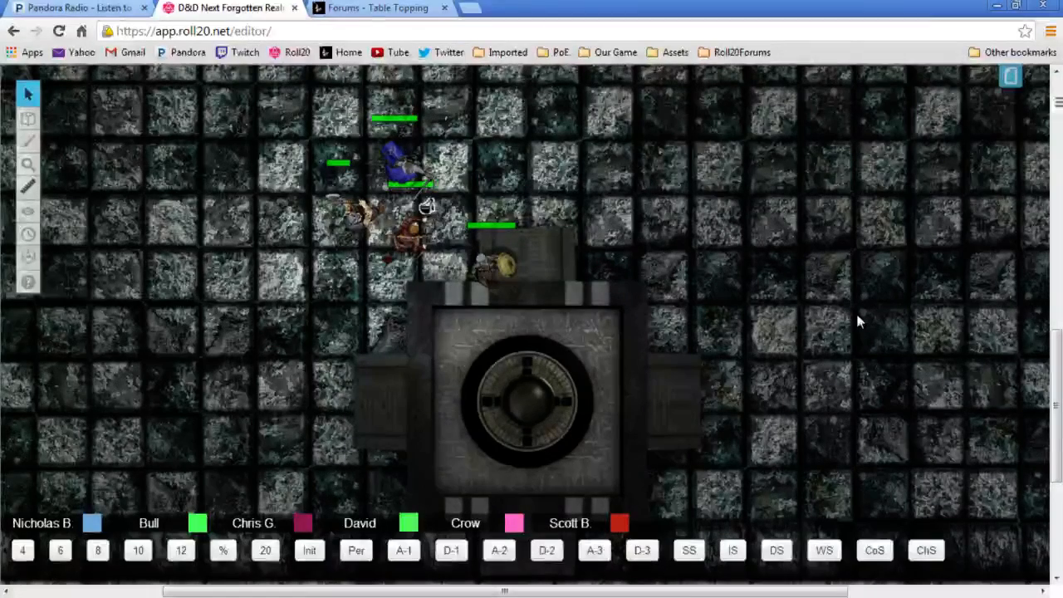
mouse_move(827, 306)
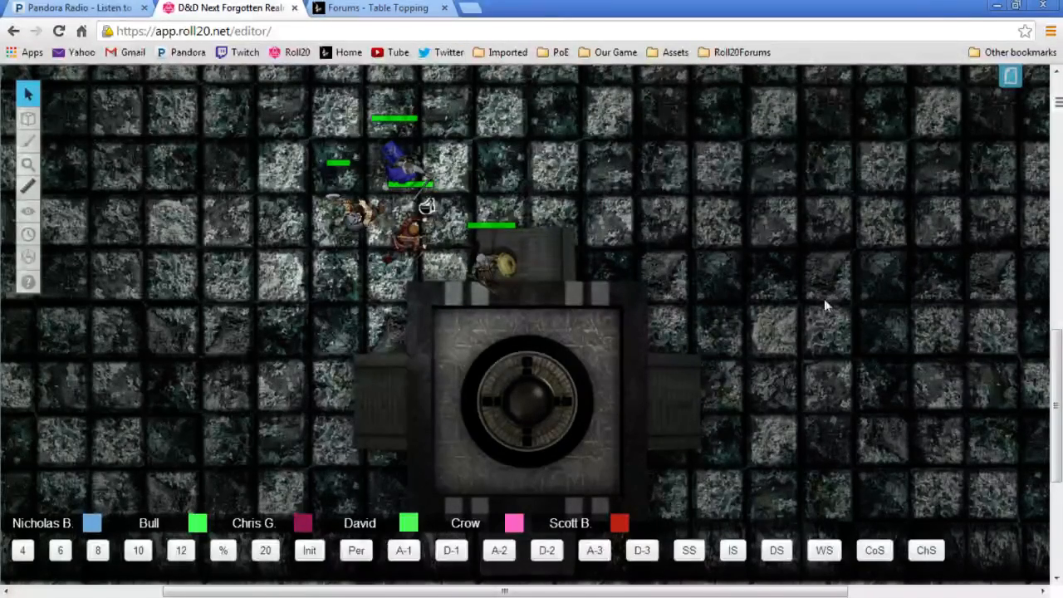
mouse_move(864, 307)
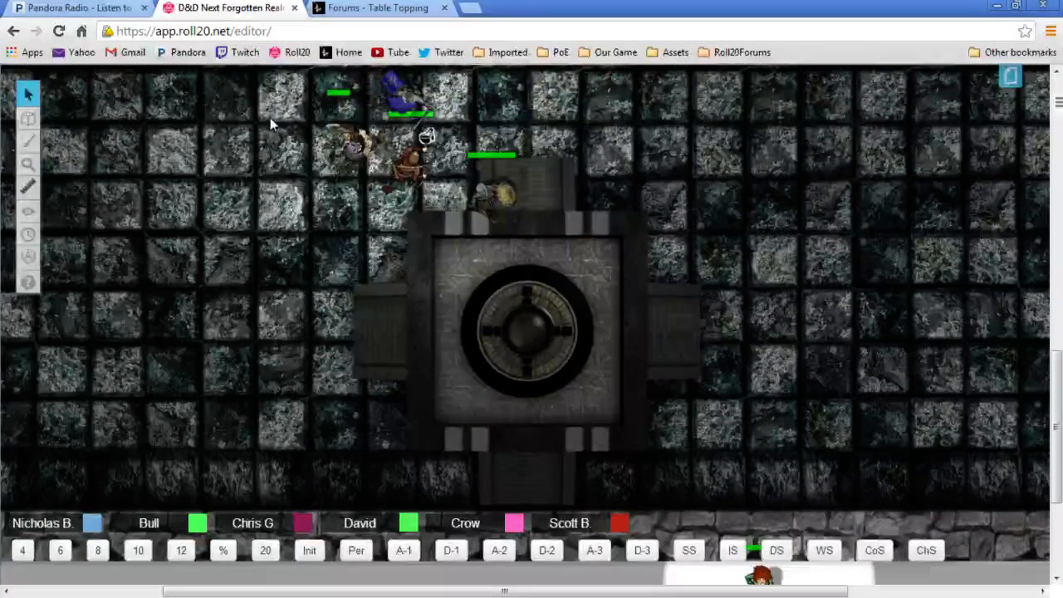
mouse_move(315, 478)
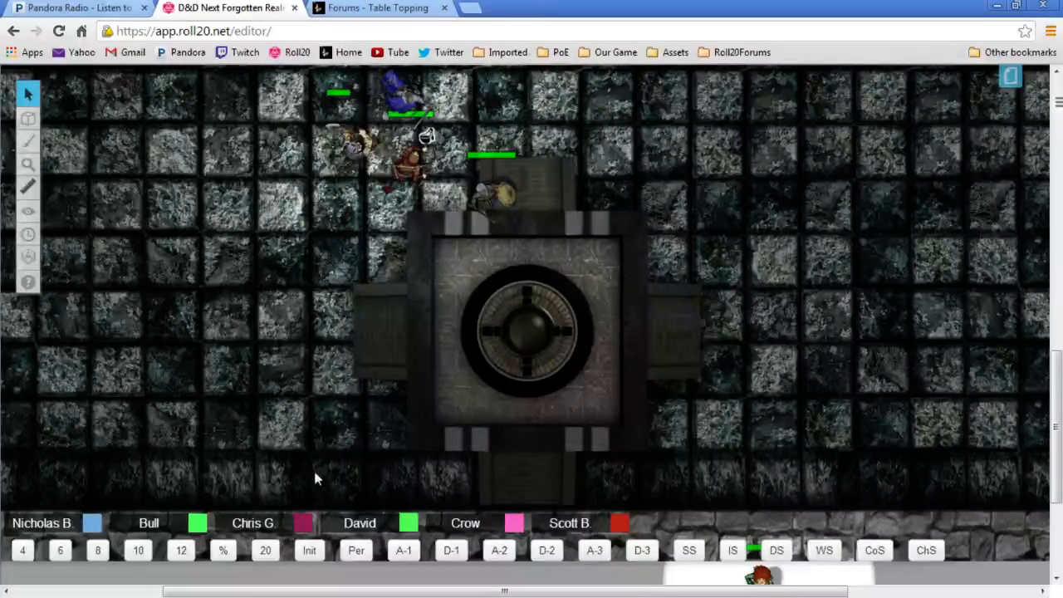
mouse_move(763, 518)
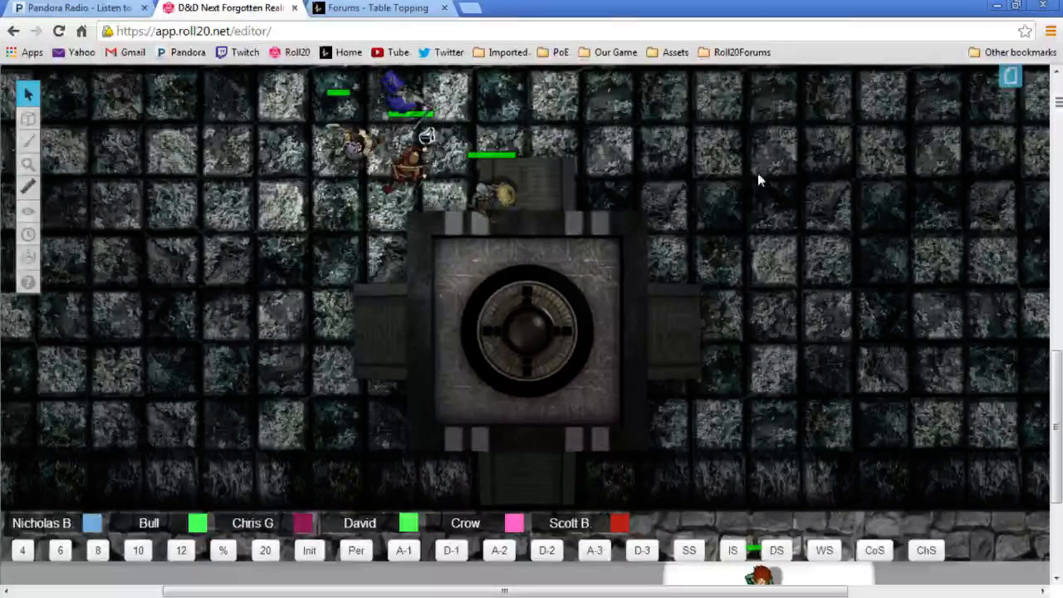
mouse_move(338, 106)
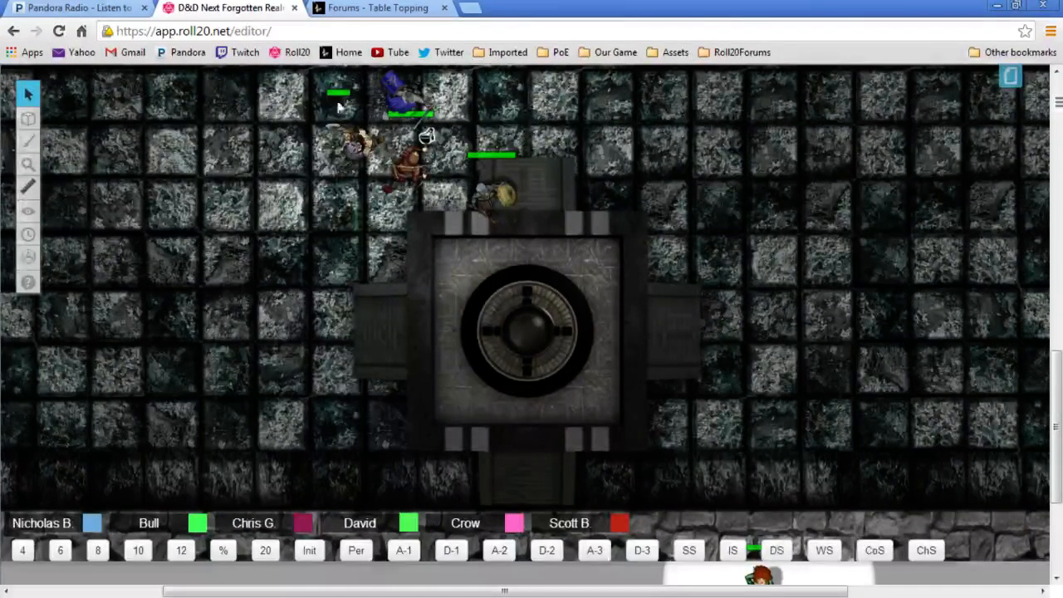
mouse_move(777, 139)
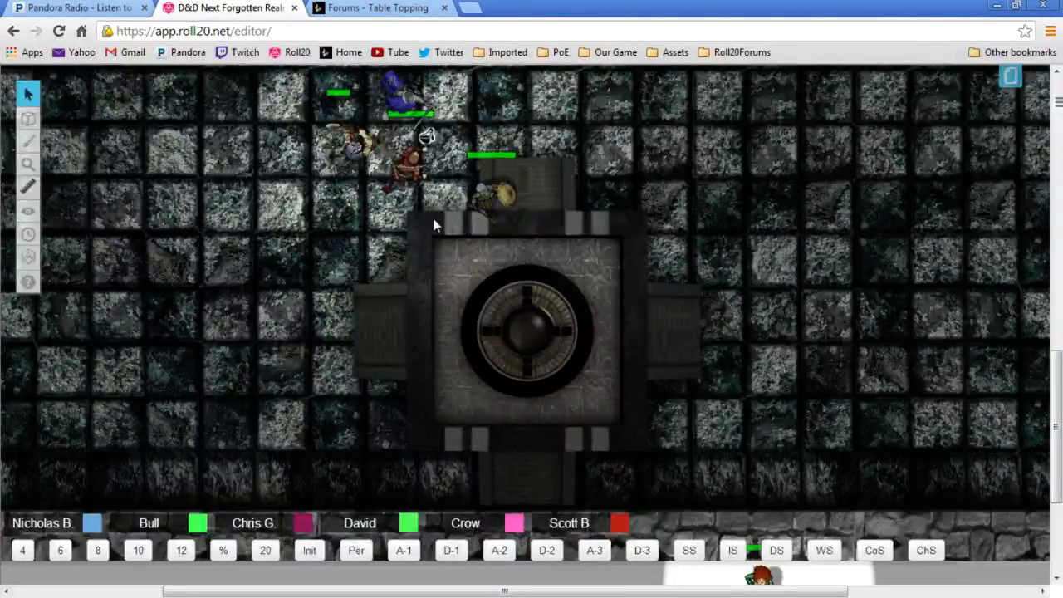
mouse_move(873, 241)
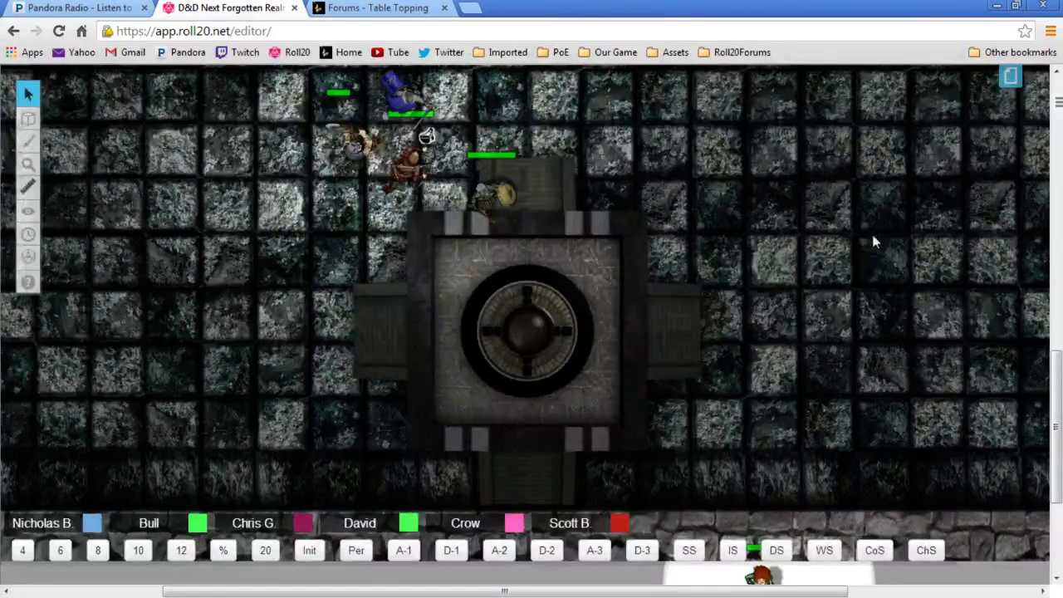
mouse_move(395, 468)
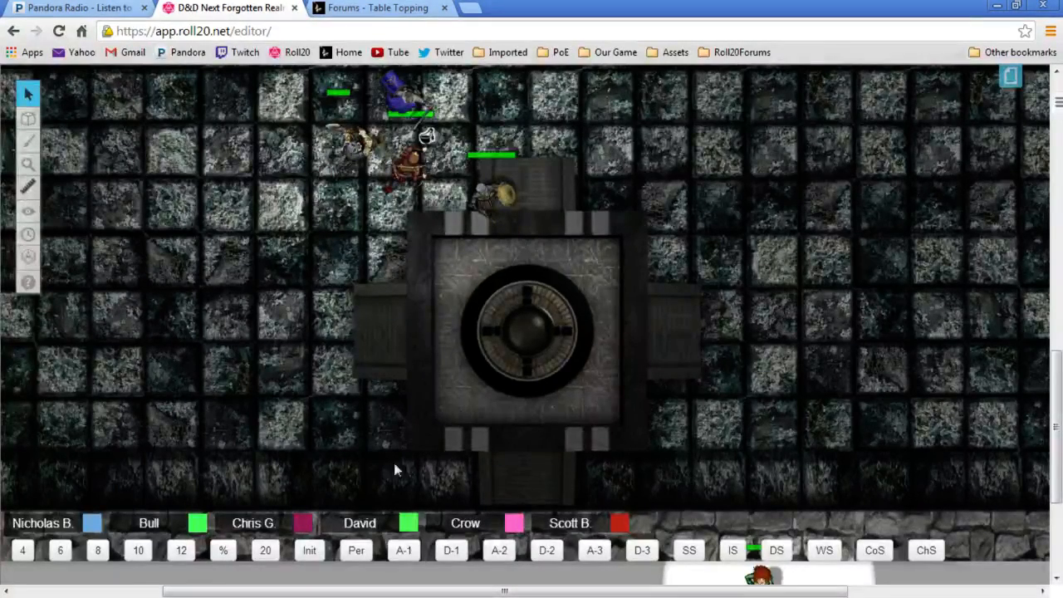
mouse_move(350, 219)
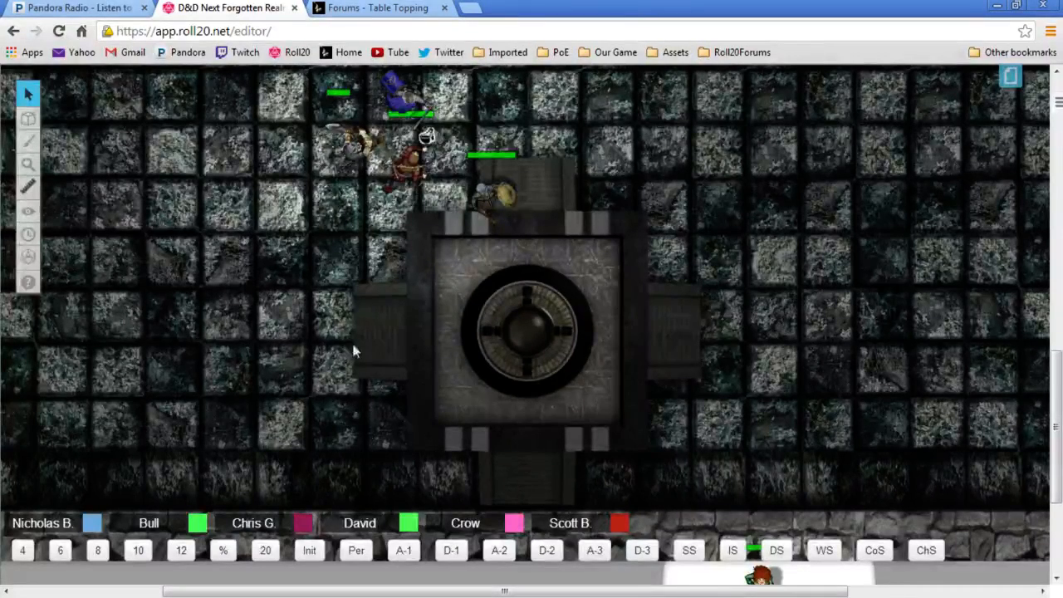
mouse_move(349, 243)
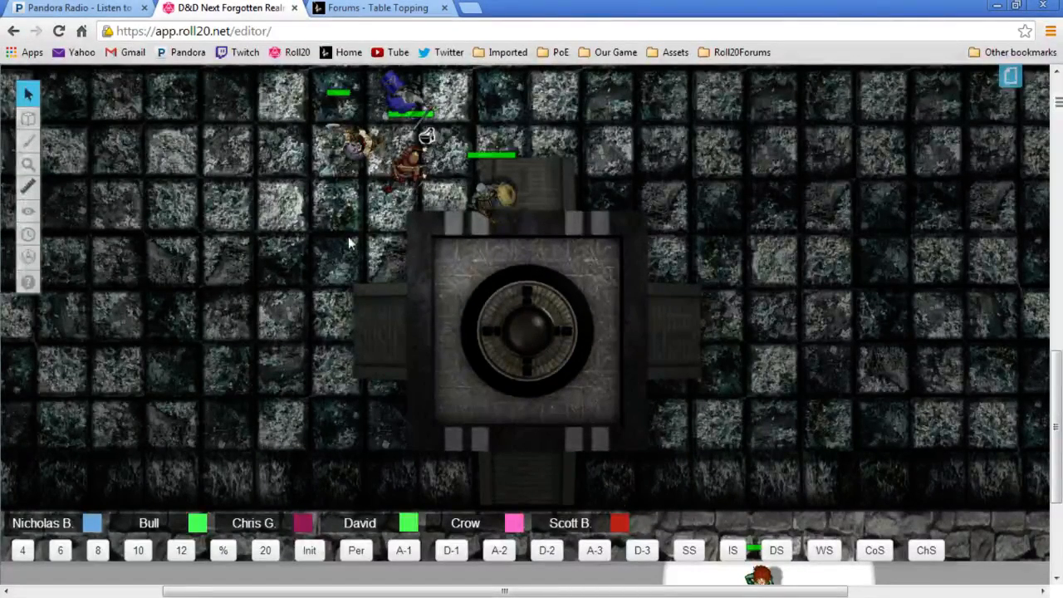
mouse_move(688, 225)
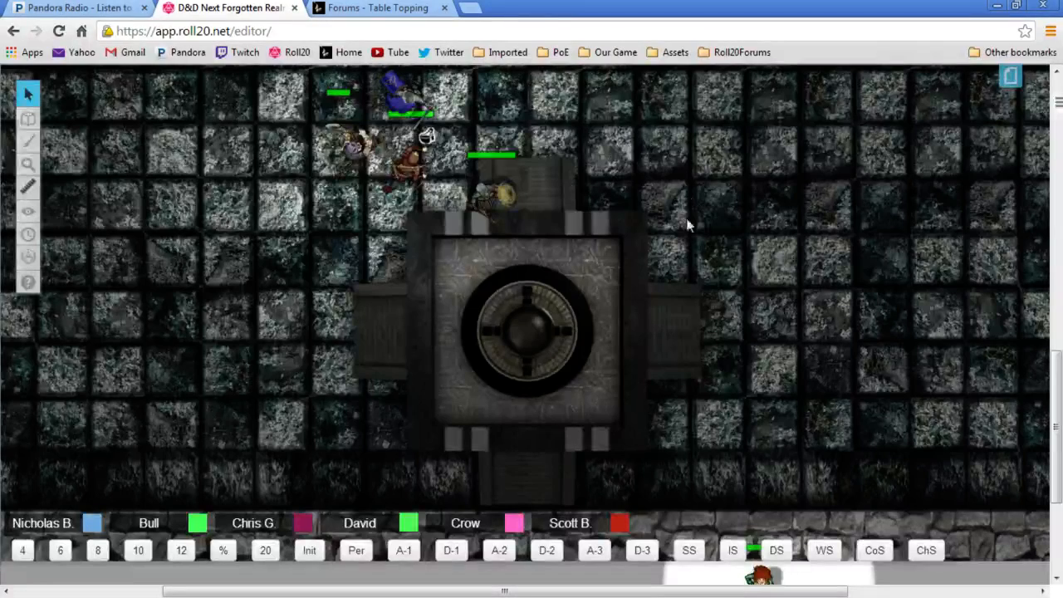
mouse_move(347, 348)
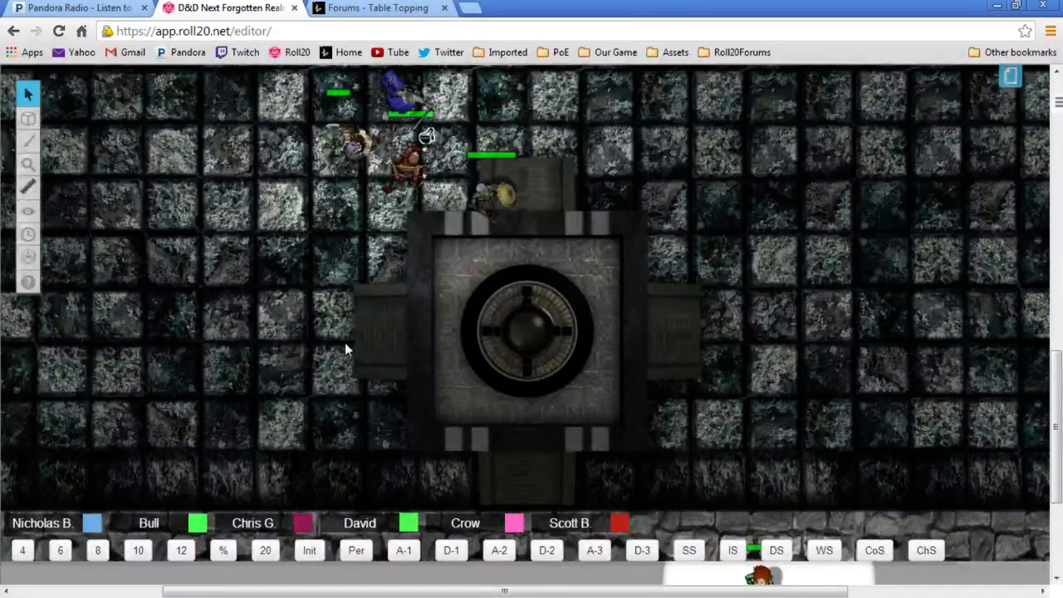
mouse_move(445, 216)
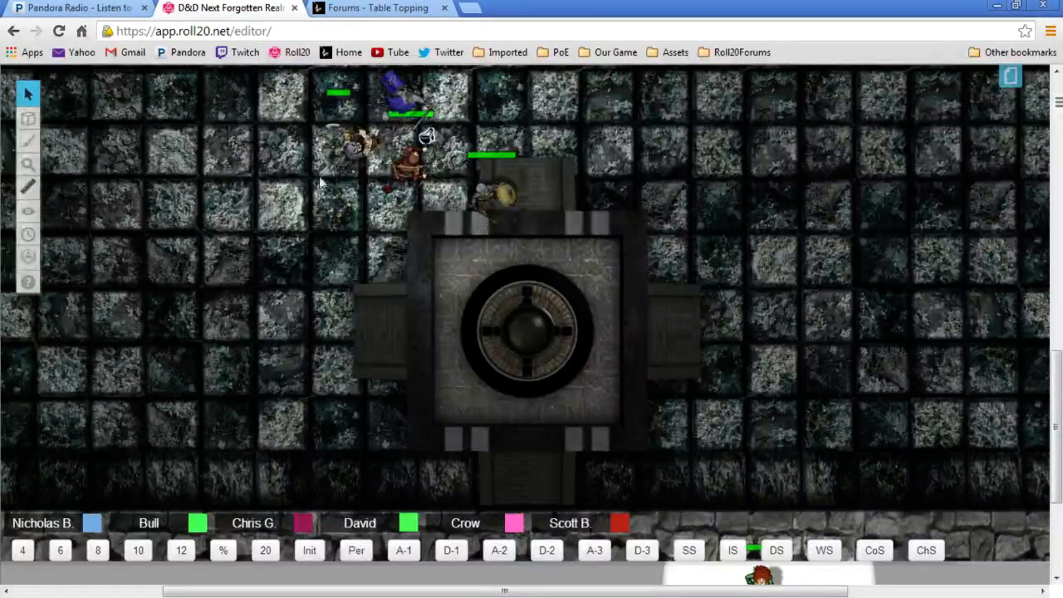
mouse_move(465, 159)
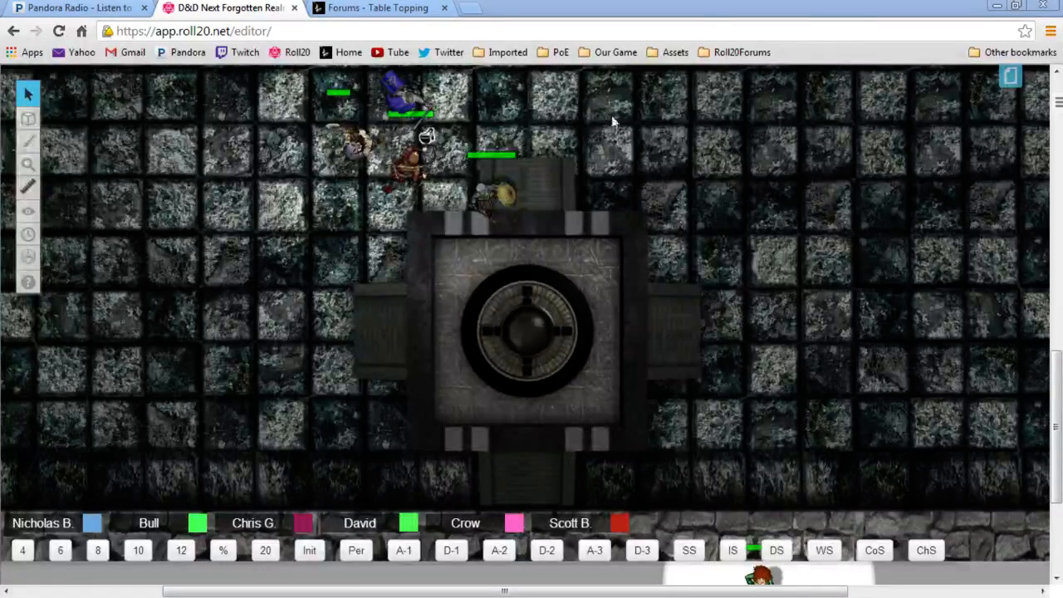
mouse_move(306, 205)
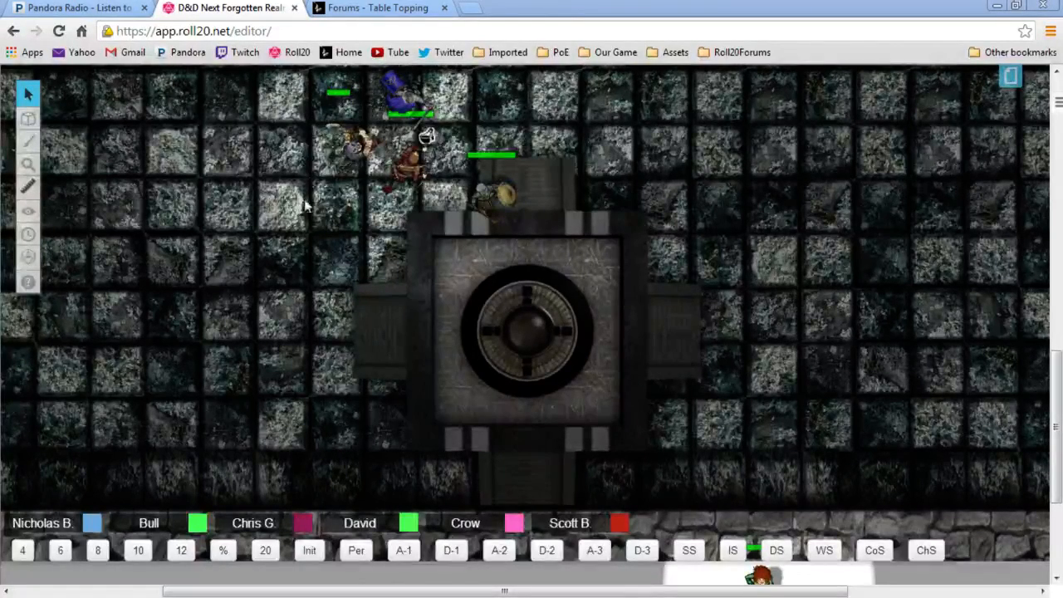
mouse_move(777, 91)
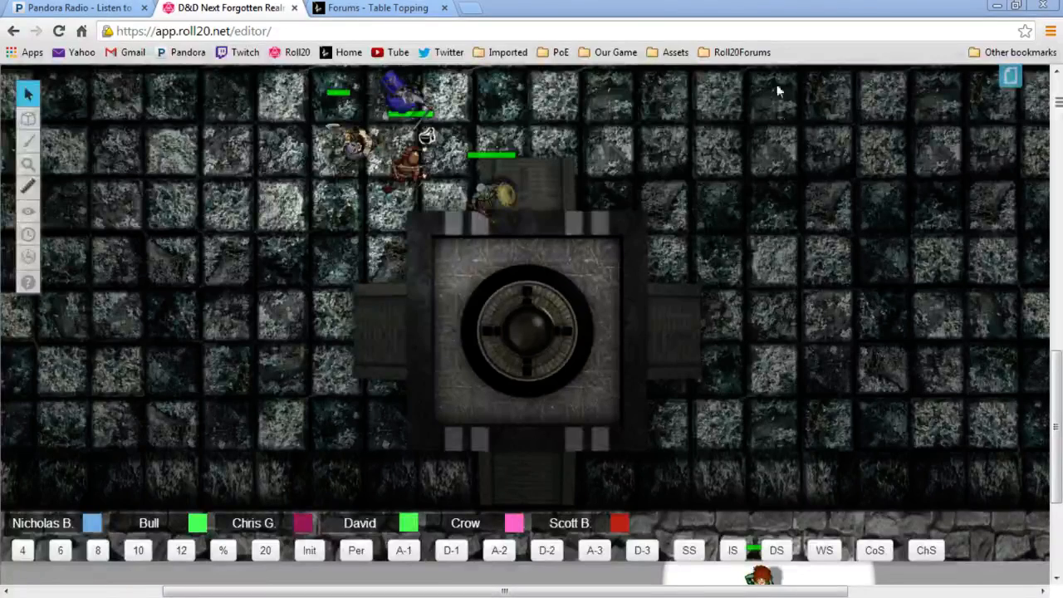
mouse_move(347, 340)
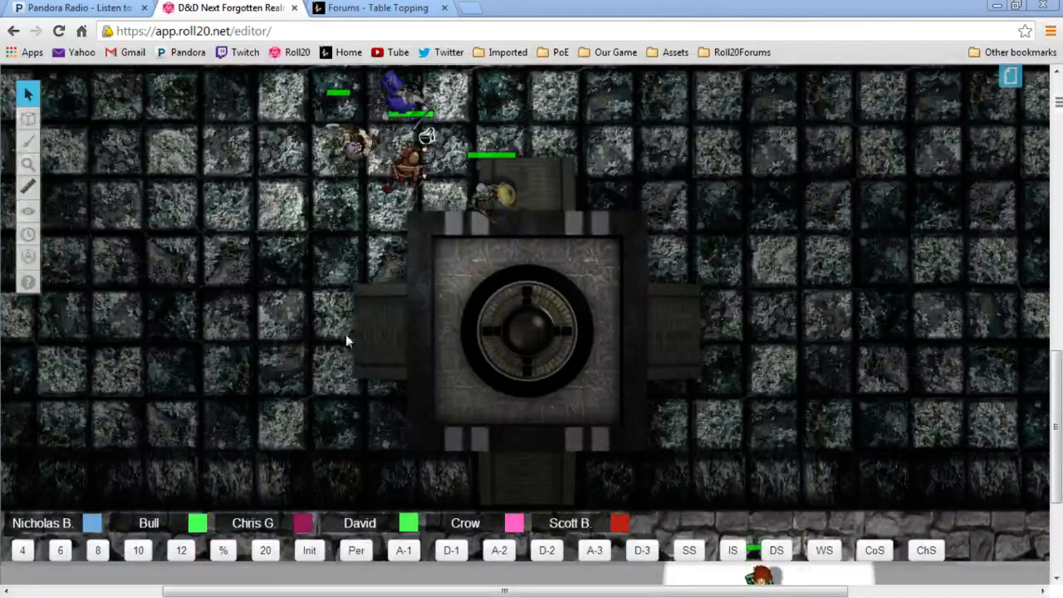
mouse_move(694, 264)
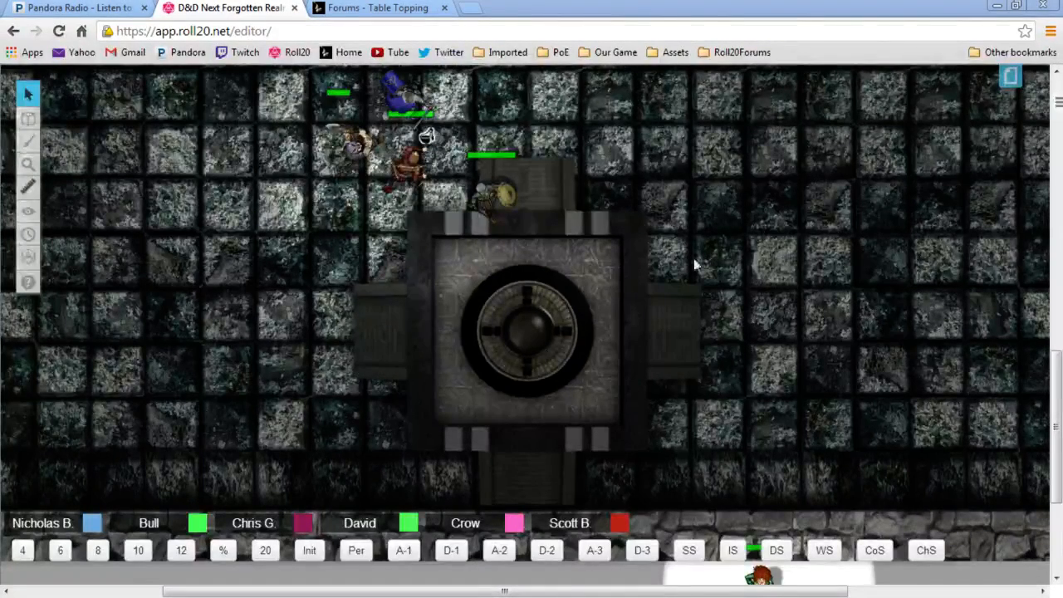
mouse_move(696, 176)
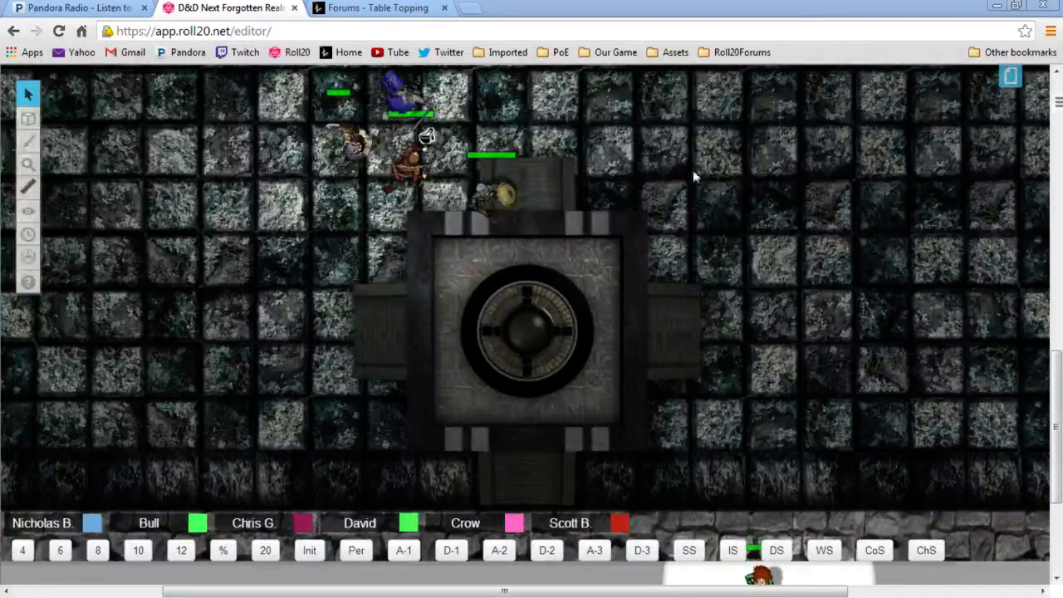
mouse_move(305, 220)
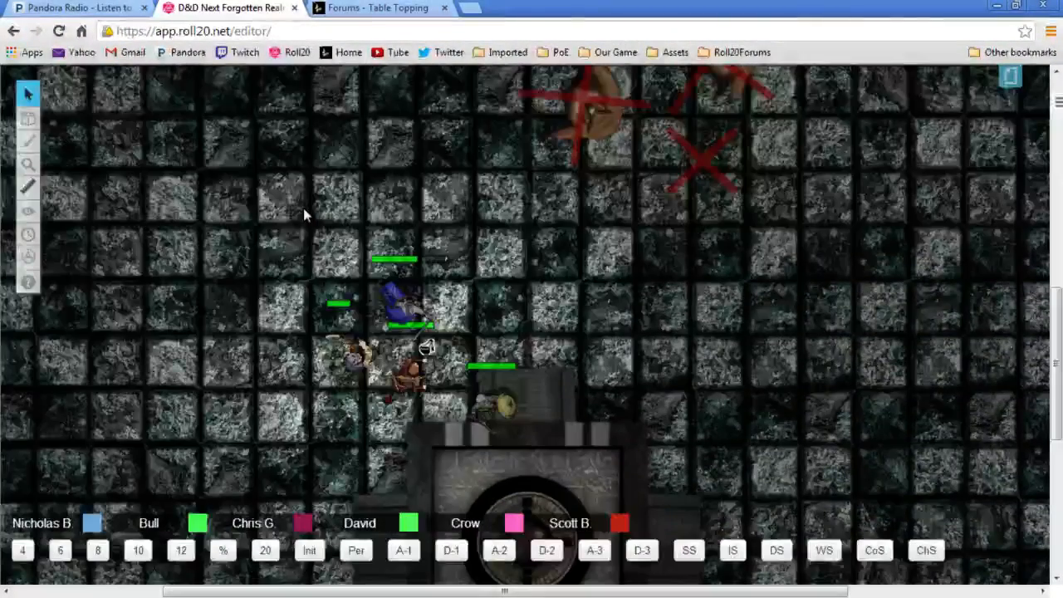
scroll("down", 3)
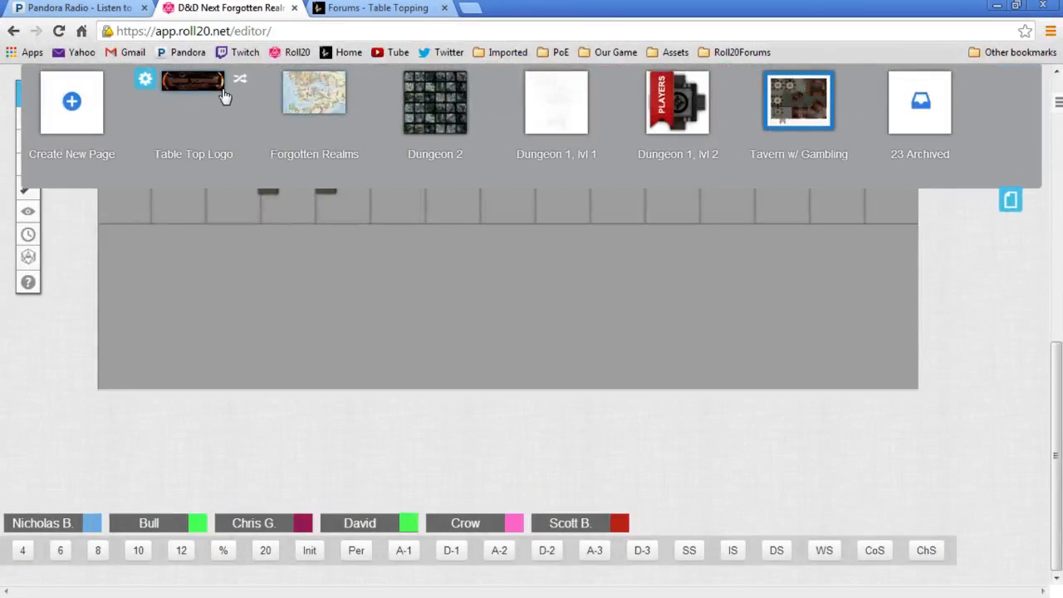
mouse_move(677, 101)
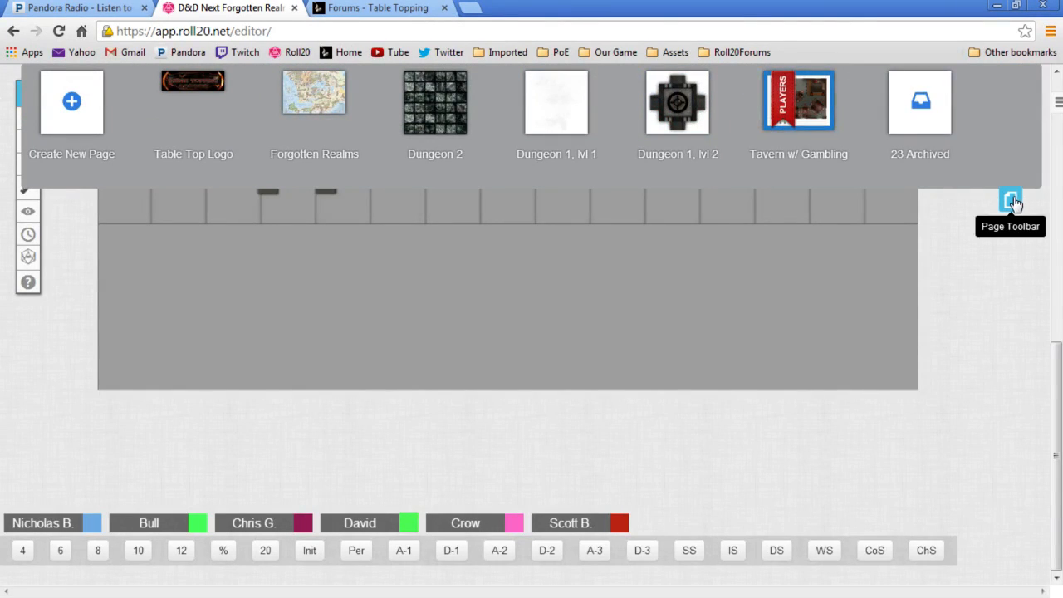
Close the Page Toolbar so the Tavern w/ Gambling map fills the canvas
left_click(1009, 193)
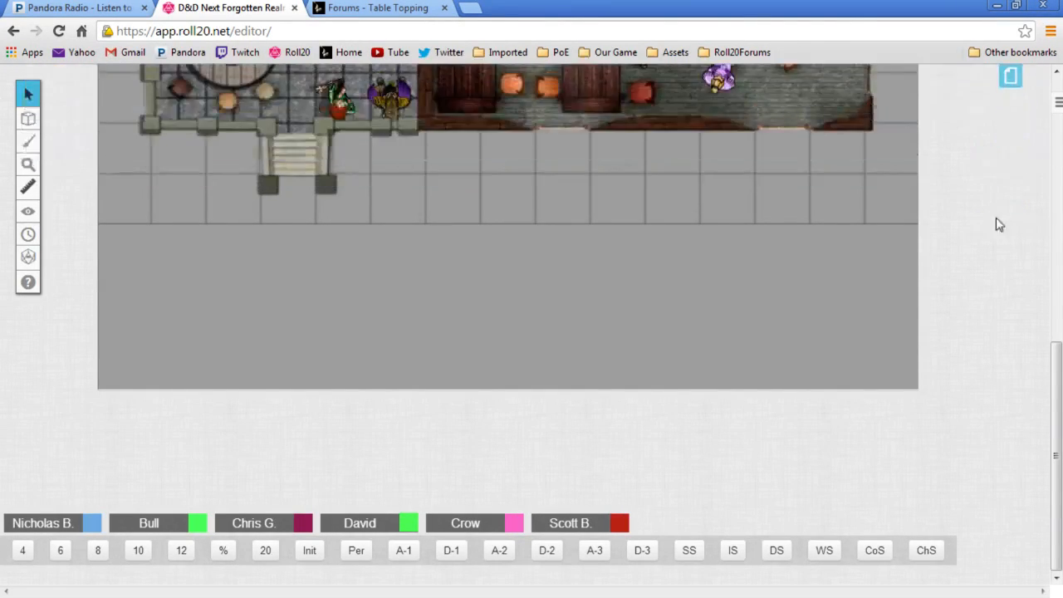